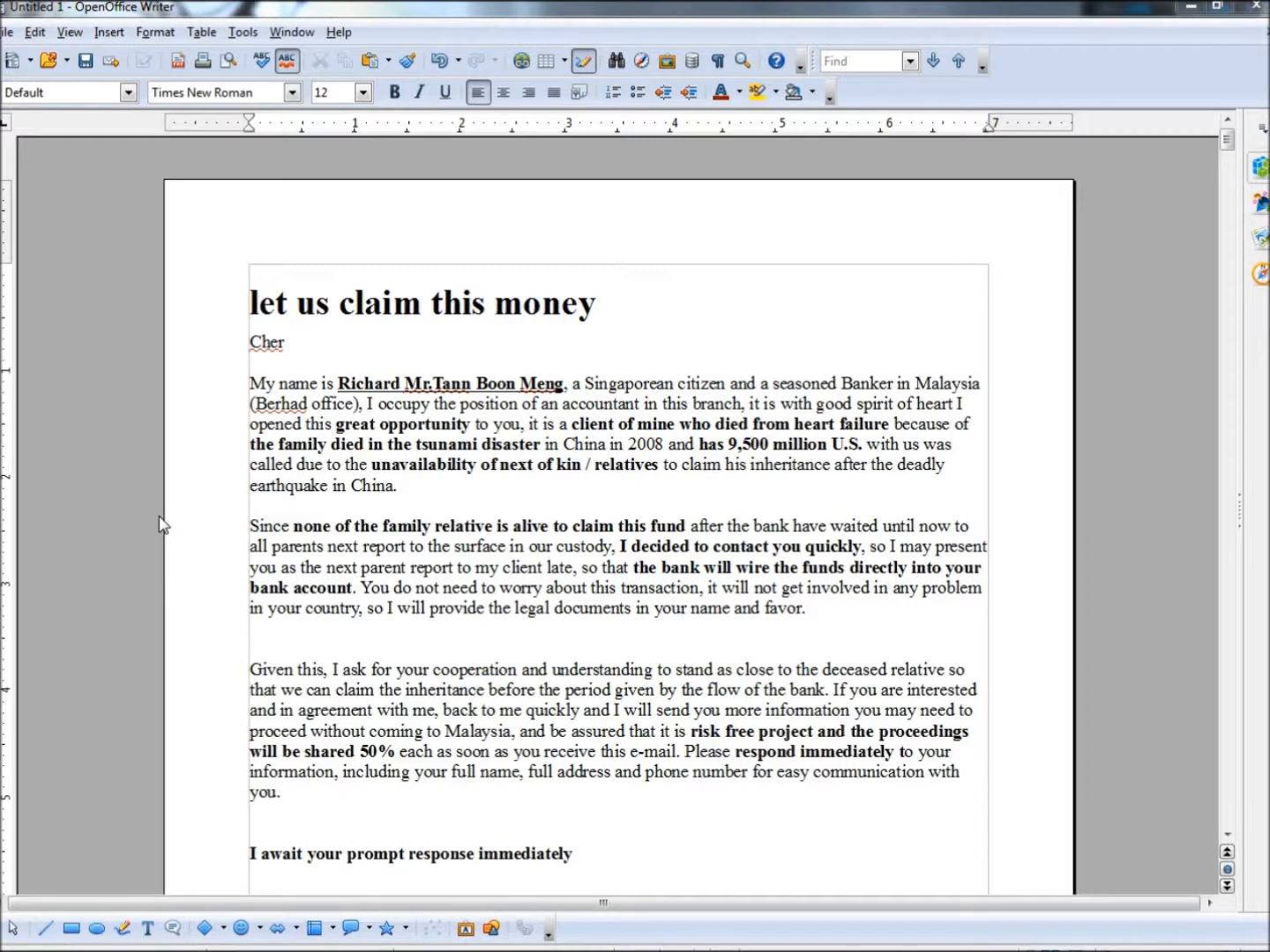
{"action": "mouse_move", "coordinate": [397, 415]}
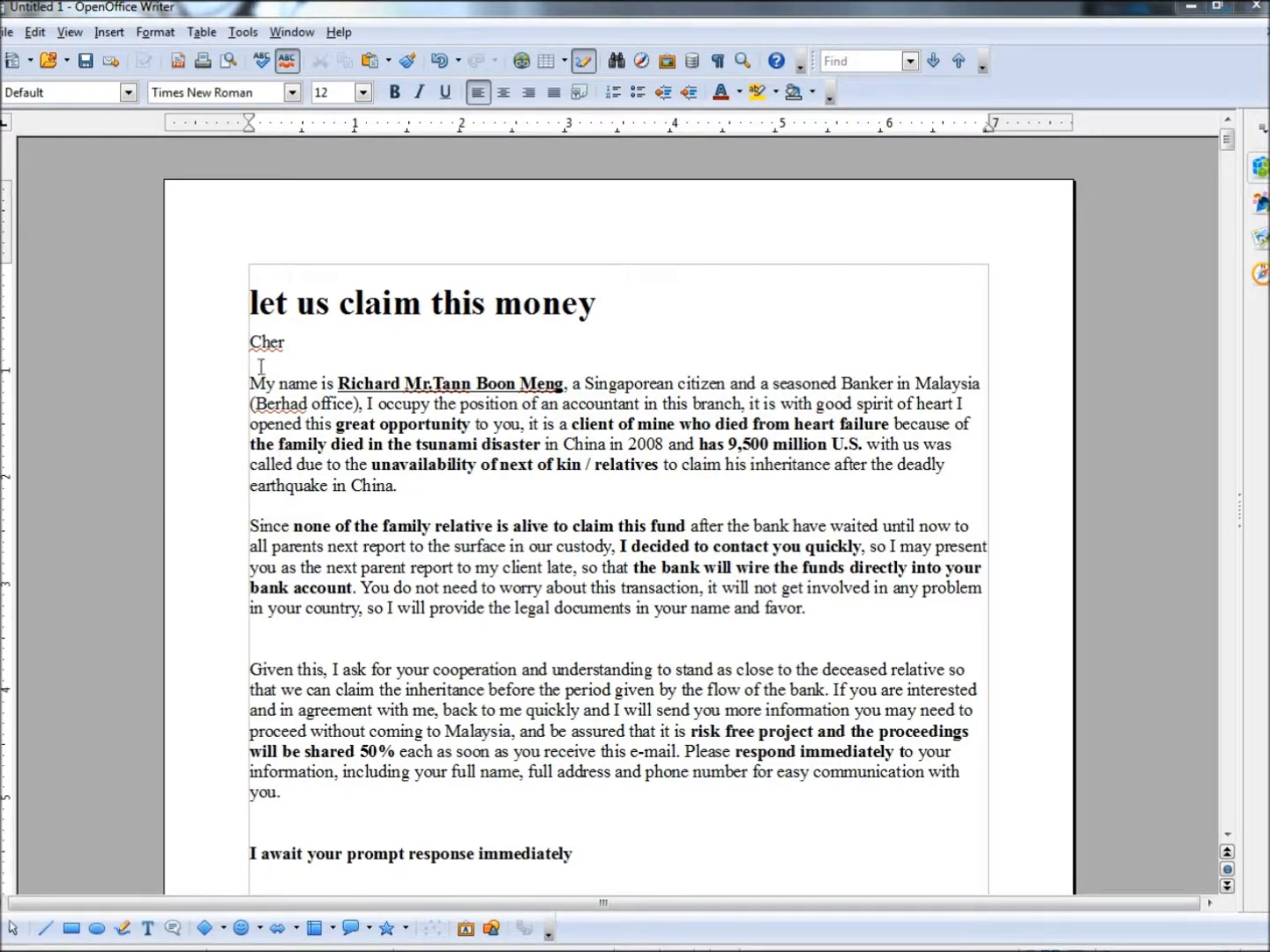
Step: Highlight phrases in the opening email such as 'great opportunity', 'unavailability of next of kin / relatives' and 'next parent'
{"action": "double_click", "coordinate": [266, 342]}
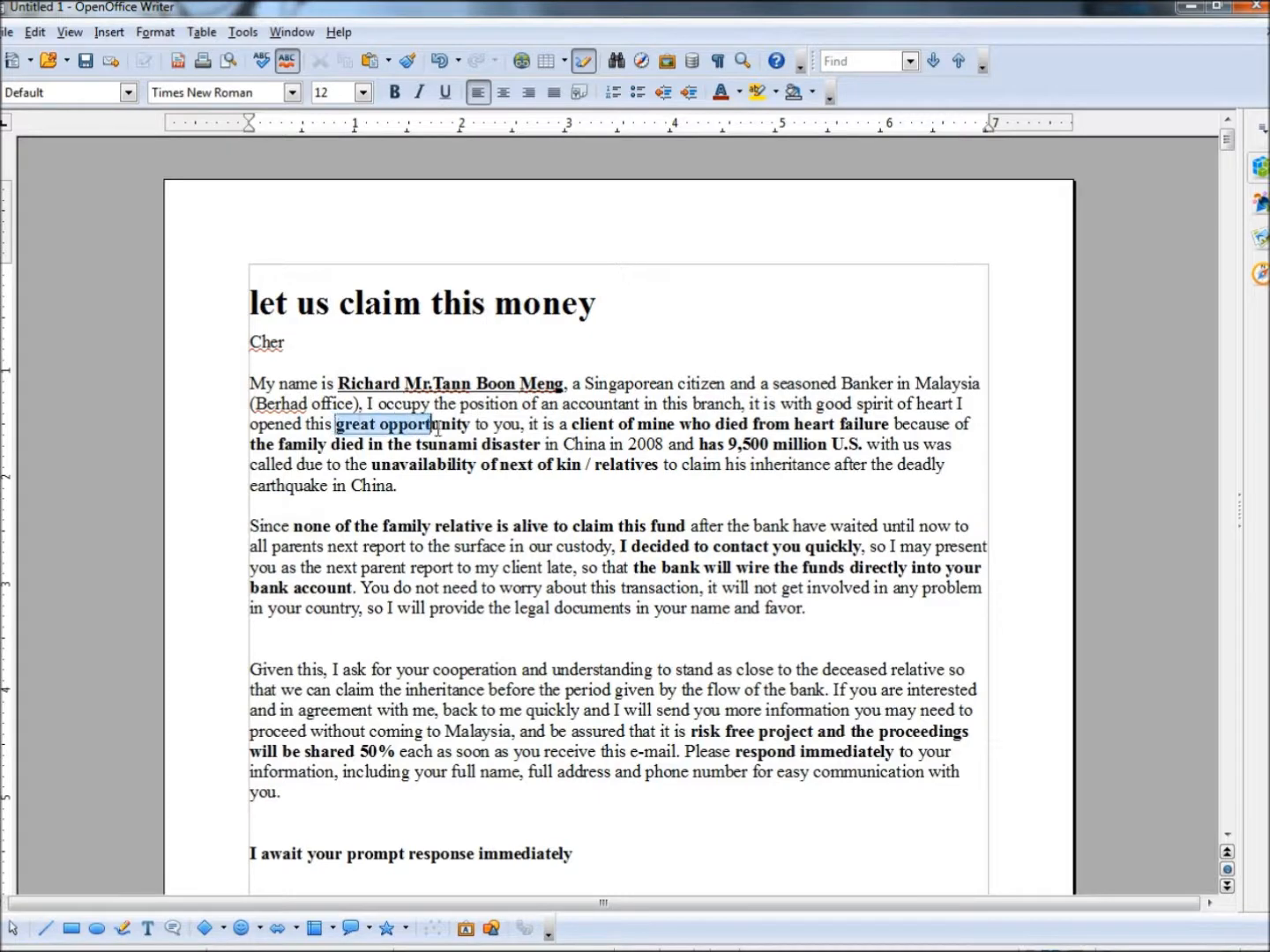
{"action": "left_click", "coordinate": [765, 420]}
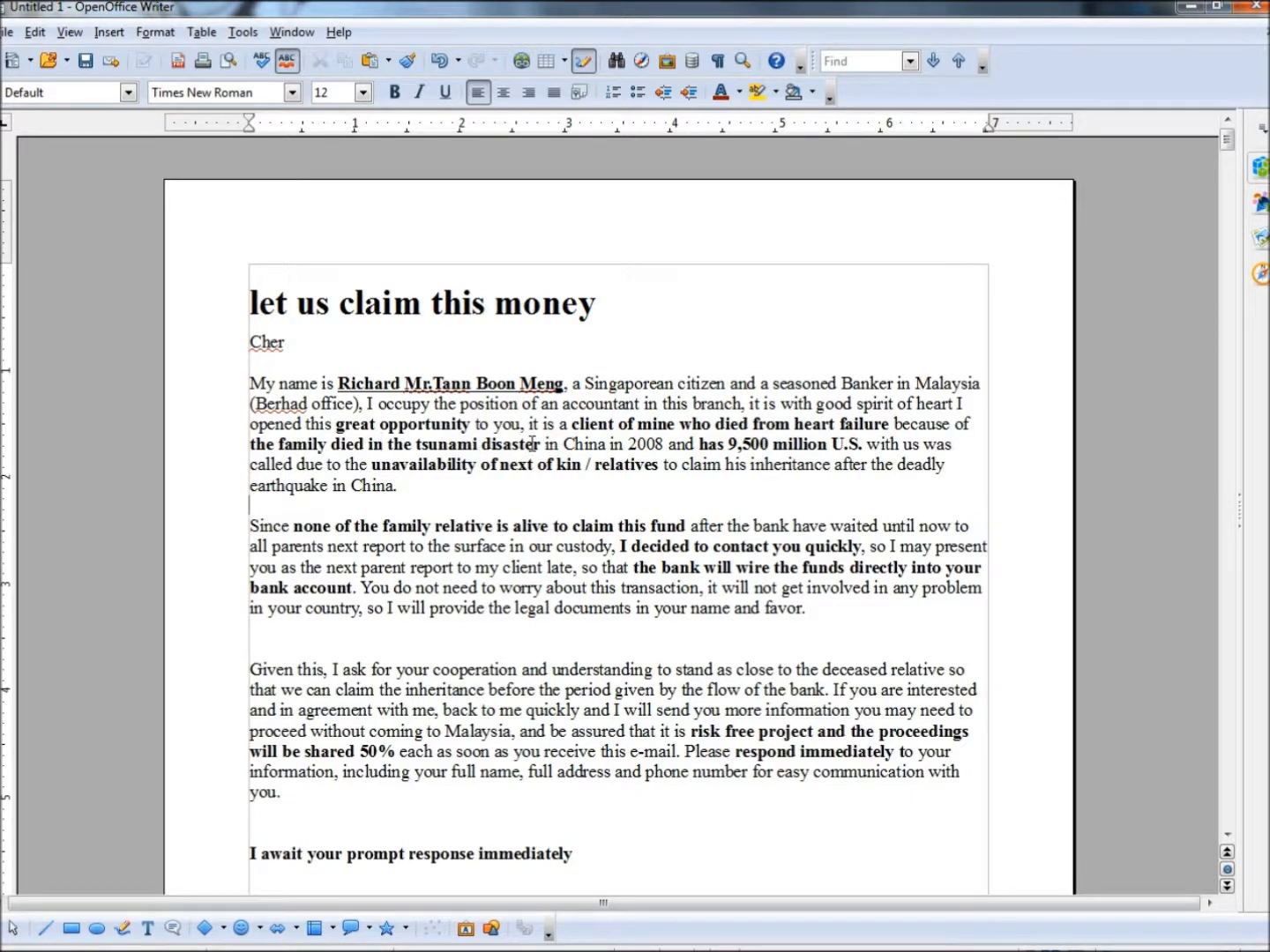
{"action": "mouse_move", "coordinate": [702, 444]}
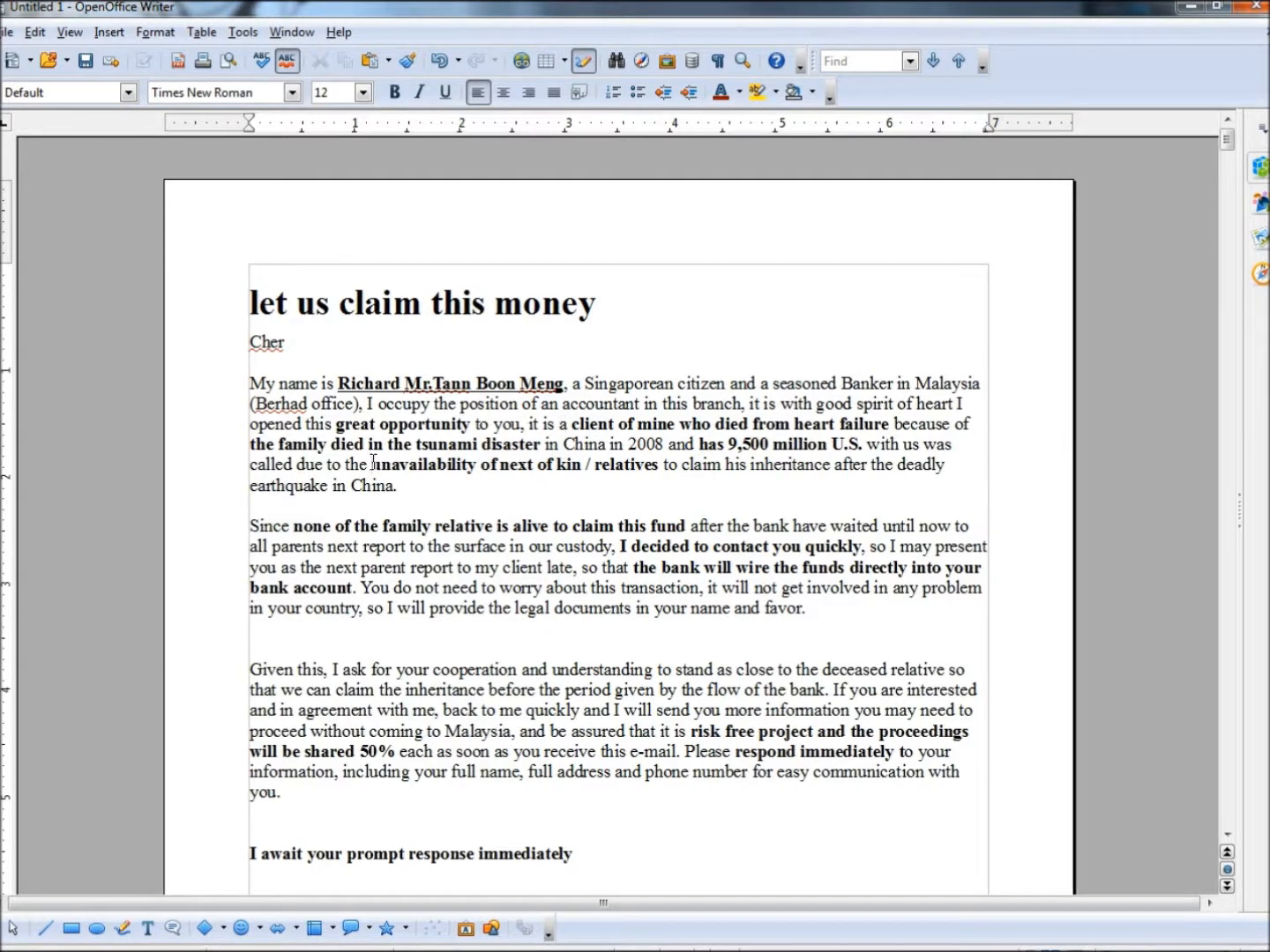
{"action": "left_click_drag", "start_coordinate": [370, 466], "coordinate": [579, 465]}
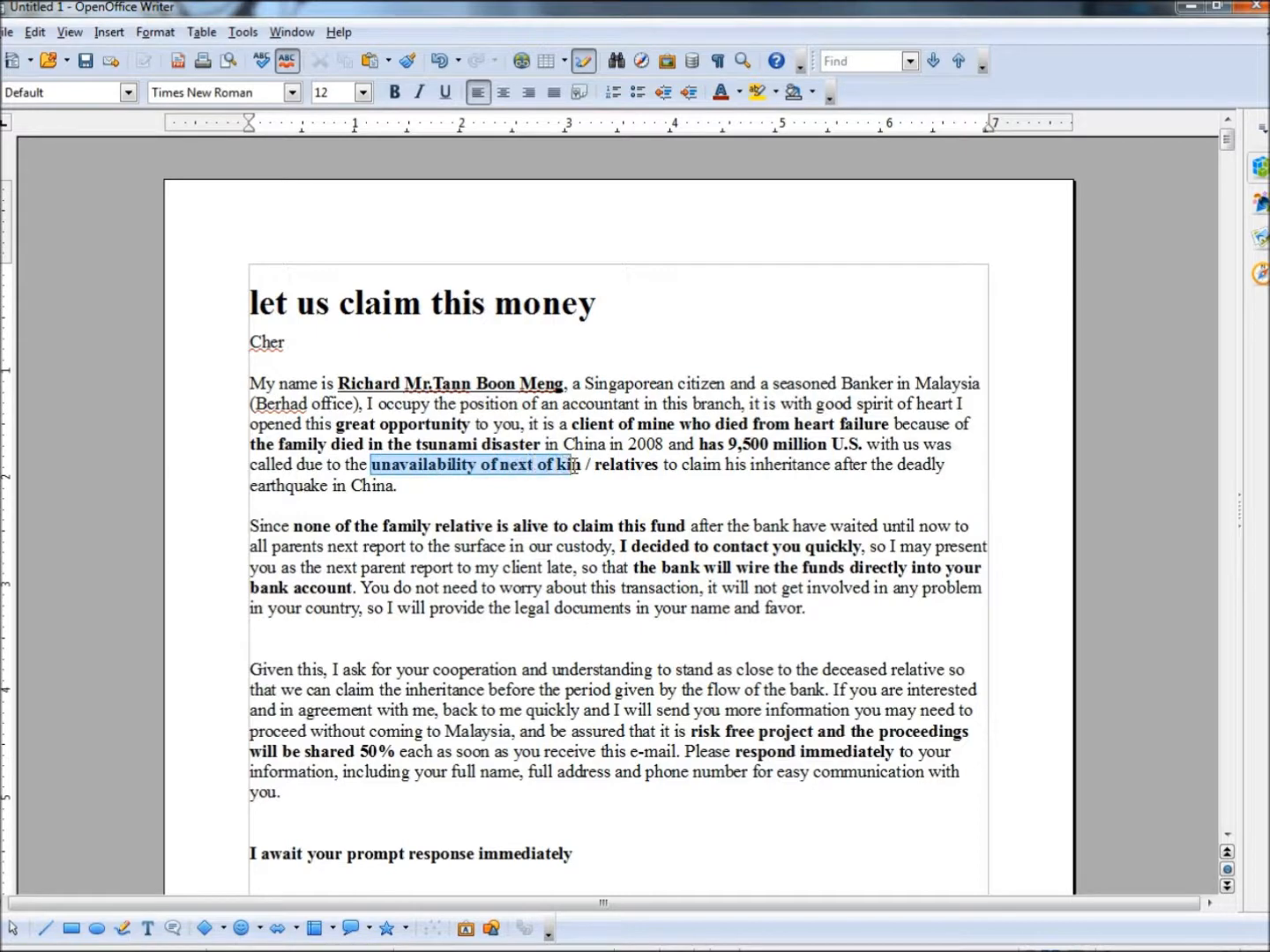
{"action": "left_click_drag", "start_coordinate": [574, 465], "coordinate": [658, 466]}
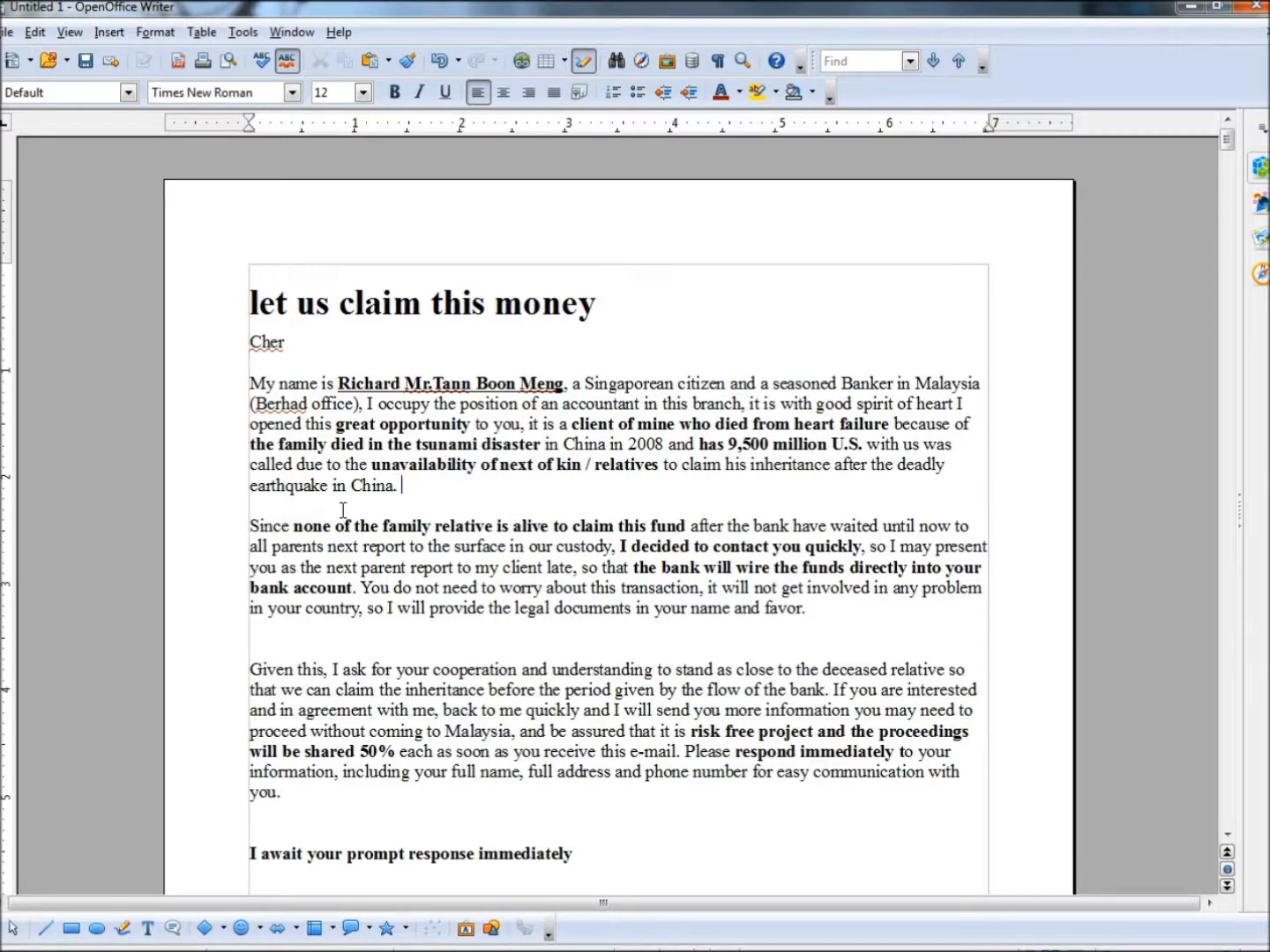
{"action": "mouse_move", "coordinate": [709, 559]}
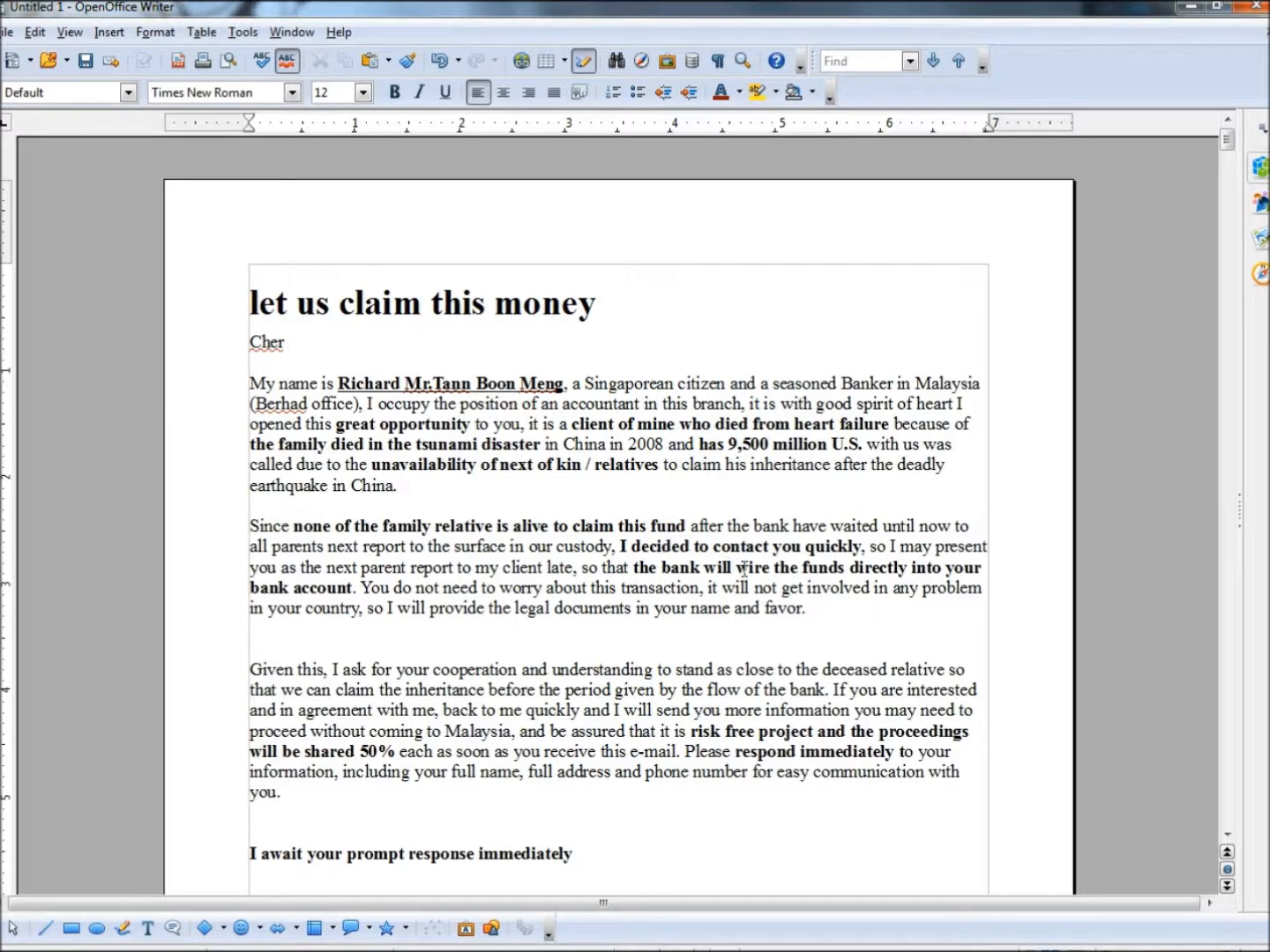
{"action": "mouse_move", "coordinate": [475, 632]}
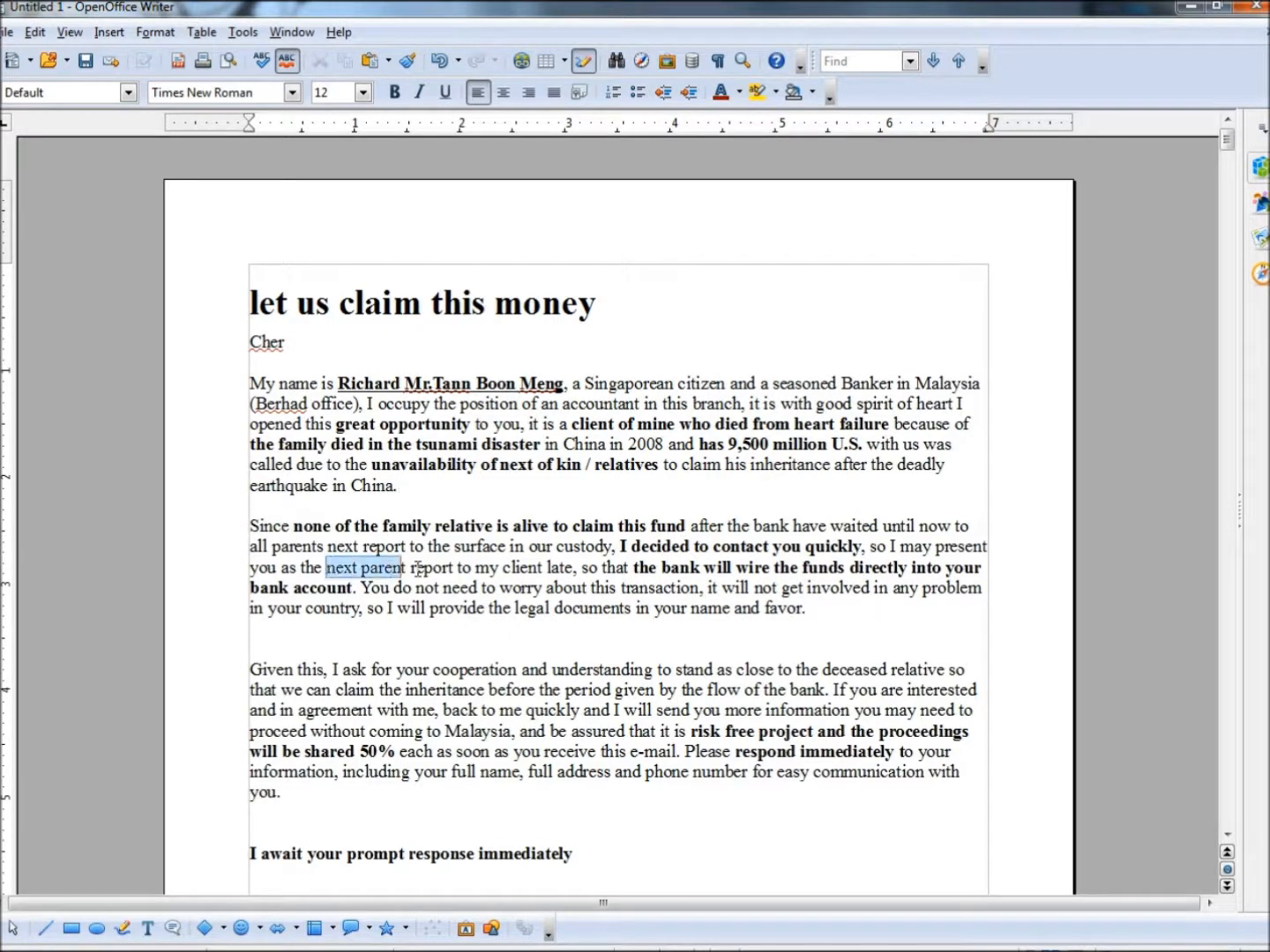
{"action": "left_click_drag", "start_coordinate": [400, 568], "coordinate": [537, 568]}
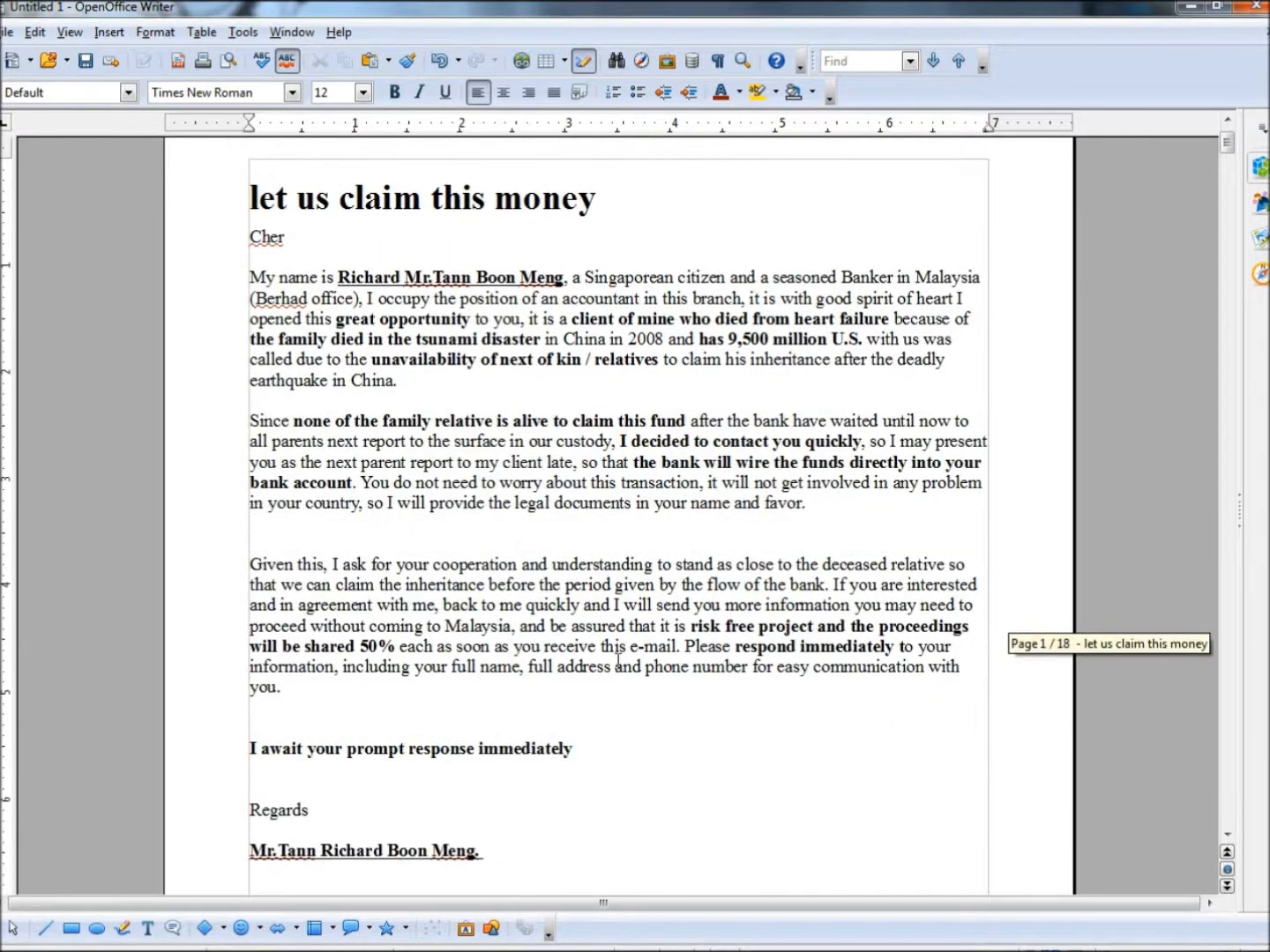
Step: Highlight 'respond immediately' further down, then continue to page 2's 'Greetings to you' email
{"action": "scroll", "scroll_direction": "down", "scroll_amount": 3}
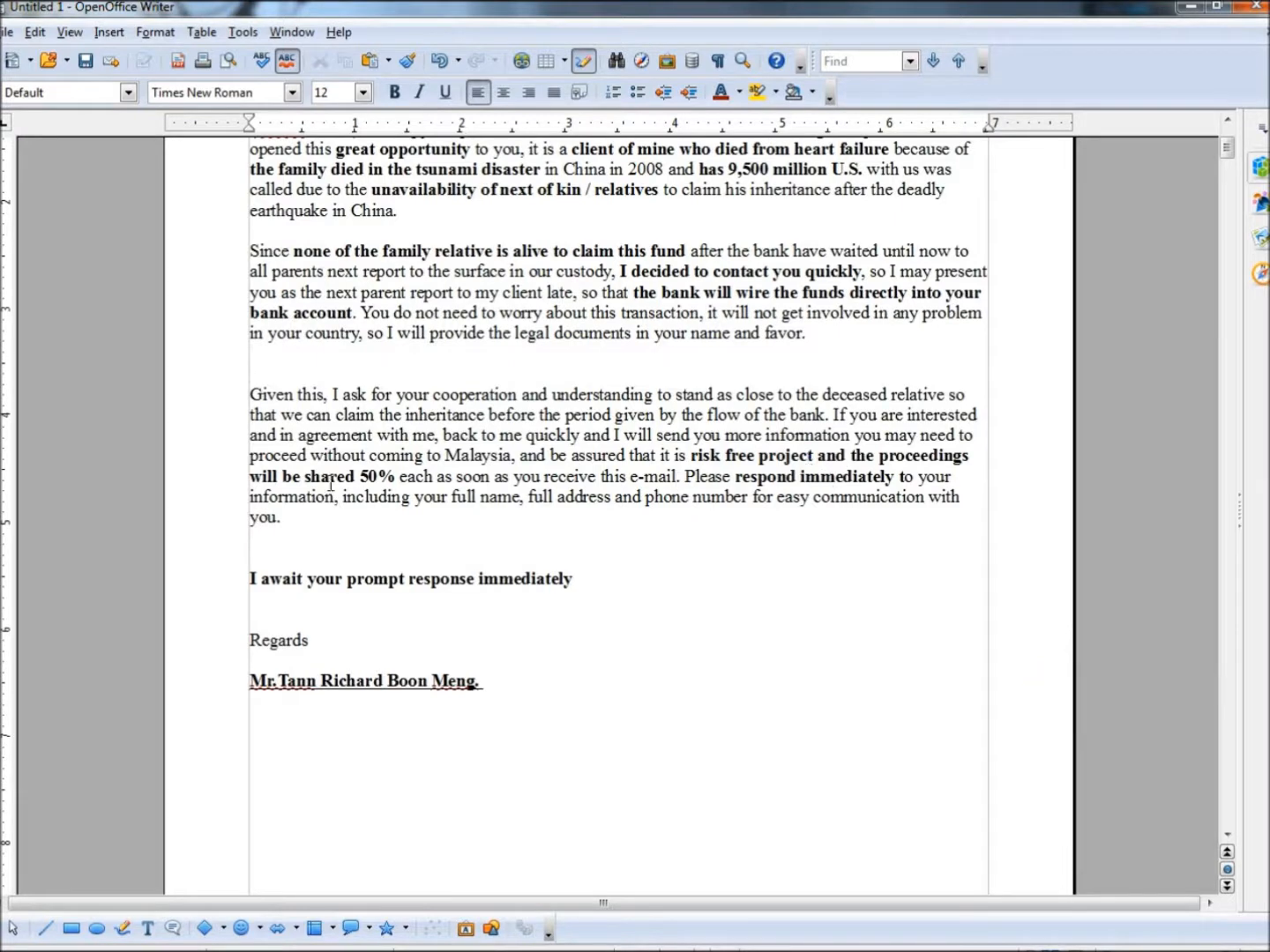
{"action": "double_click", "coordinate": [755, 476]}
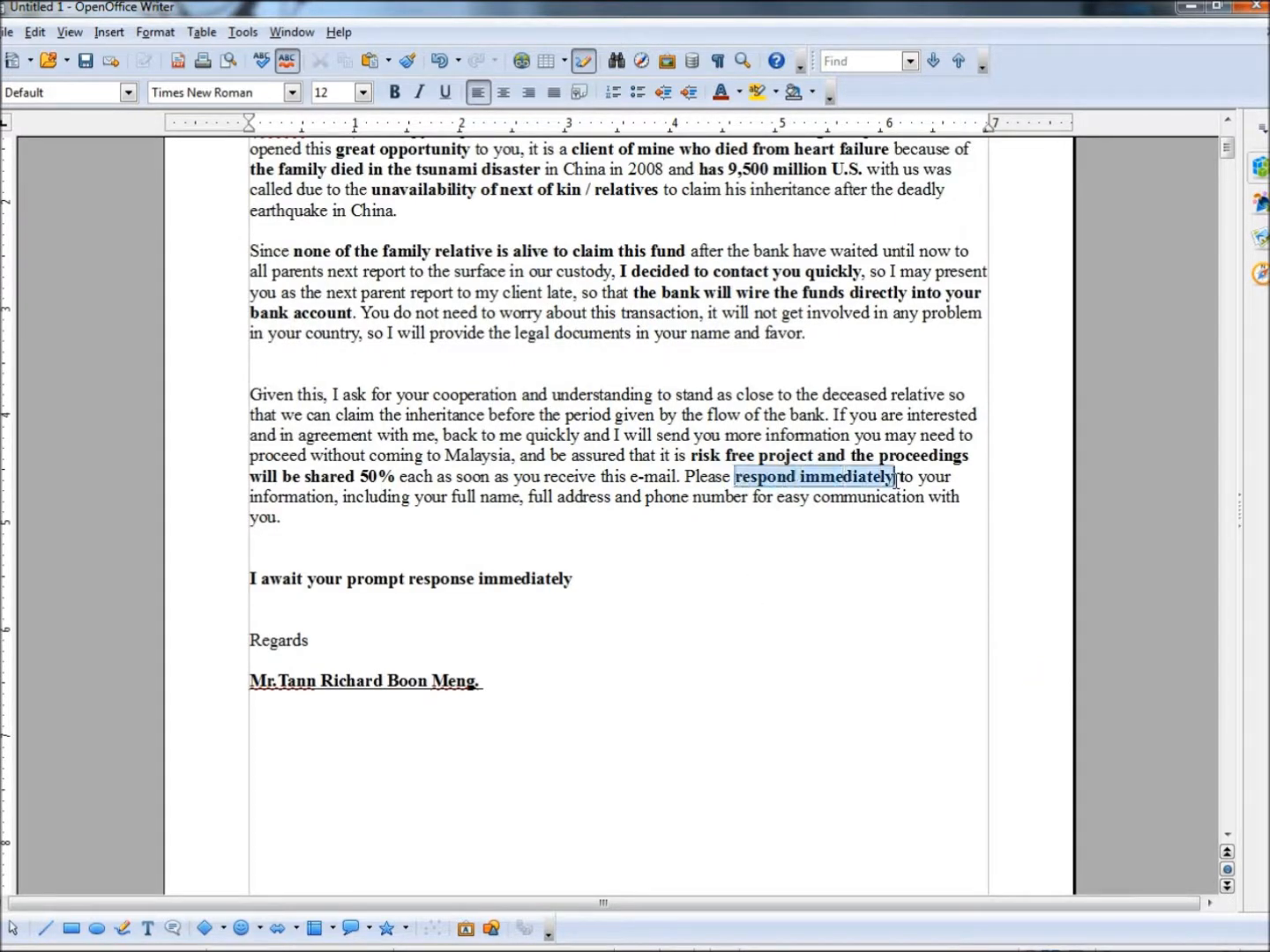
{"action": "left_click", "coordinate": [455, 589]}
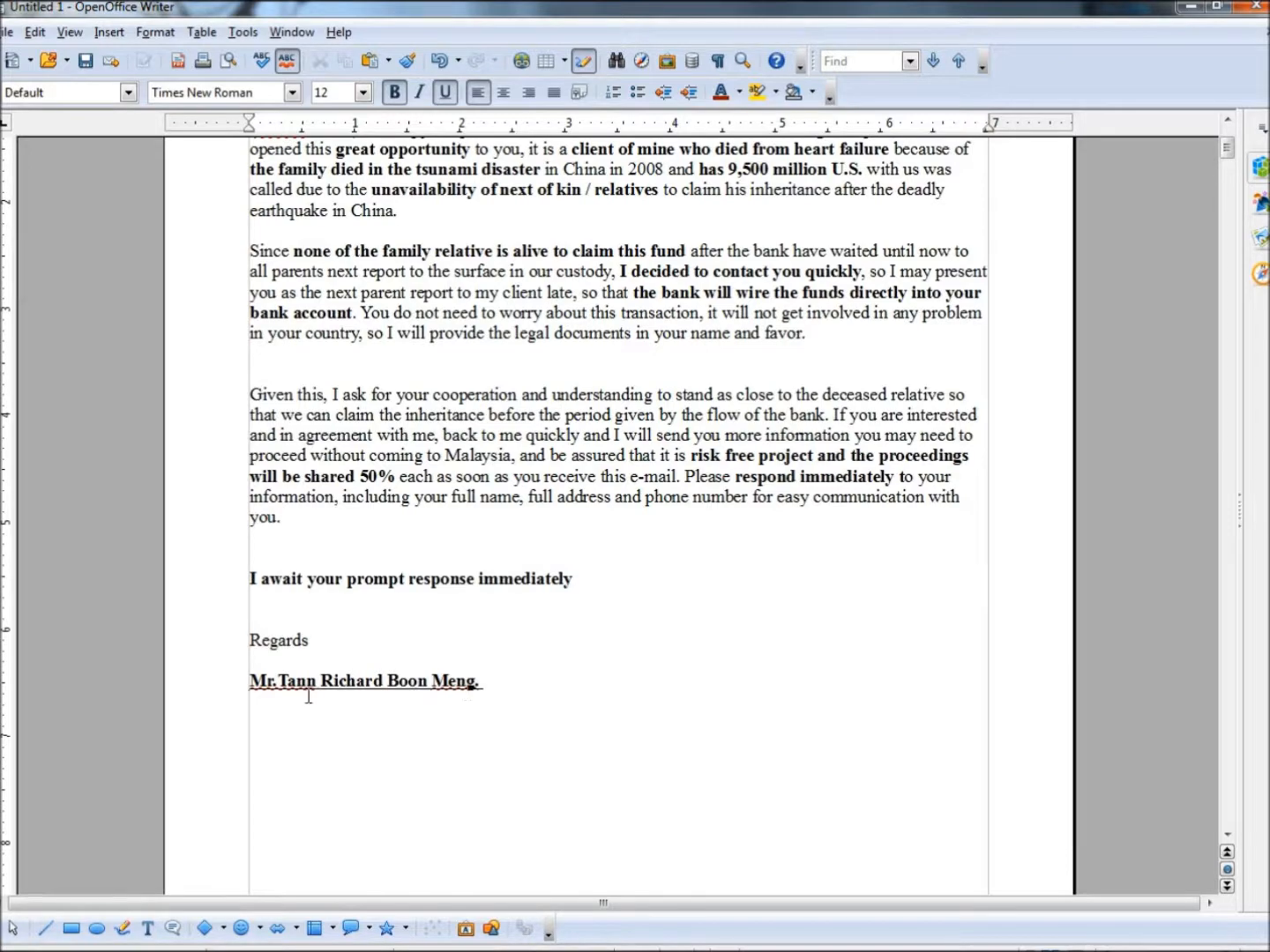
{"action": "mouse_move", "coordinate": [494, 688]}
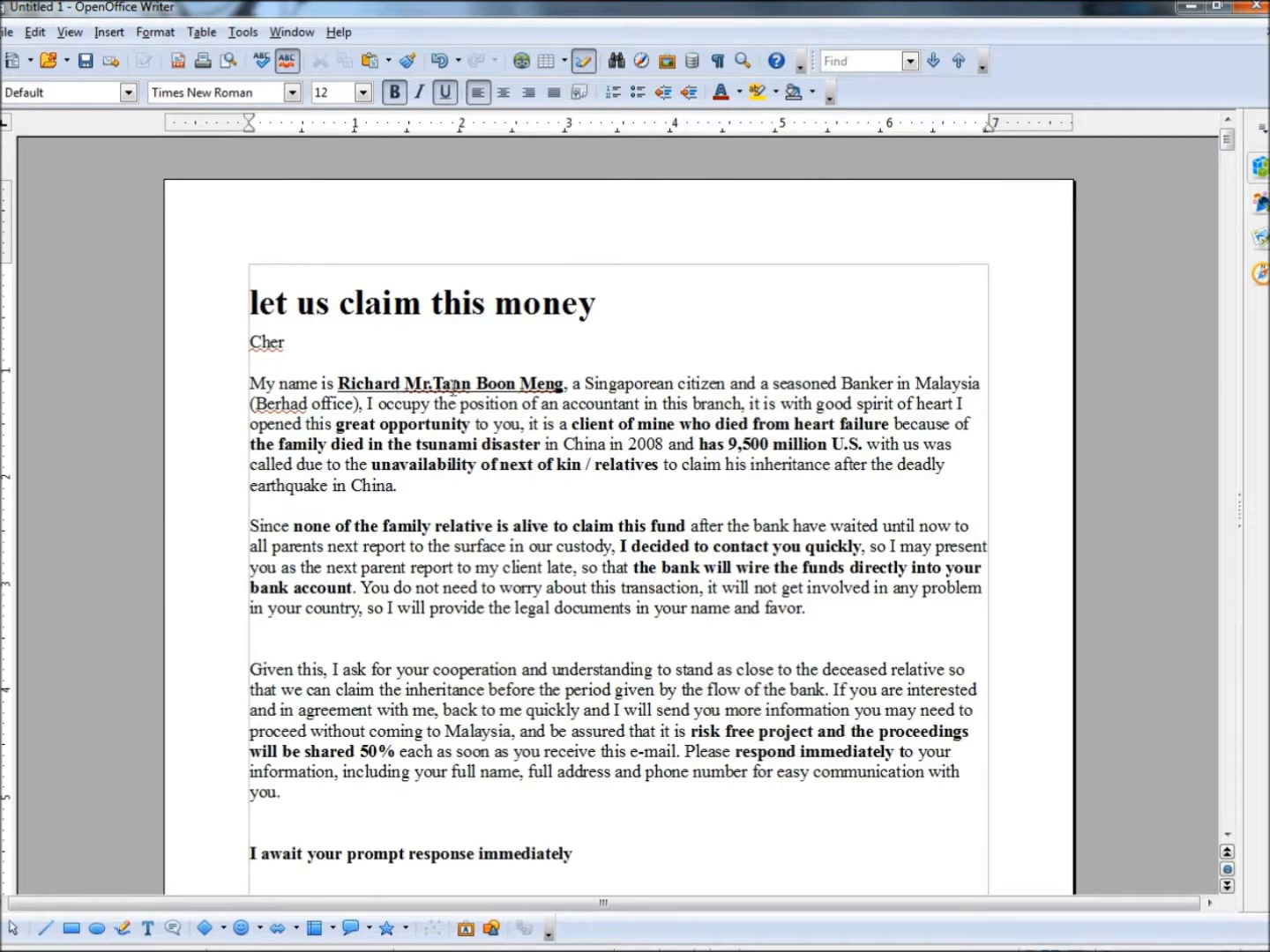
{"action": "scroll", "scroll_direction": "down", "scroll_amount": 3}
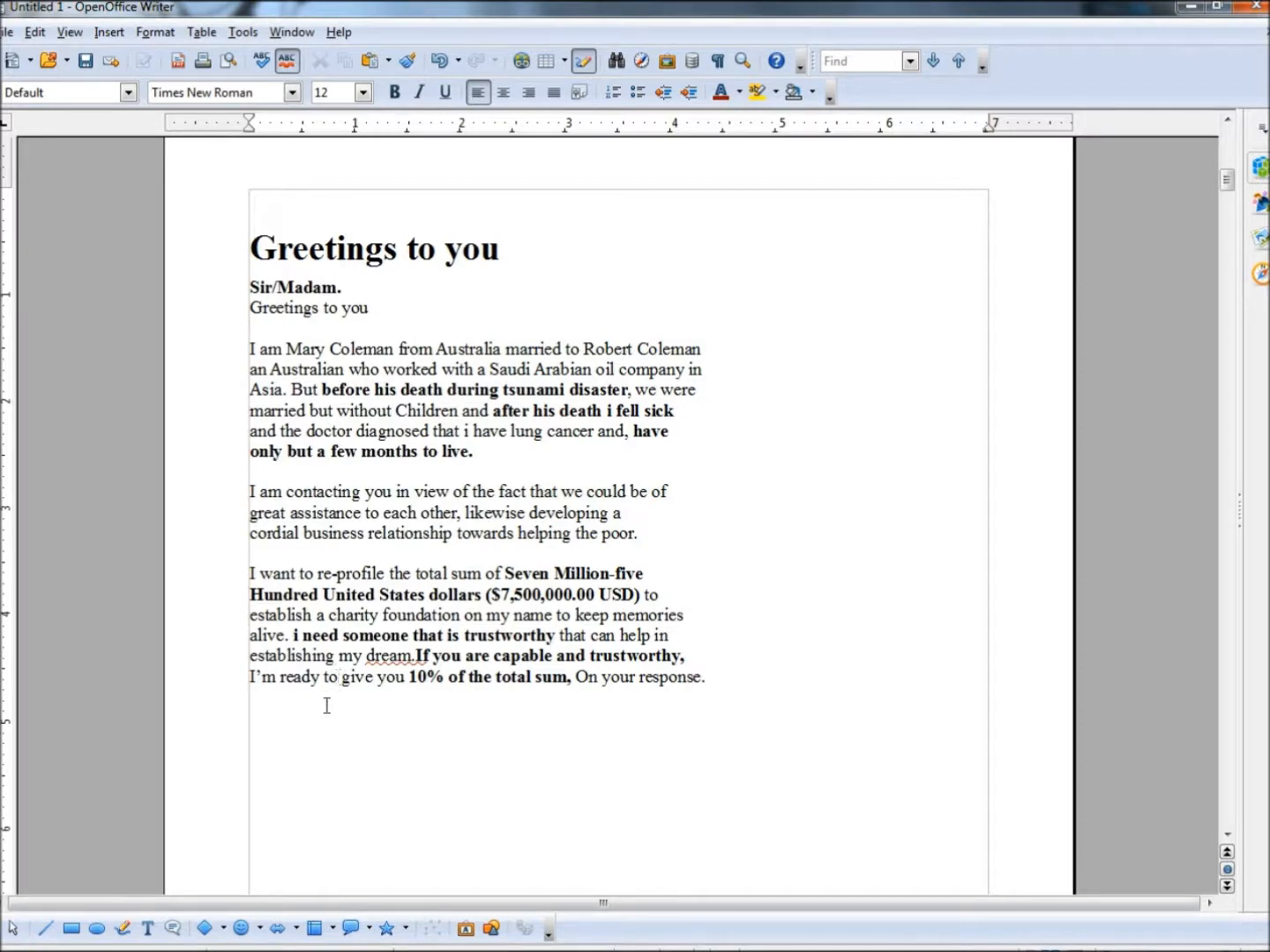
Step: Highlight 'i need' and the trustworthy sentence in the 'Greetings to you' email, then move toward the next letter
{"action": "left_click_drag", "start_coordinate": [286, 614], "coordinate": [291, 635]}
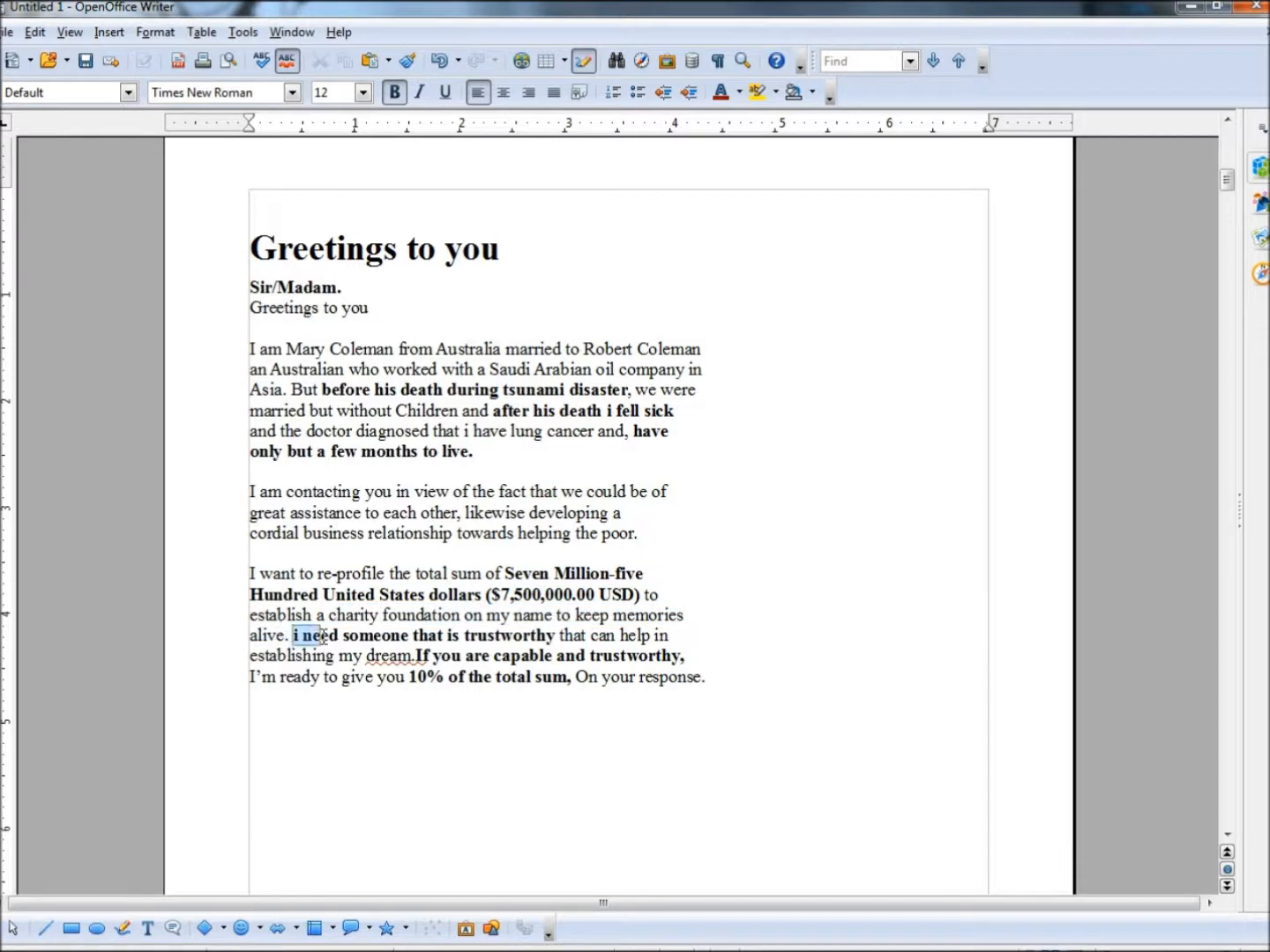
{"action": "left_click_drag", "start_coordinate": [294, 634], "coordinate": [558, 635]}
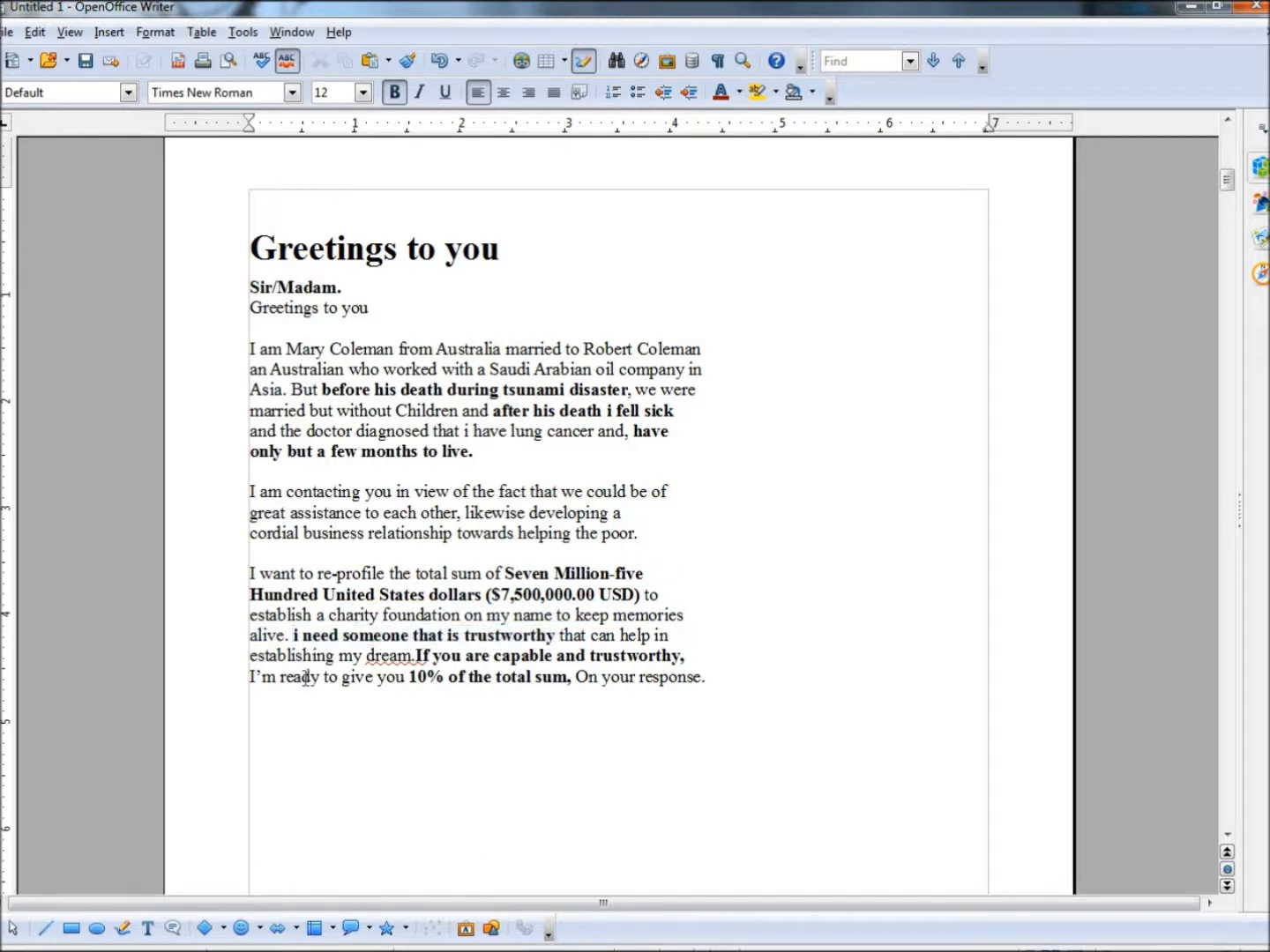
{"action": "mouse_move", "coordinate": [579, 677]}
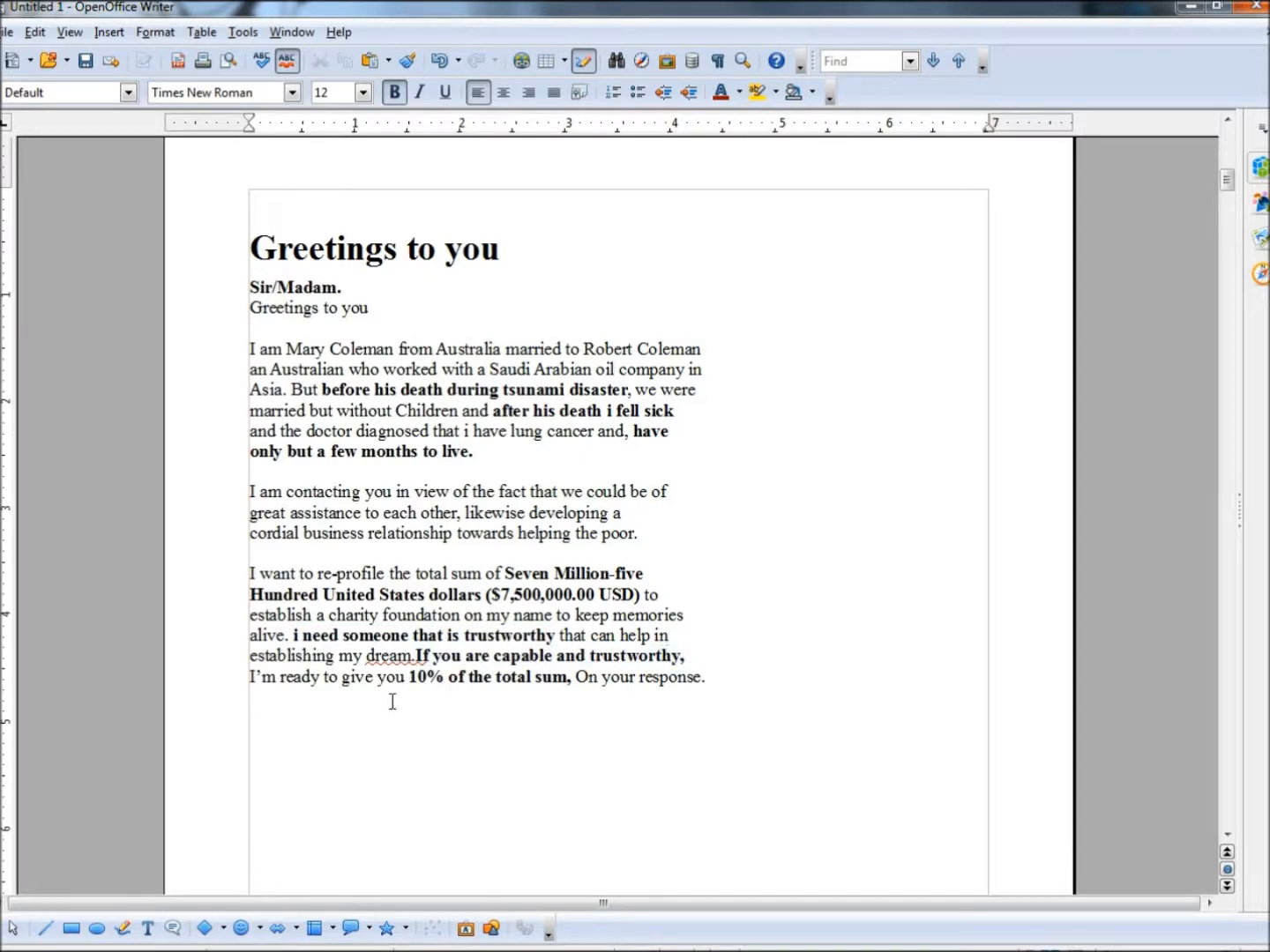
{"action": "mouse_move", "coordinate": [519, 725]}
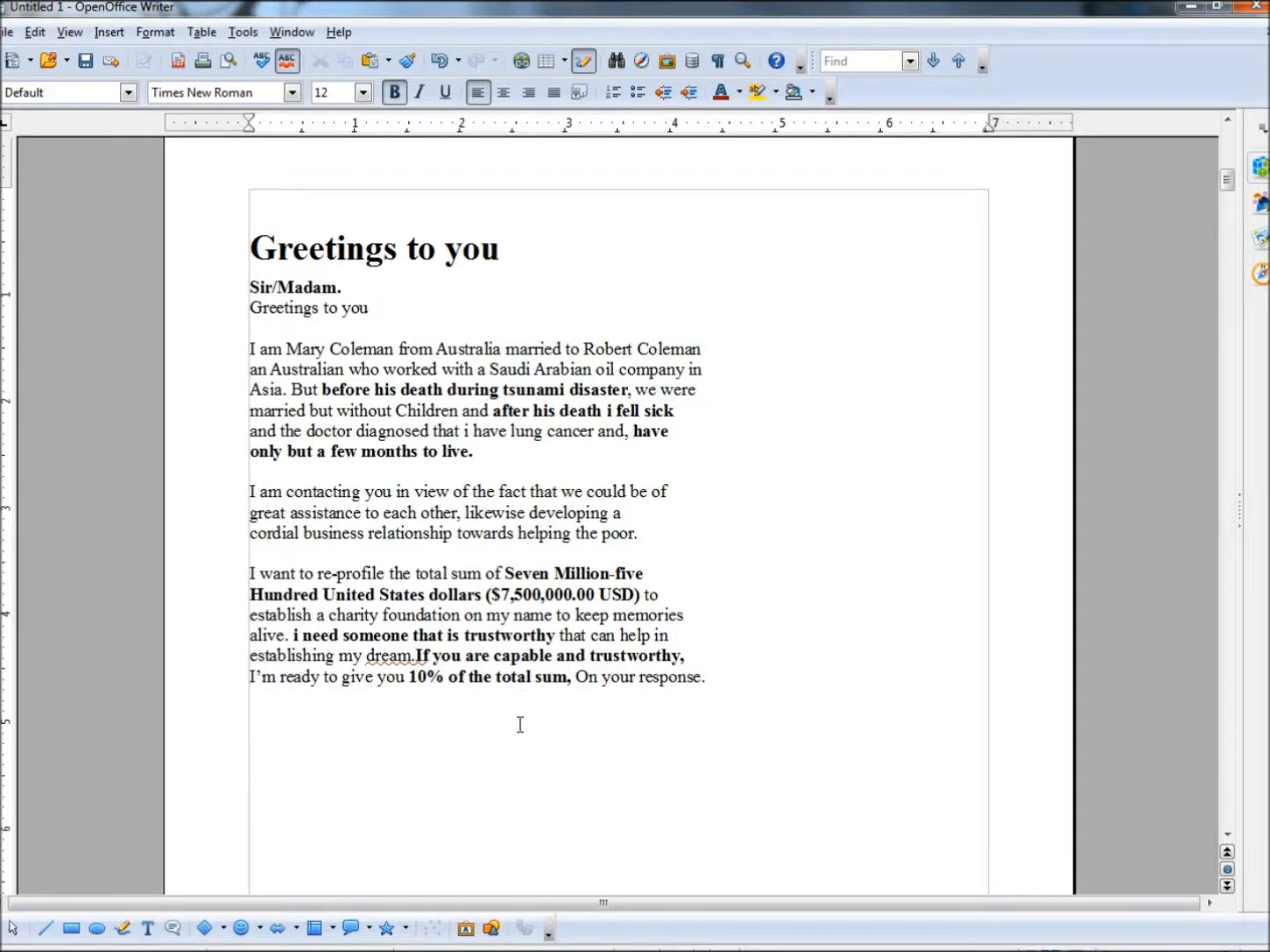
{"action": "scroll", "scroll_direction": "down", "scroll_amount": 3}
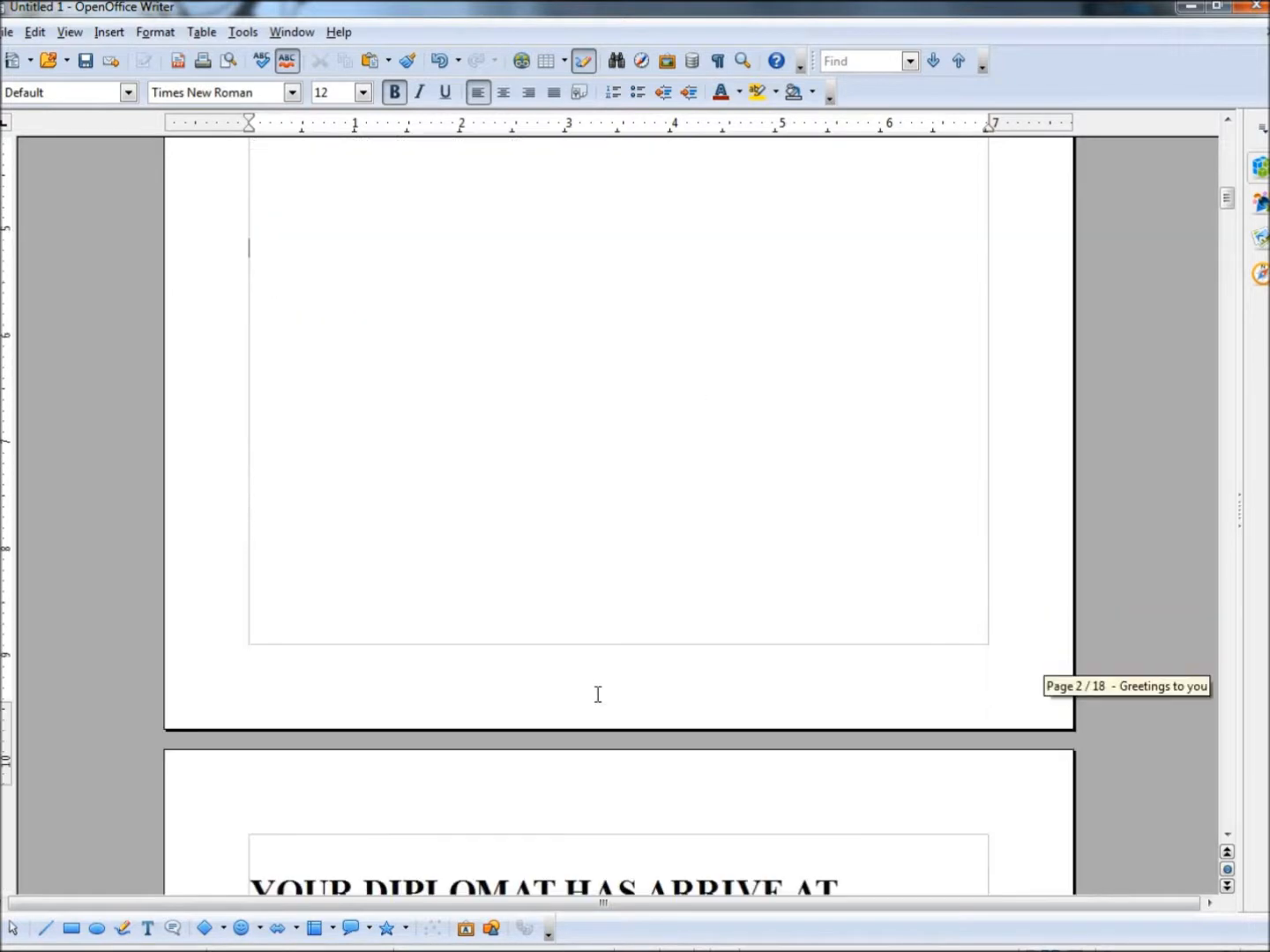
Step: Scroll to page 3's diplomat-at-the-airport CBN letter, select a word there and move into the 'Dear Sir/ Madam,' heading
{"action": "scroll", "scroll_direction": "down", "scroll_amount": 3}
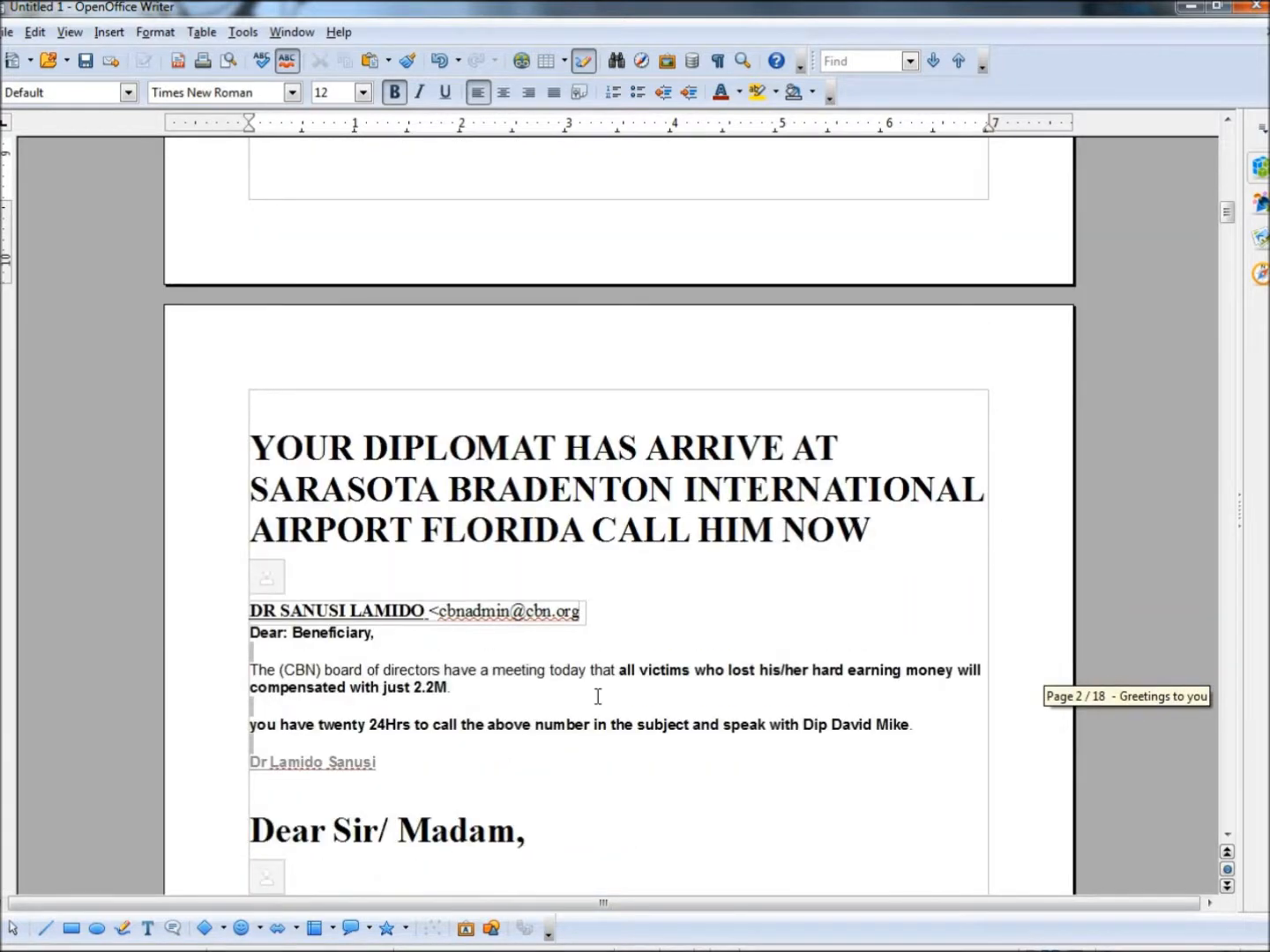
{"action": "scroll", "scroll_direction": "down", "scroll_amount": 3}
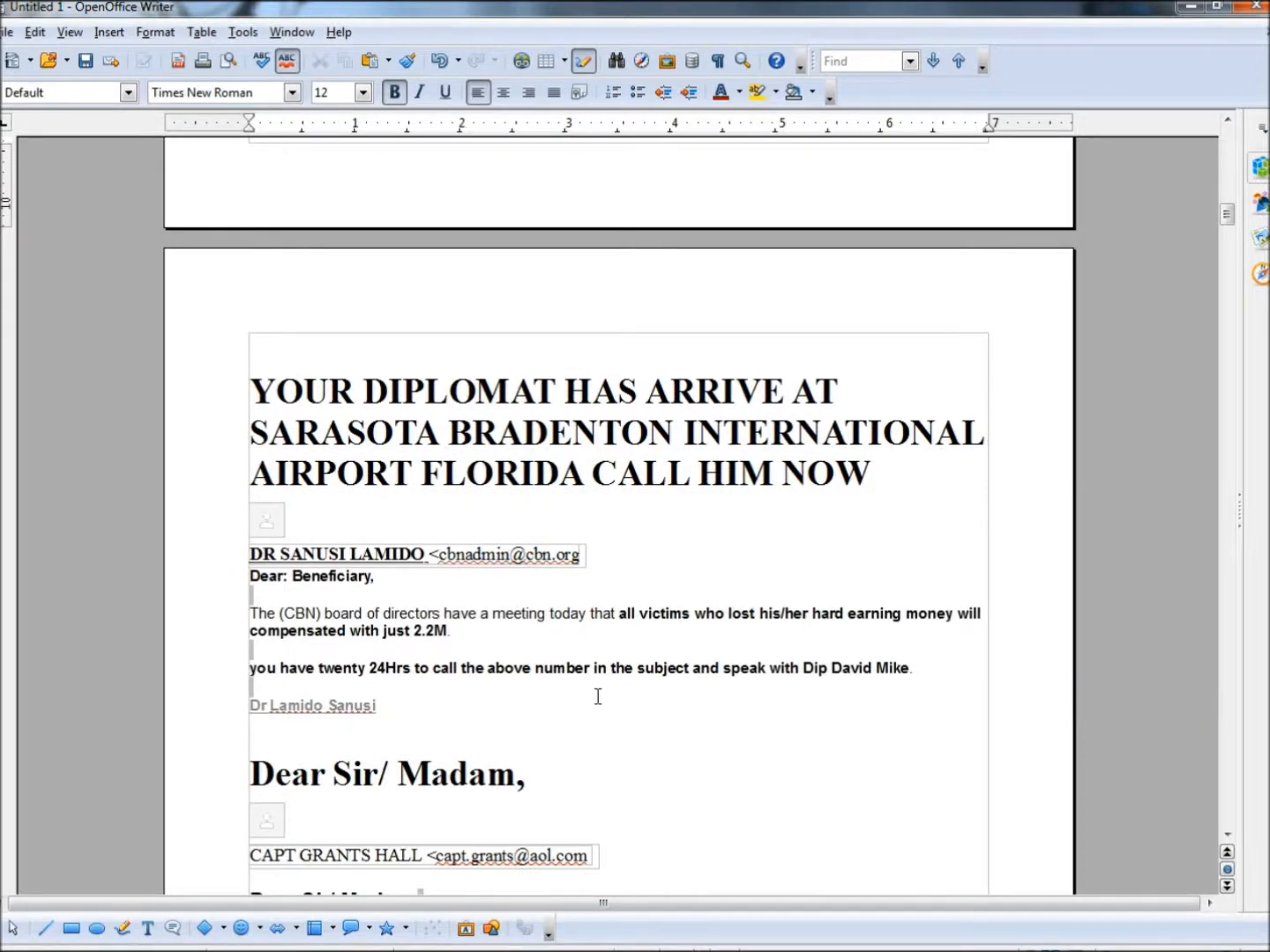
{"action": "scroll", "scroll_direction": "down", "scroll_amount": 3}
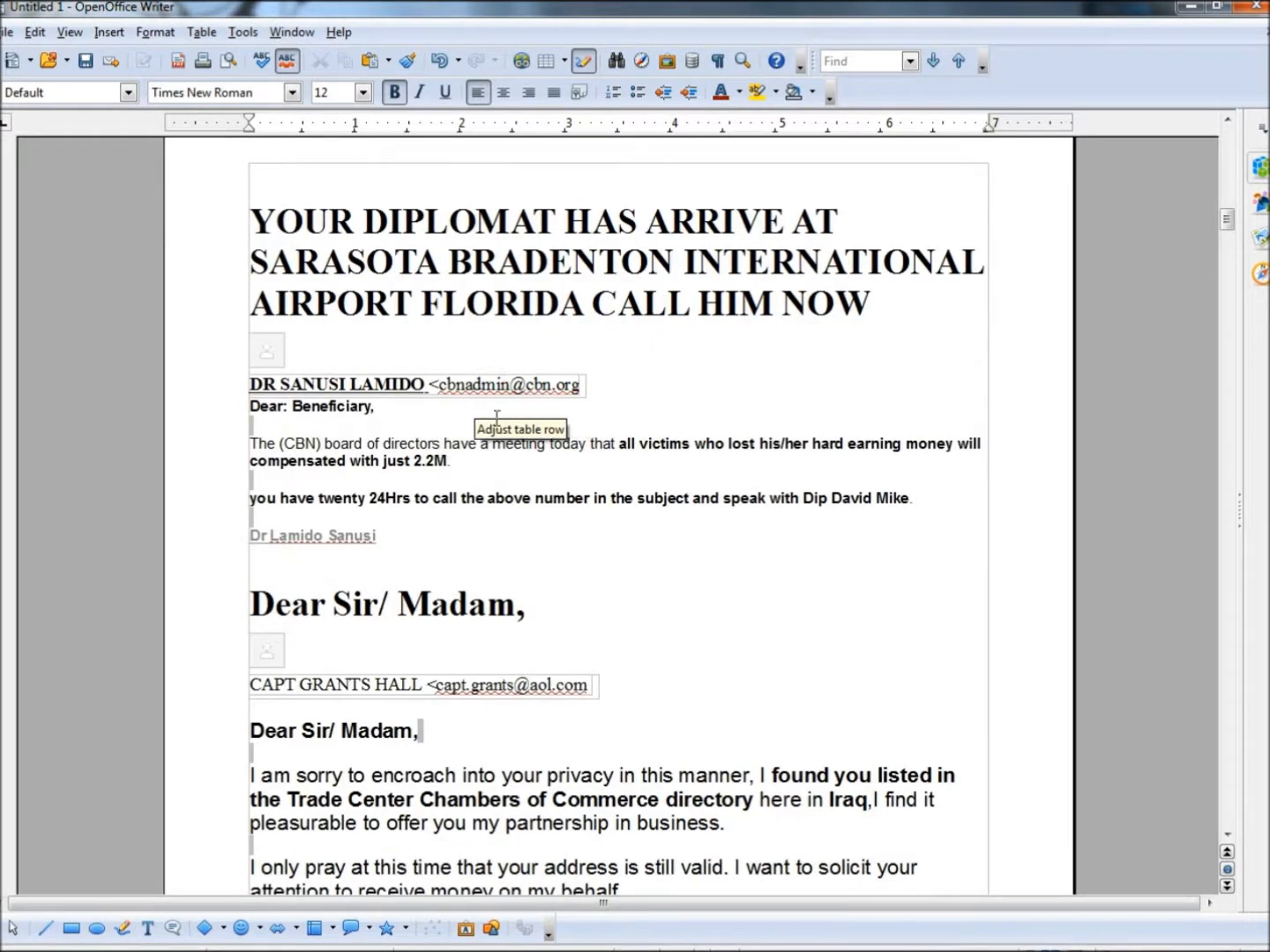
{"action": "double_click", "coordinate": [331, 406]}
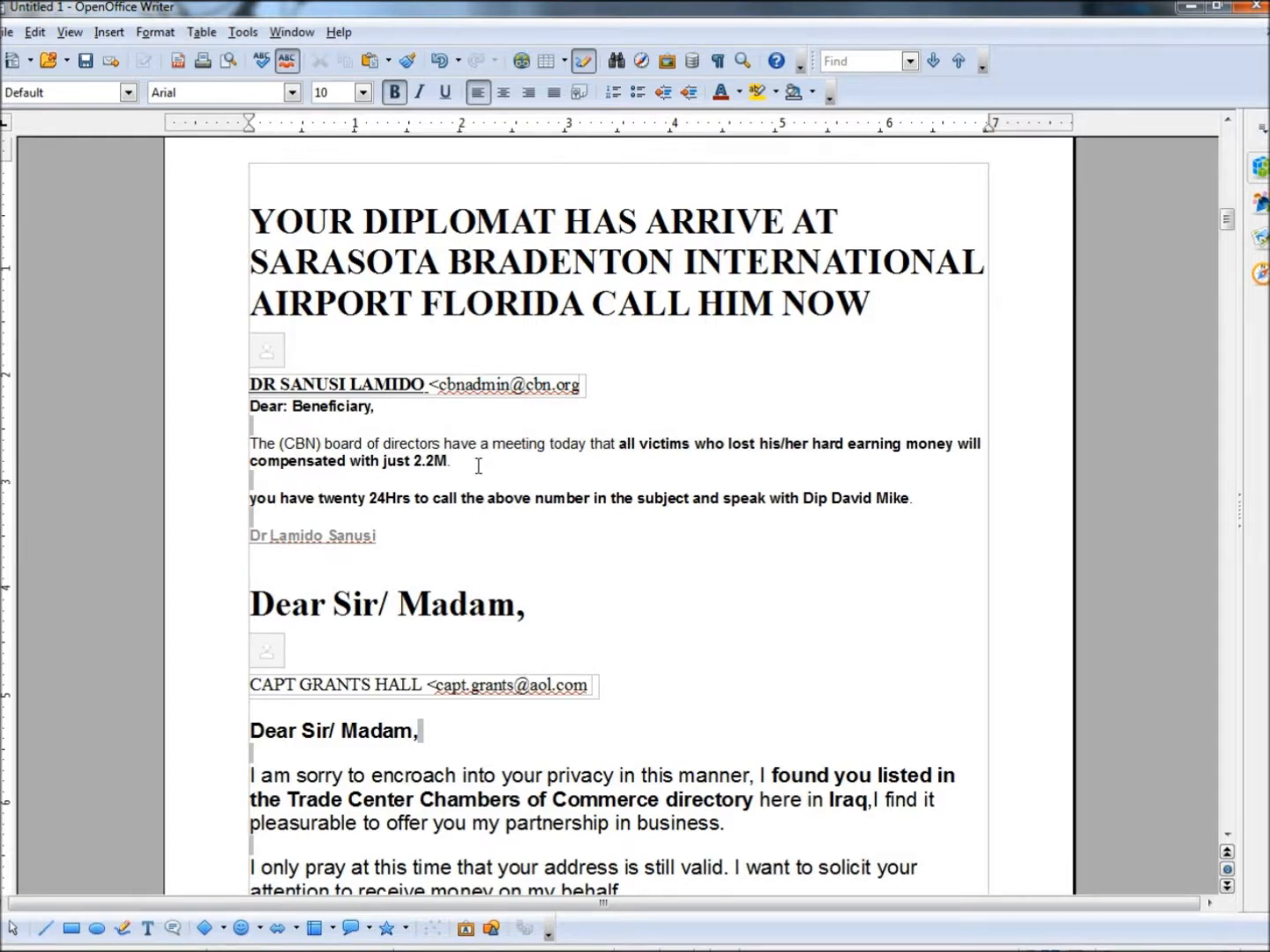
{"action": "left_click", "coordinate": [374, 406]}
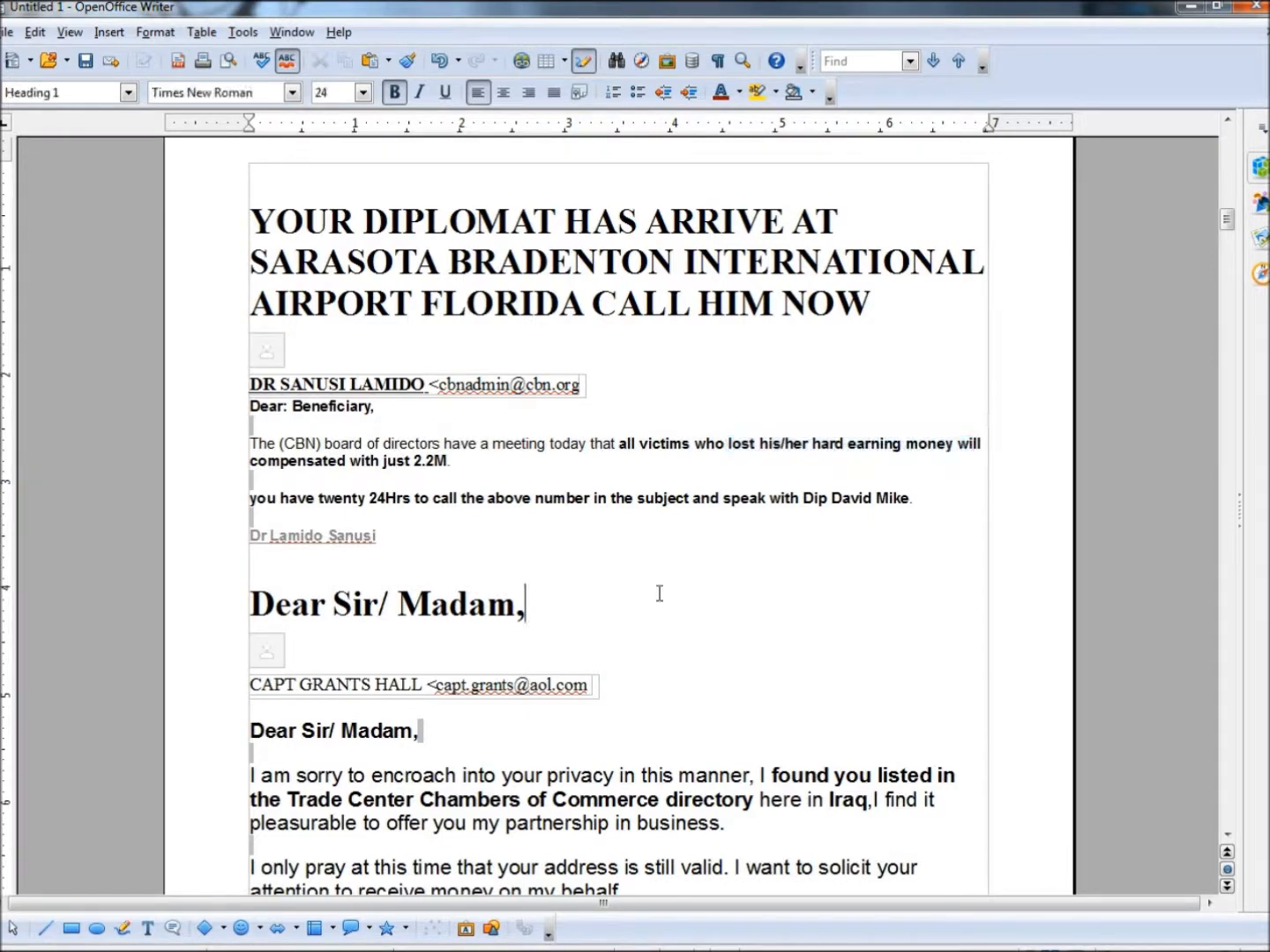
{"action": "scroll", "scroll_direction": "down", "scroll_amount": 3}
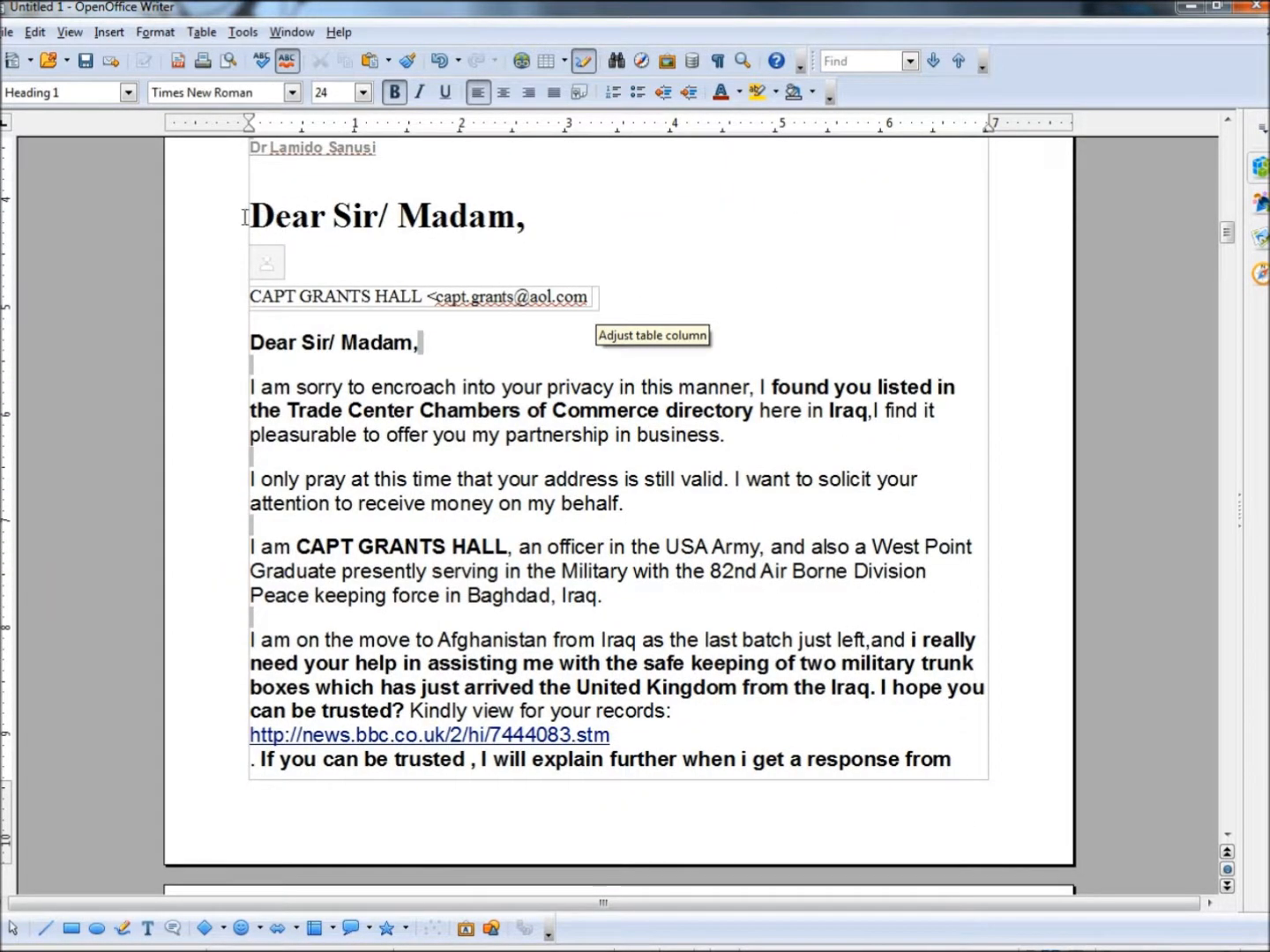
{"action": "triple_click", "coordinate": [384, 215]}
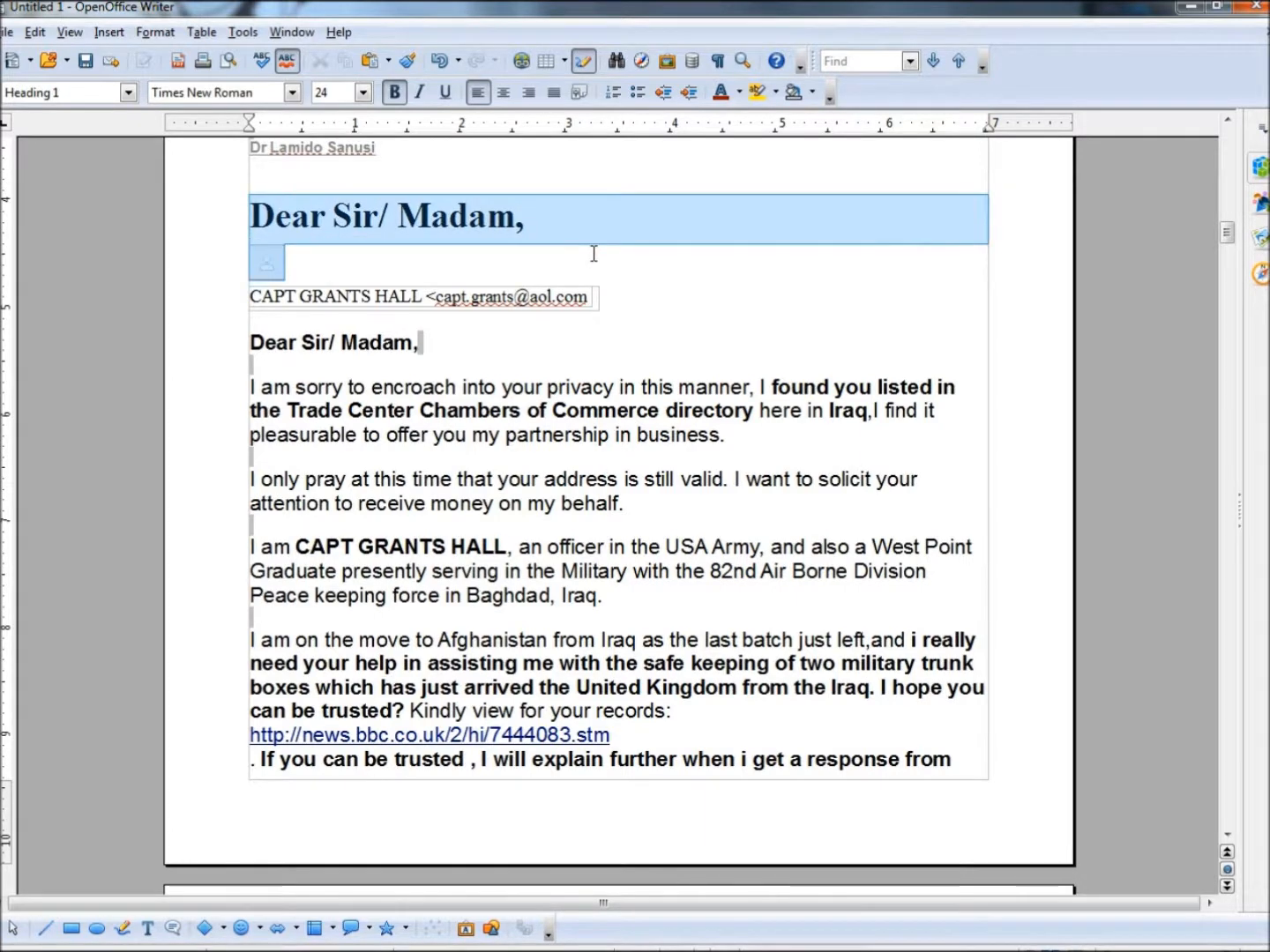
{"action": "left_click", "coordinate": [423, 342]}
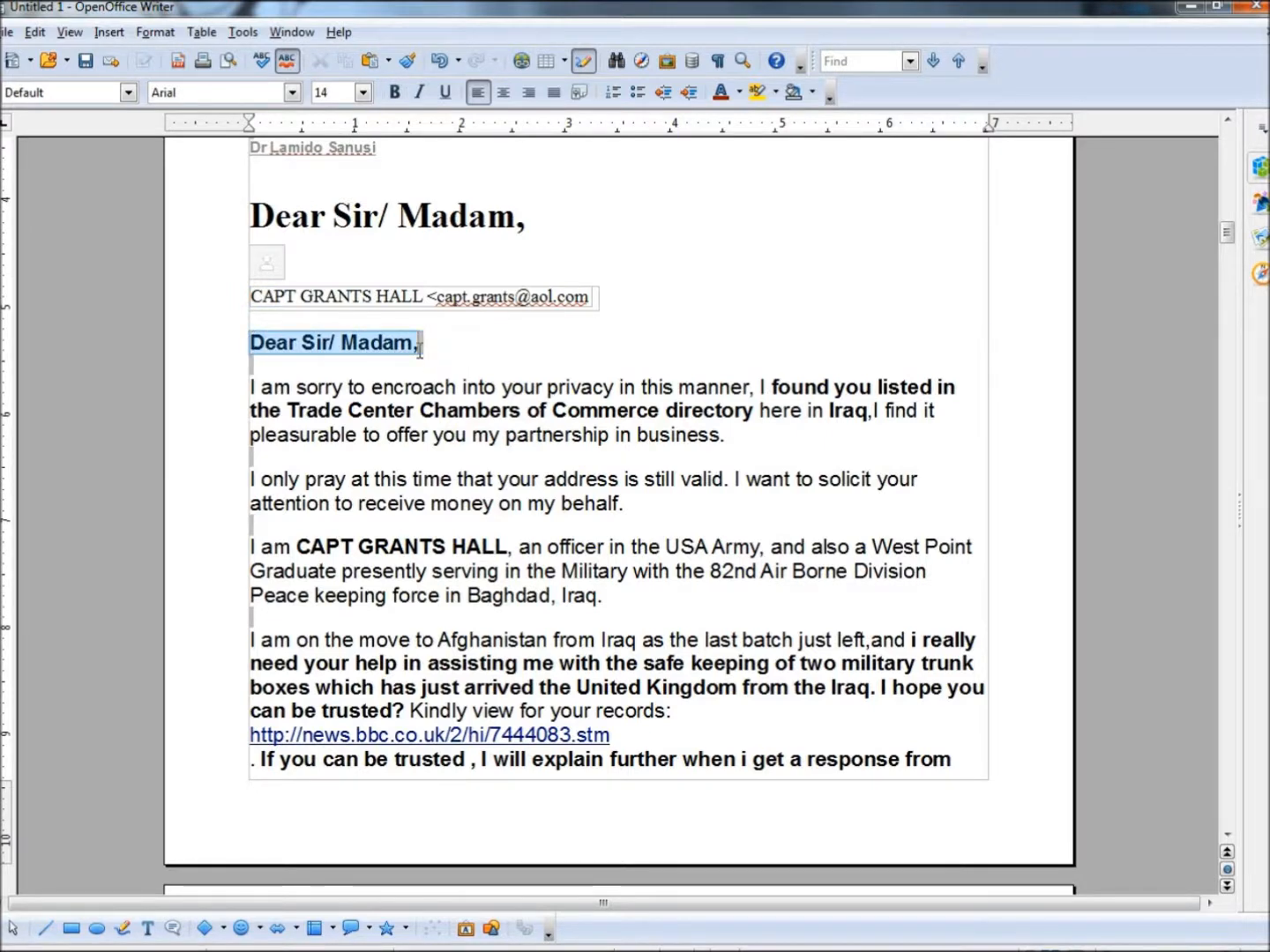
{"action": "left_click", "coordinate": [395, 92]}
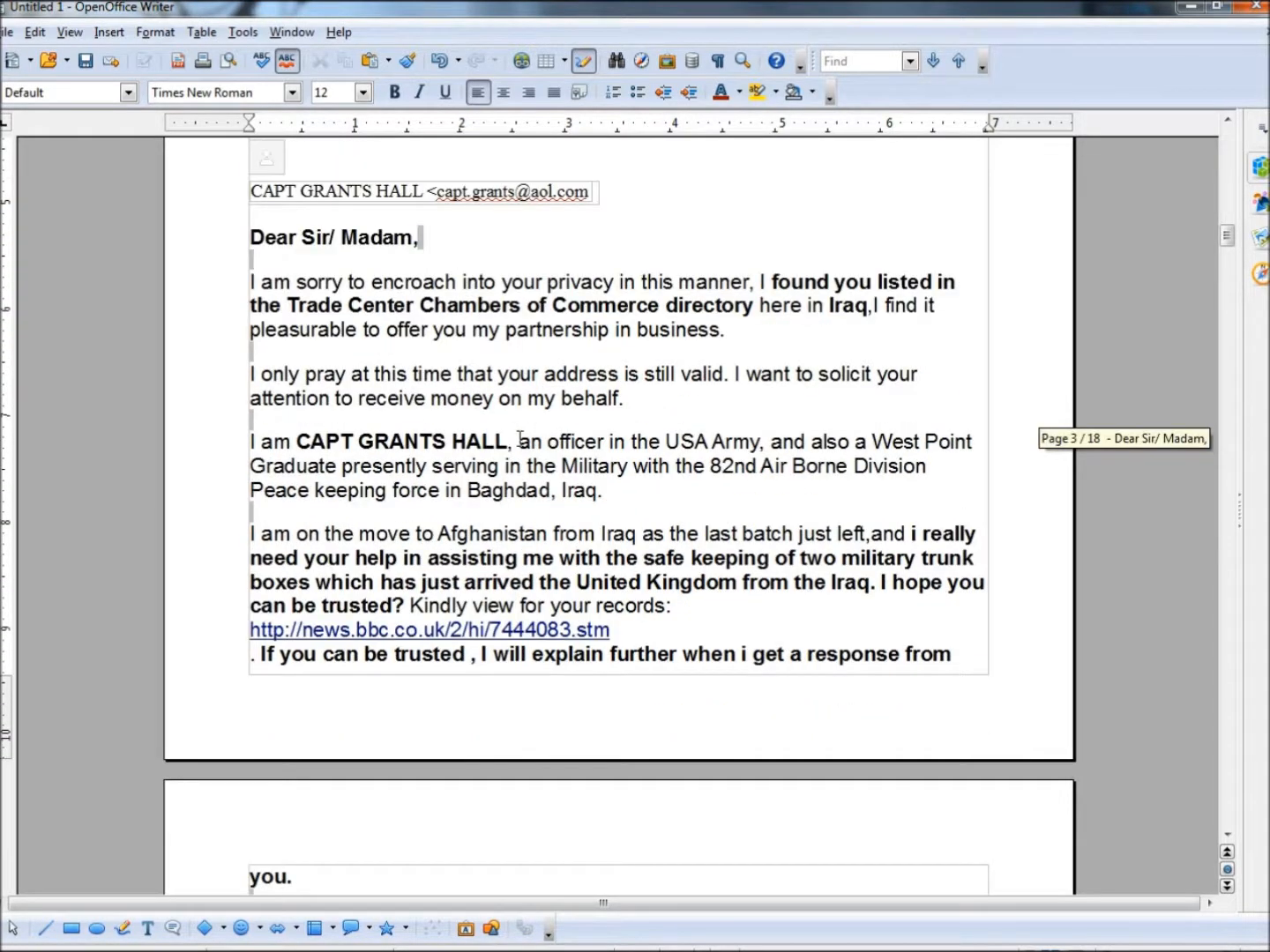
{"action": "scroll", "scroll_direction": "down", "scroll_amount": 3}
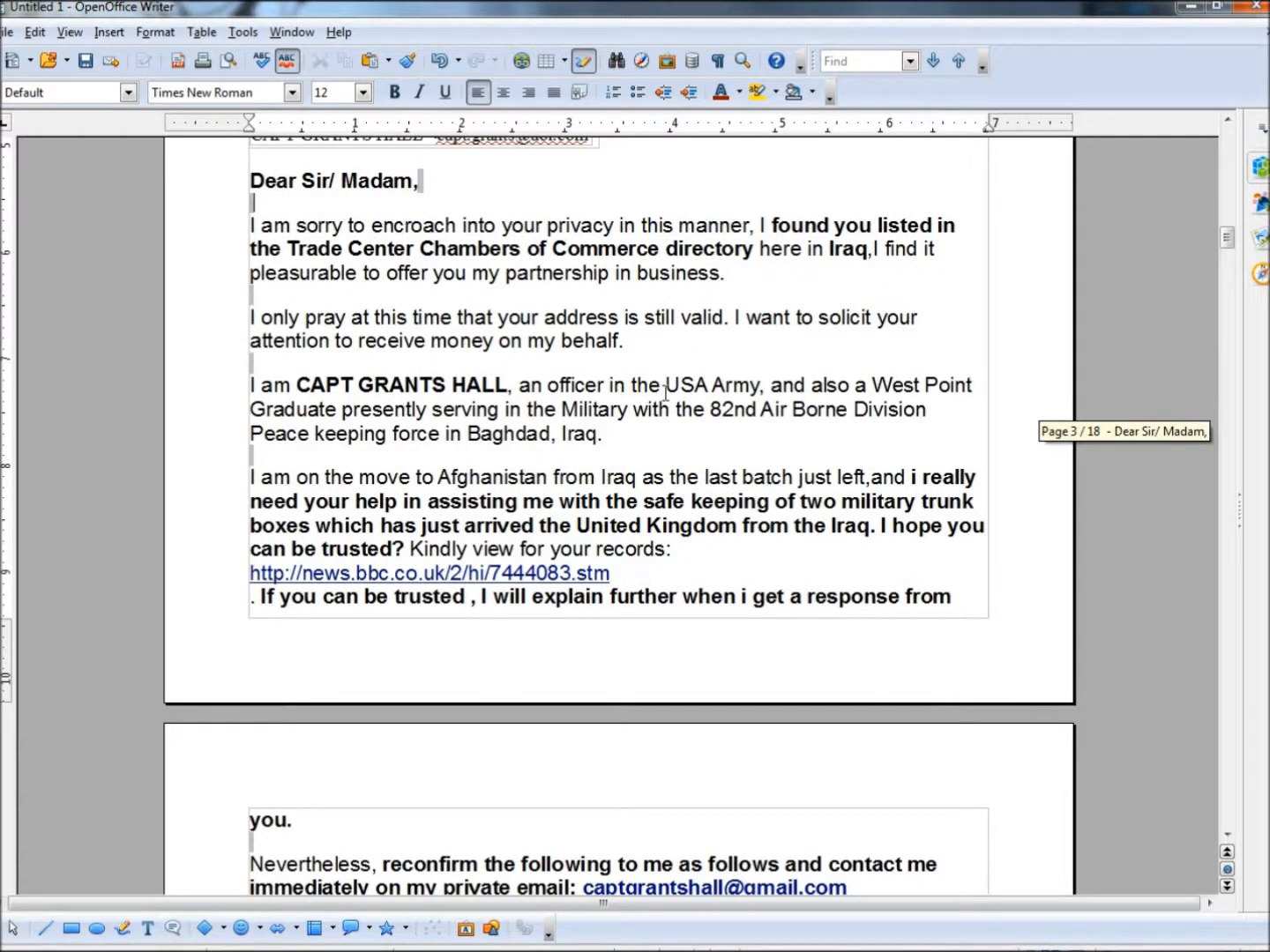
{"action": "mouse_move", "coordinate": [571, 420]}
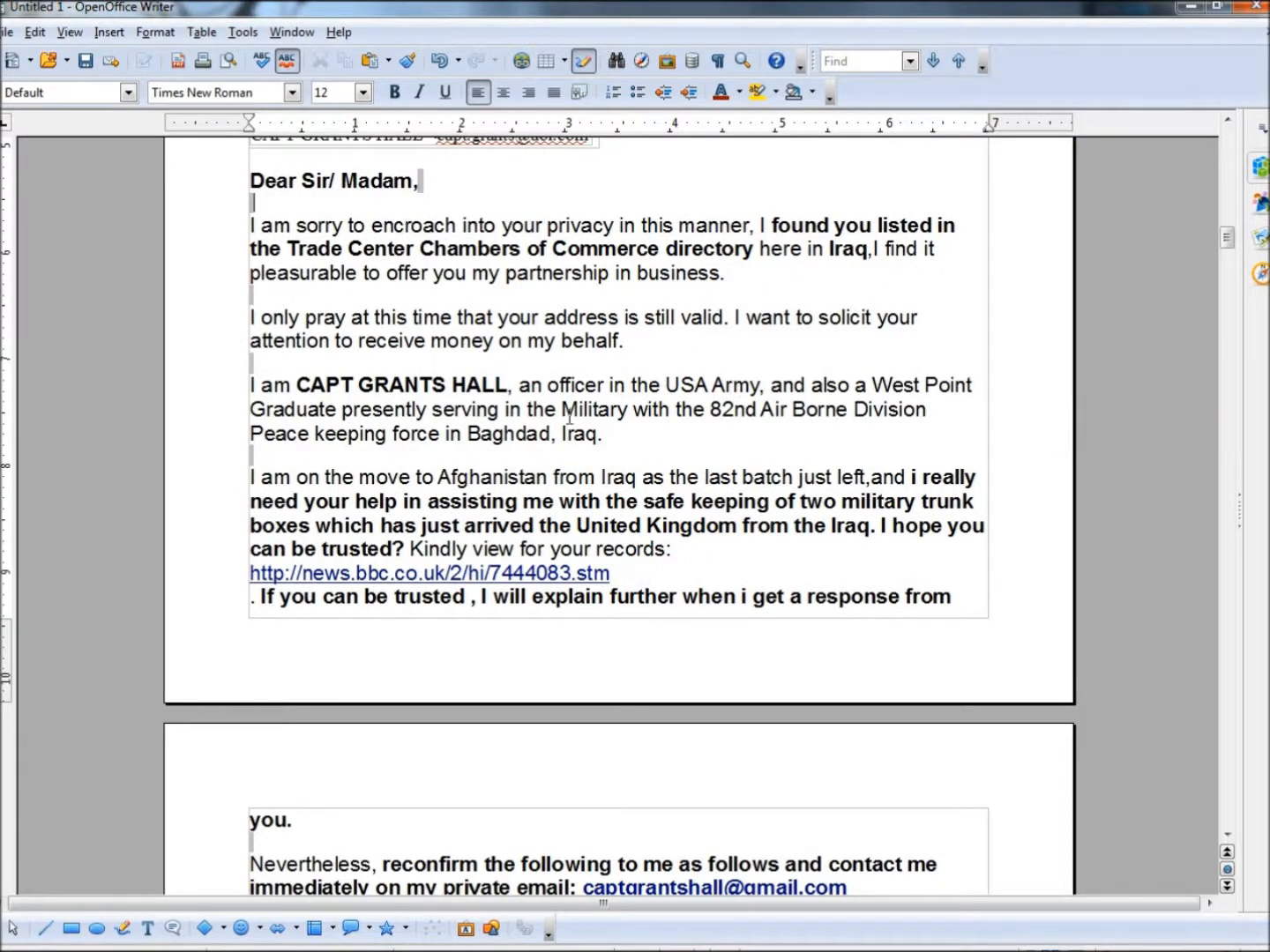
{"action": "scroll", "scroll_direction": "down", "scroll_amount": 3}
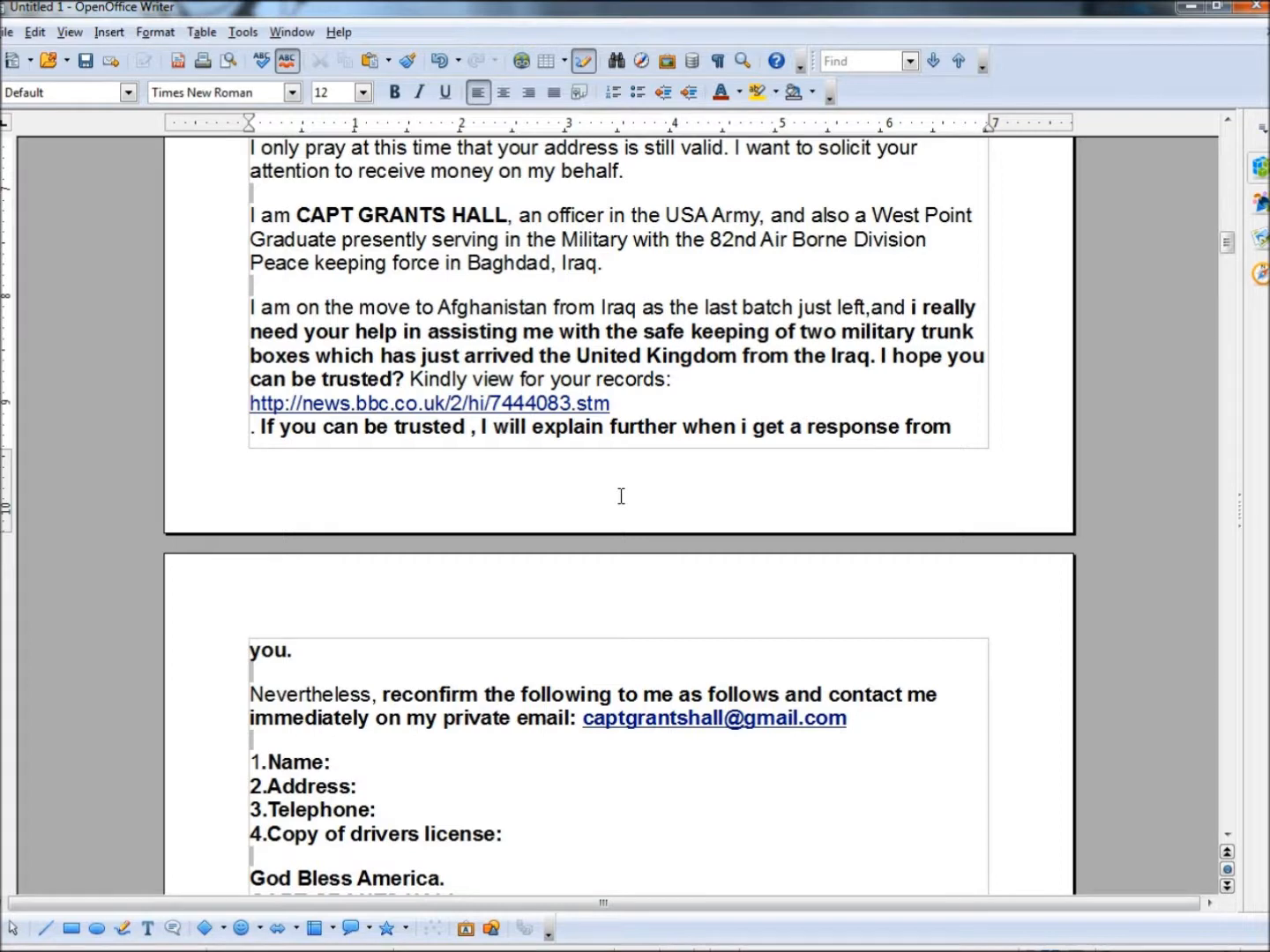
{"action": "mouse_move", "coordinate": [949, 367]}
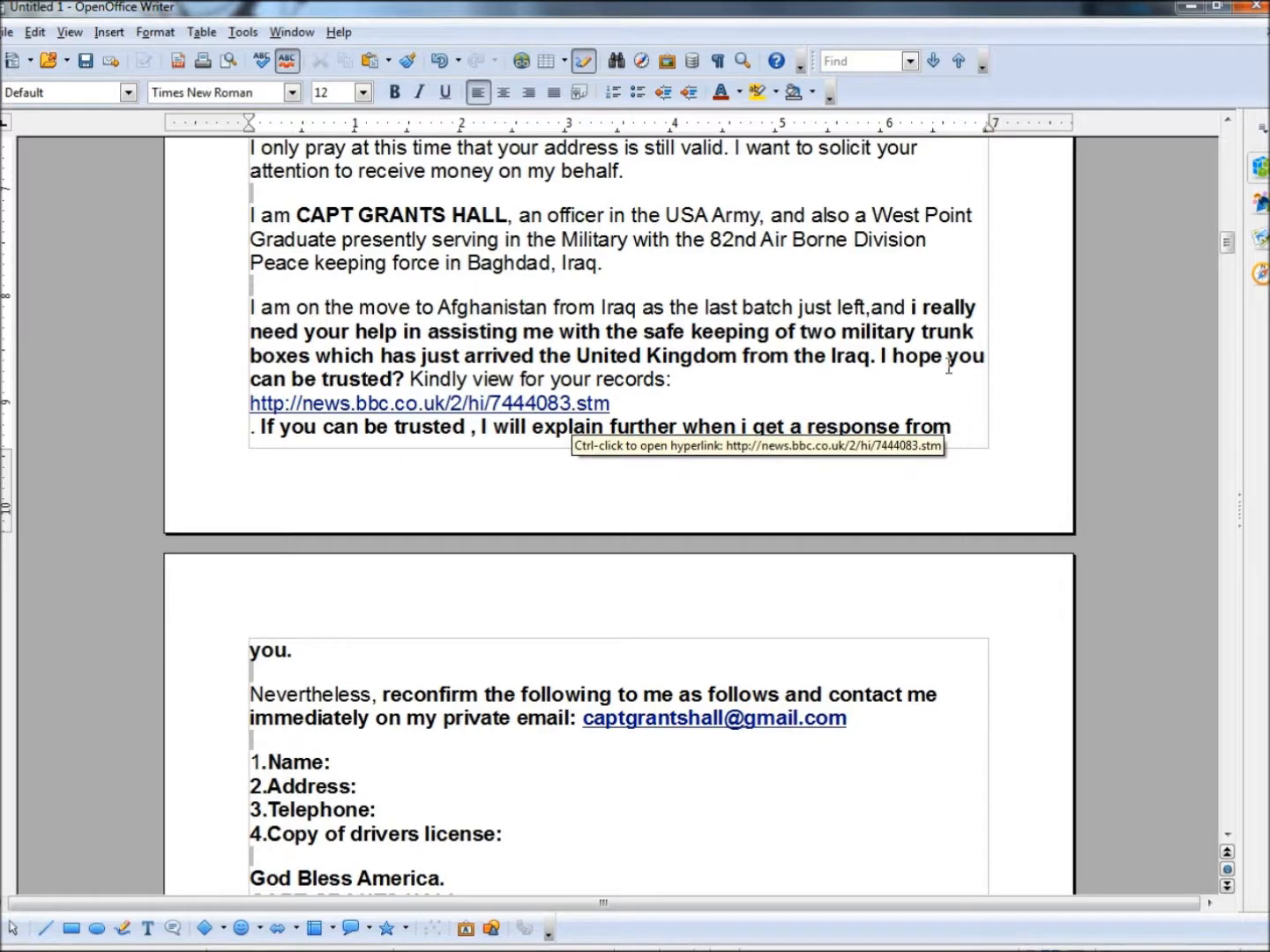
{"action": "left_click_drag", "start_coordinate": [881, 357], "coordinate": [671, 379]}
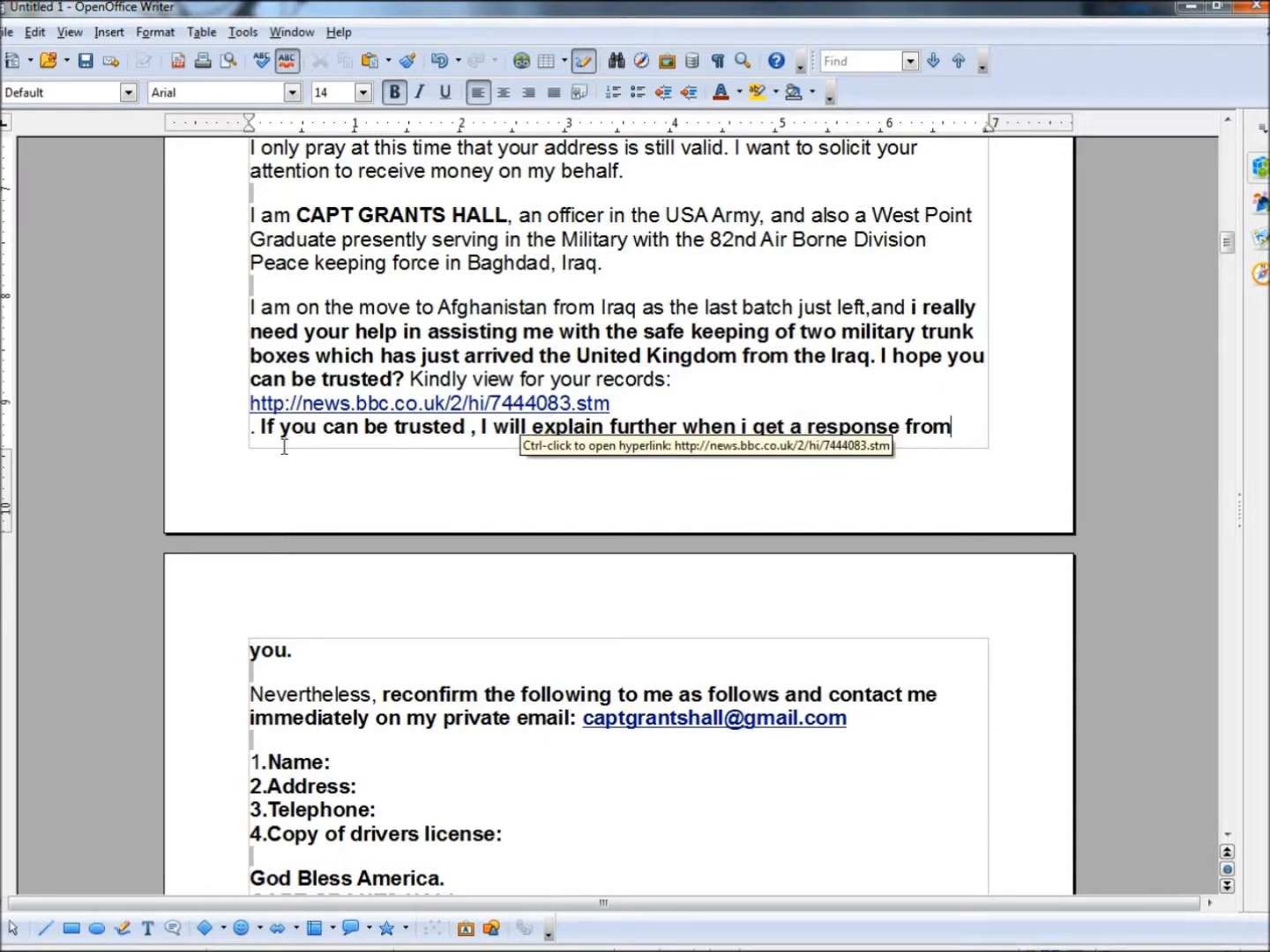
{"action": "mouse_move", "coordinate": [706, 503]}
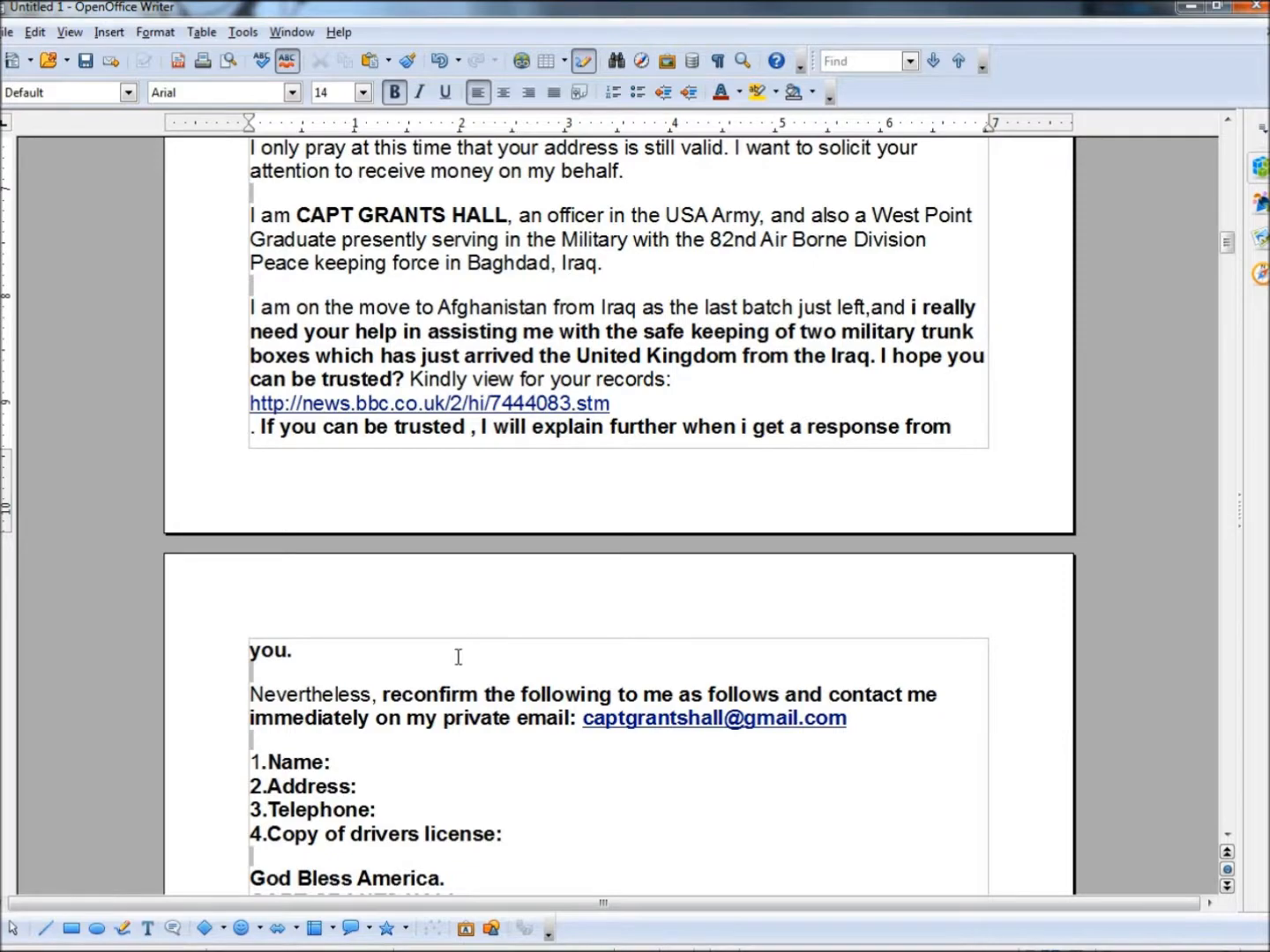
{"action": "scroll", "scroll_direction": "down", "scroll_amount": 3}
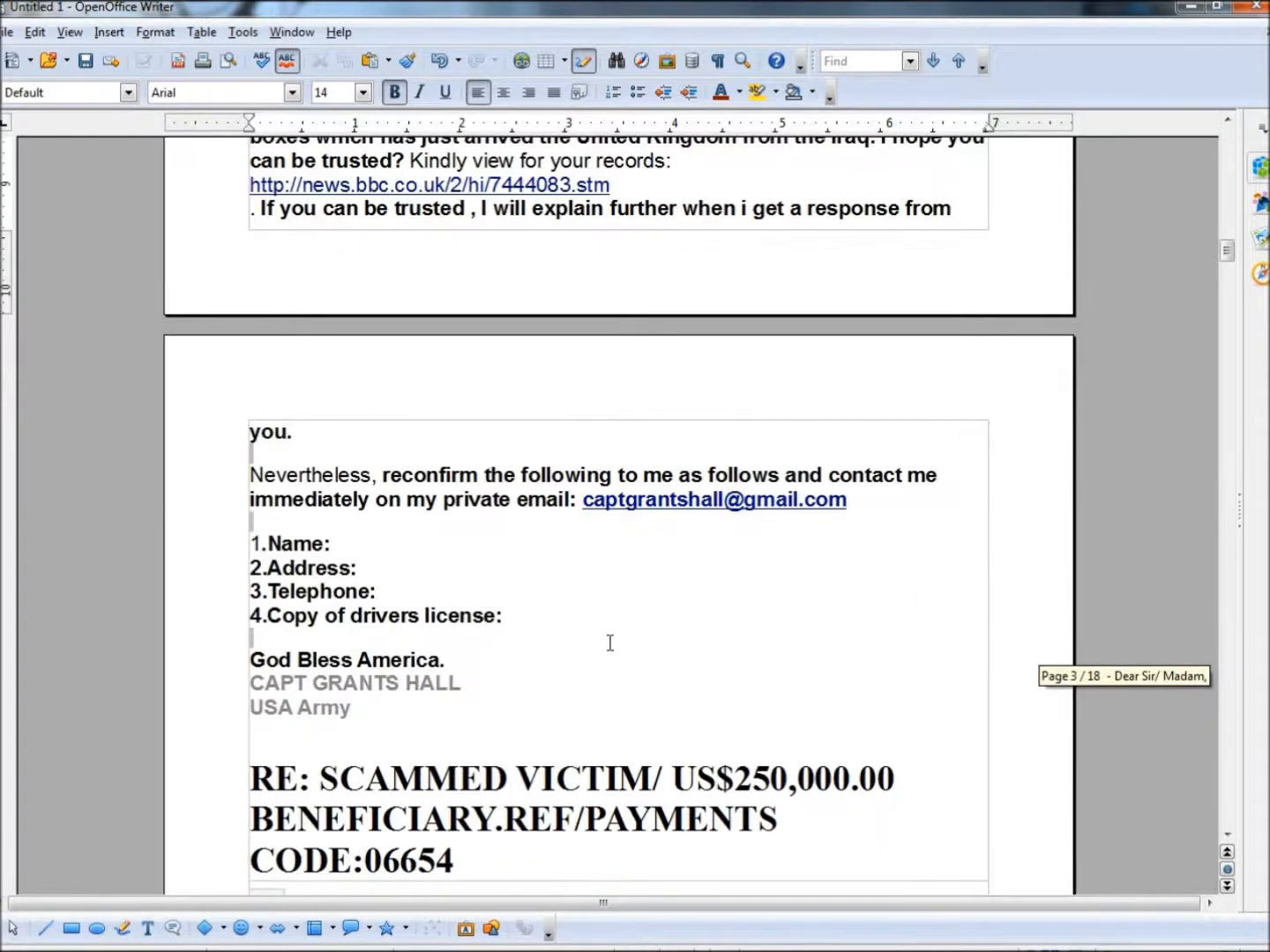
{"action": "scroll", "scroll_direction": "down", "scroll_amount": 3}
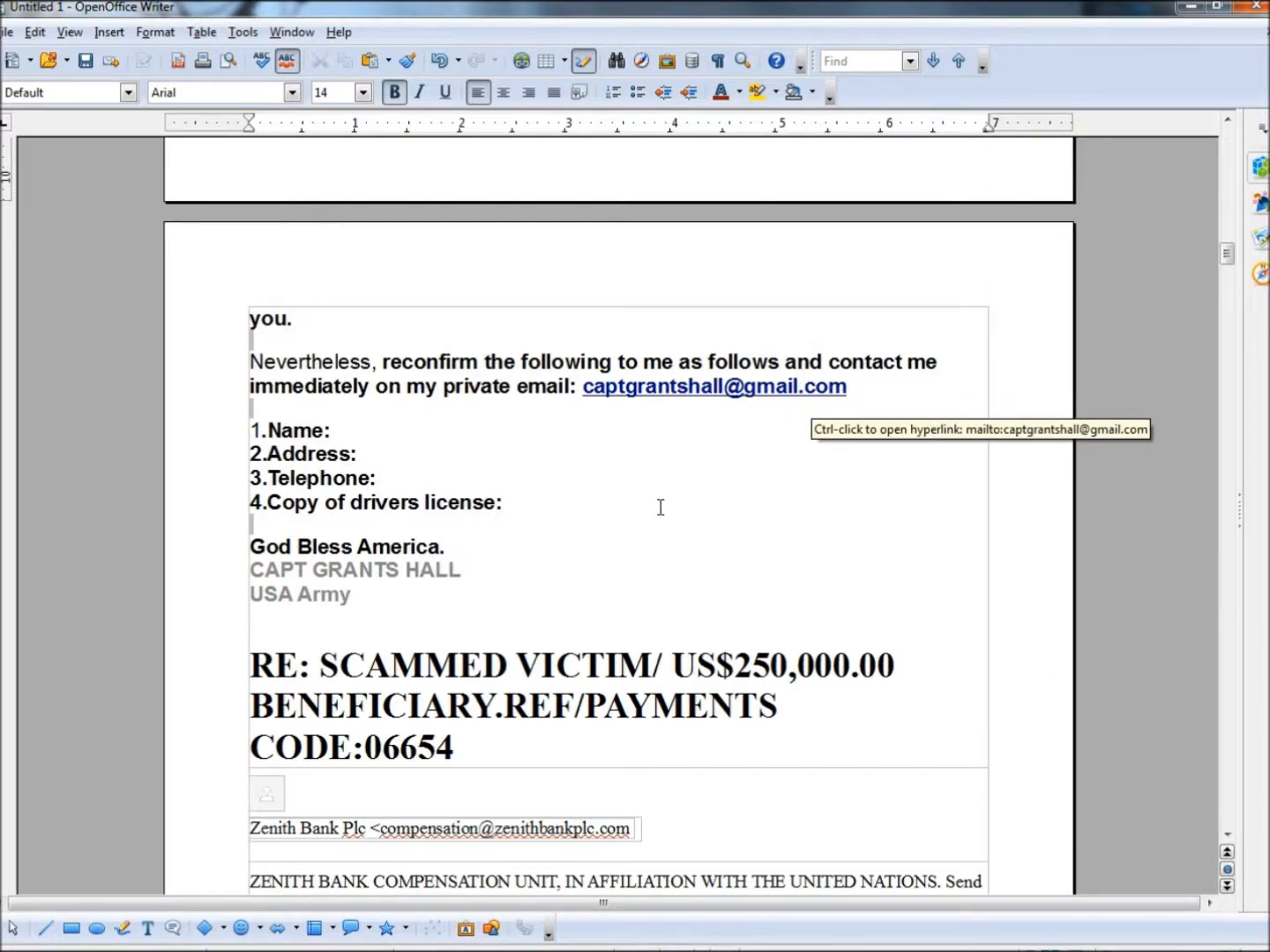
{"action": "mouse_move", "coordinate": [385, 448]}
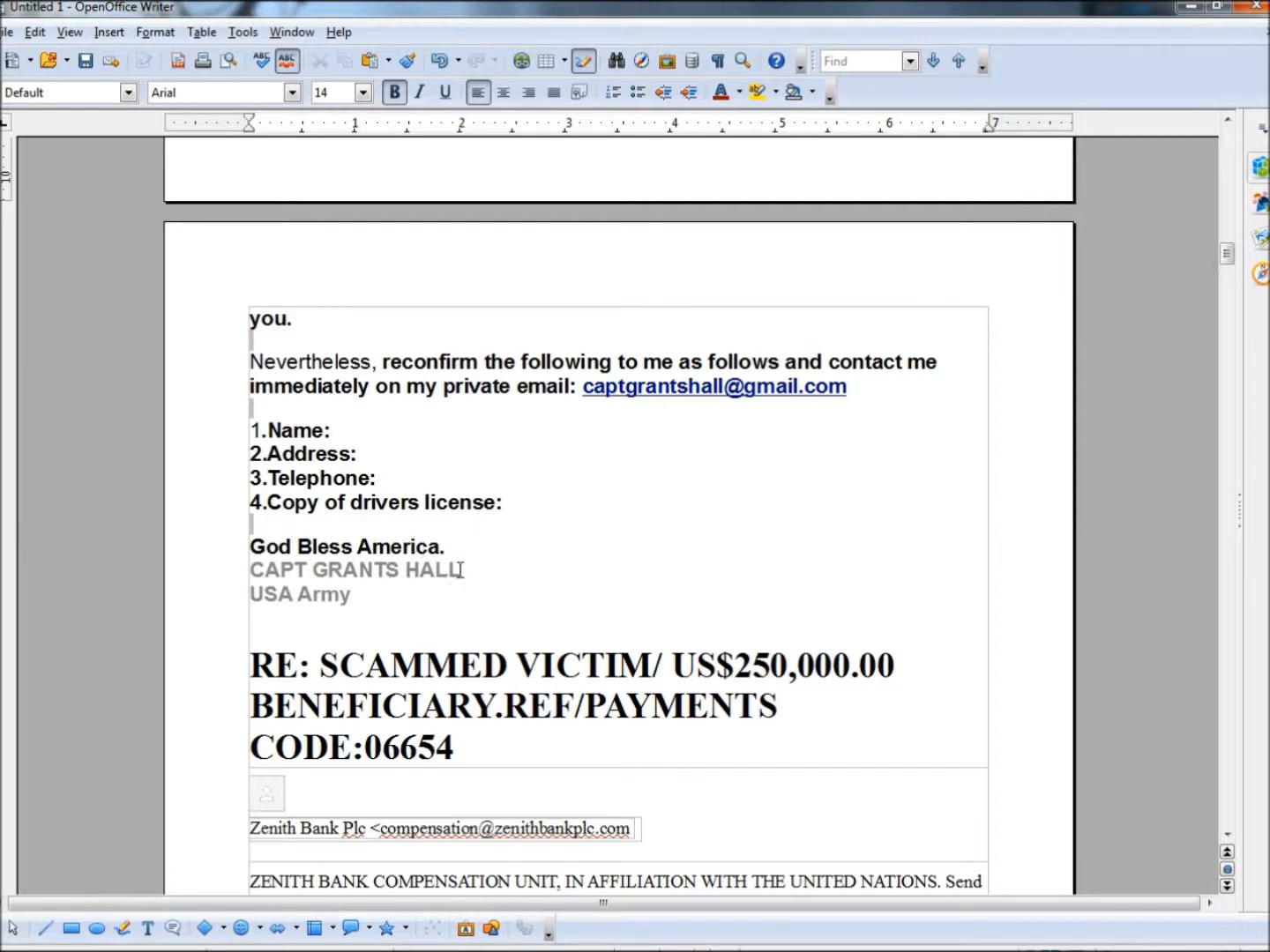
{"action": "double_click", "coordinate": [356, 570]}
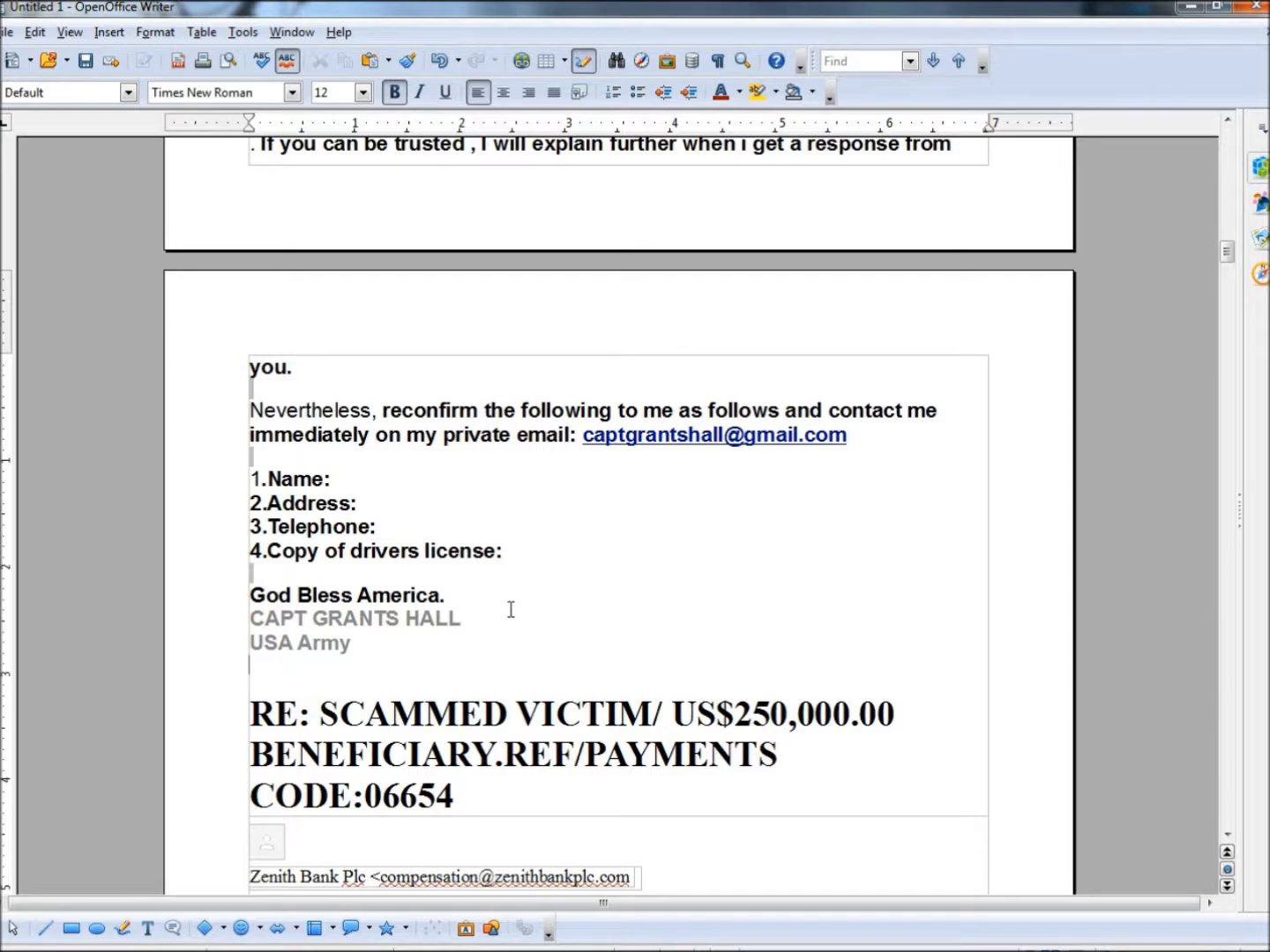
{"action": "scroll", "scroll_direction": "down", "scroll_amount": 3}
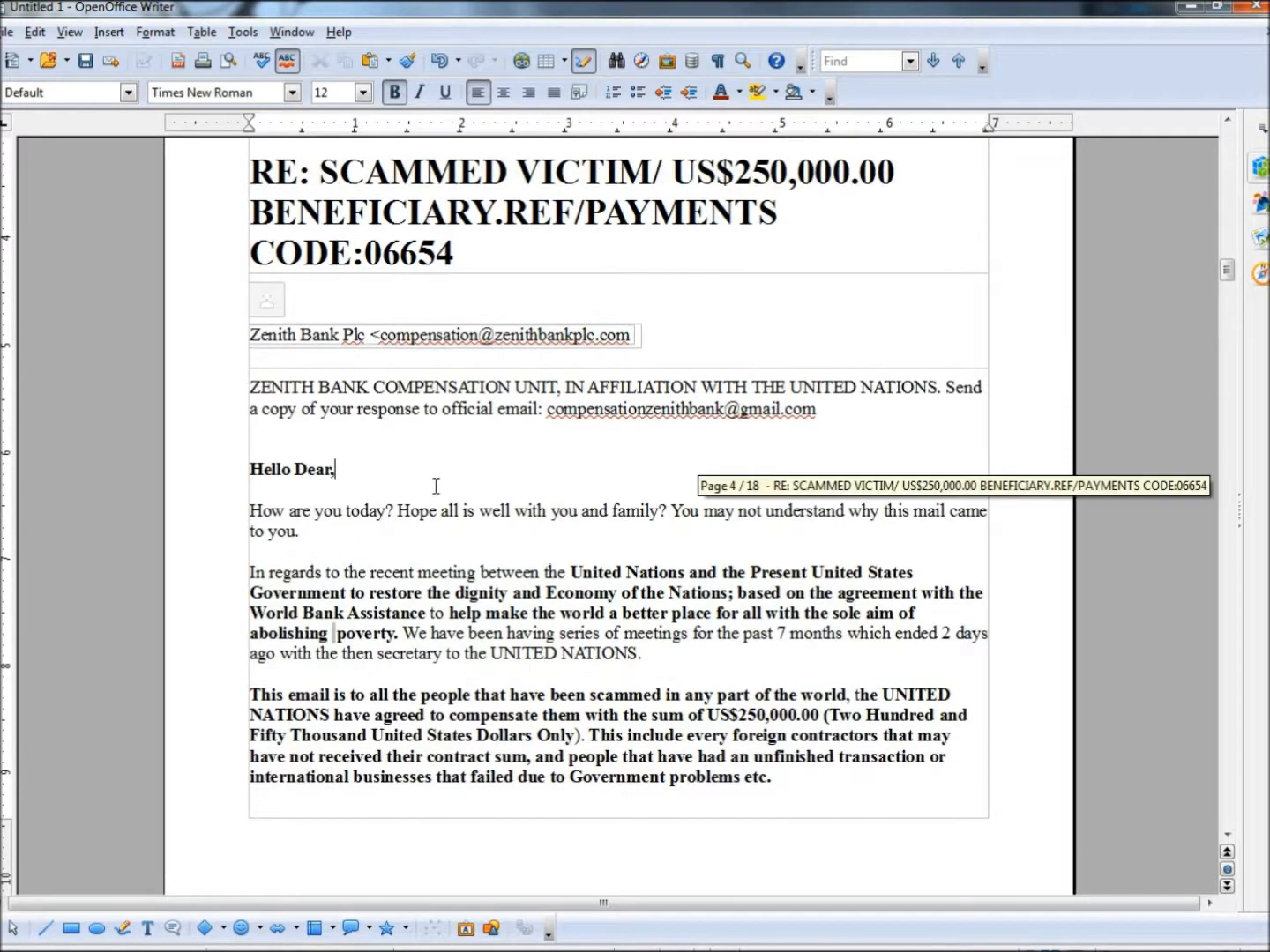
{"action": "scroll", "scroll_direction": "down", "scroll_amount": 3}
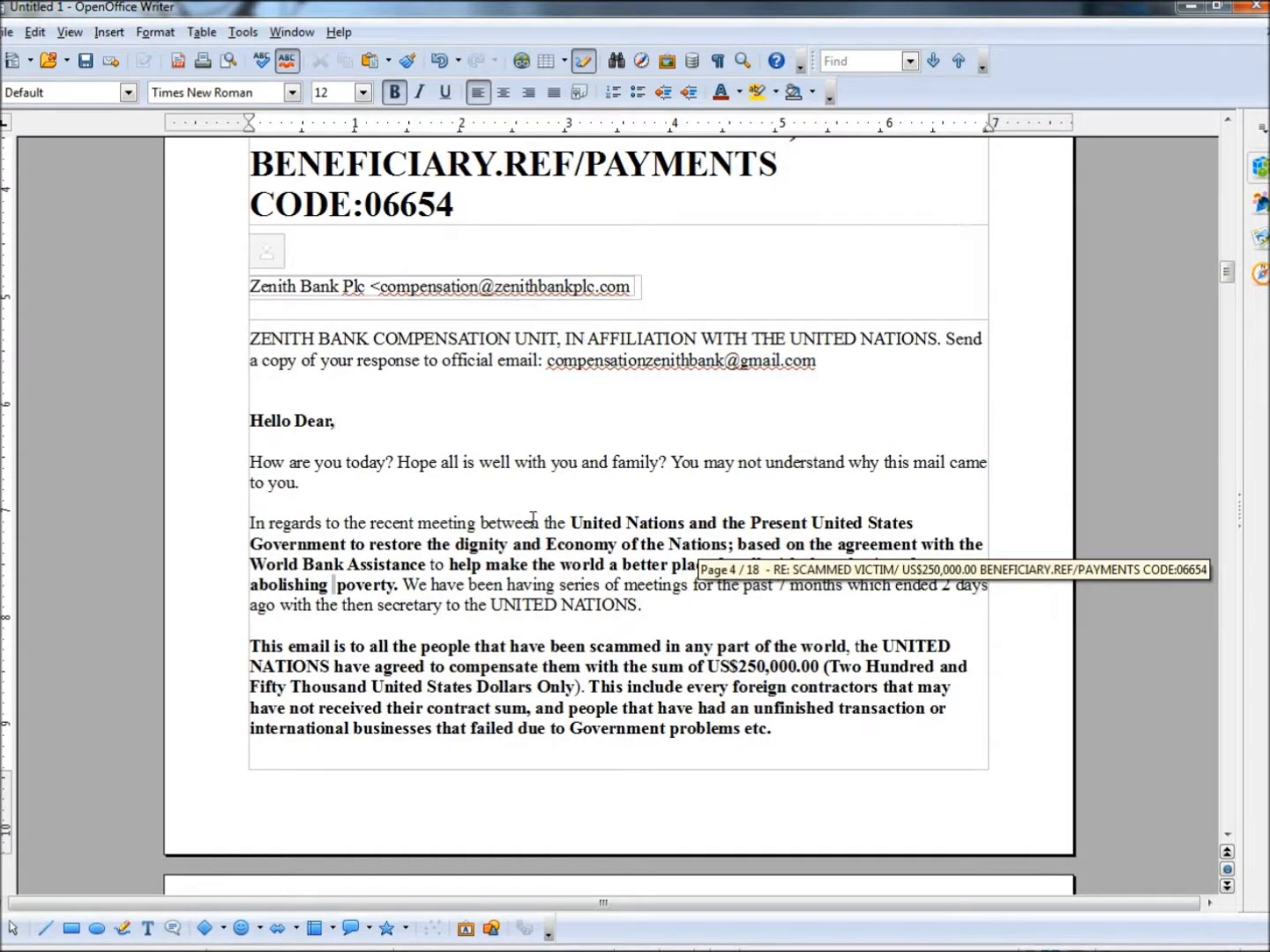
{"action": "mouse_move", "coordinate": [769, 528]}
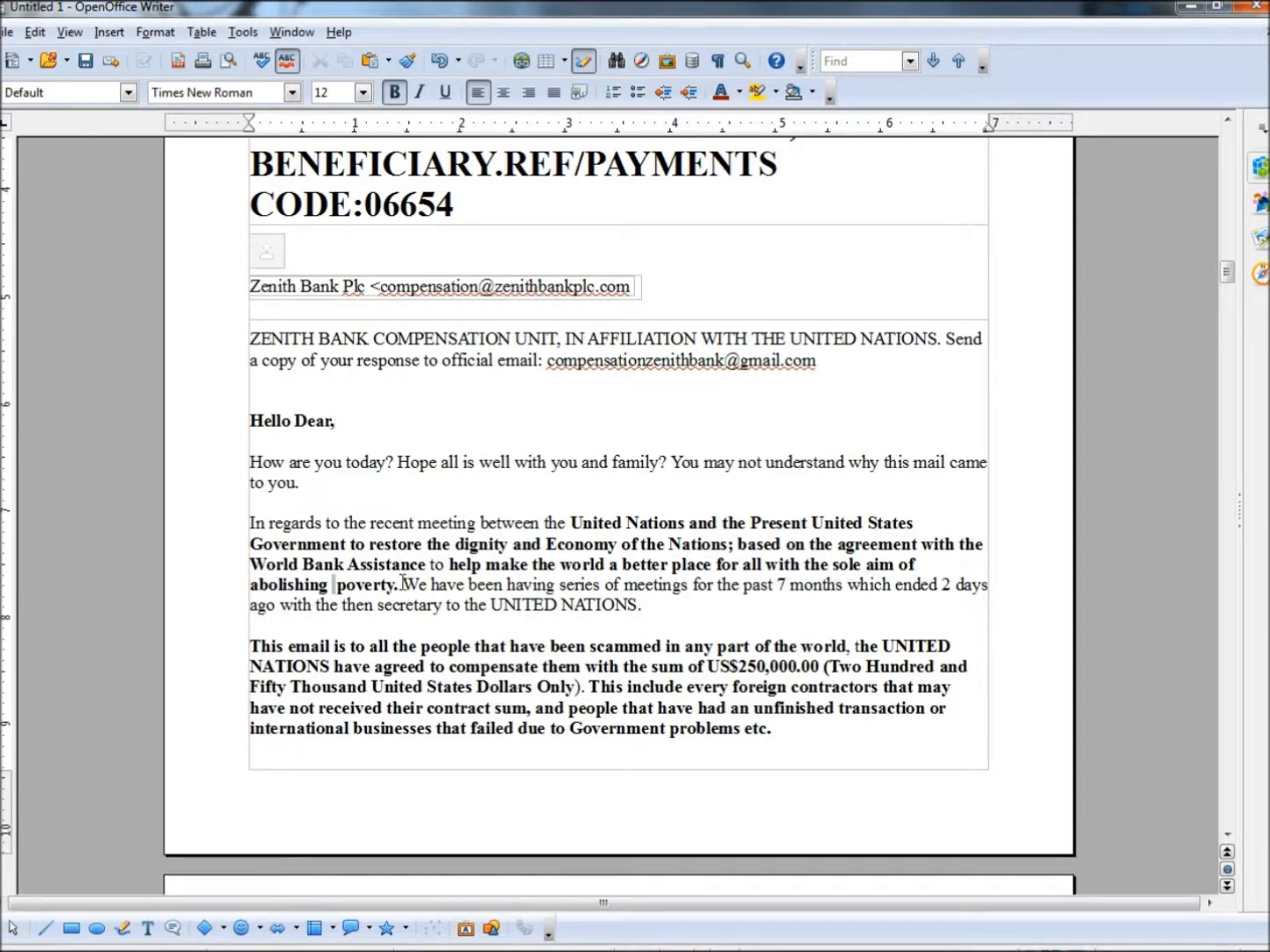
{"action": "left_click_drag", "start_coordinate": [571, 522], "coordinate": [820, 543]}
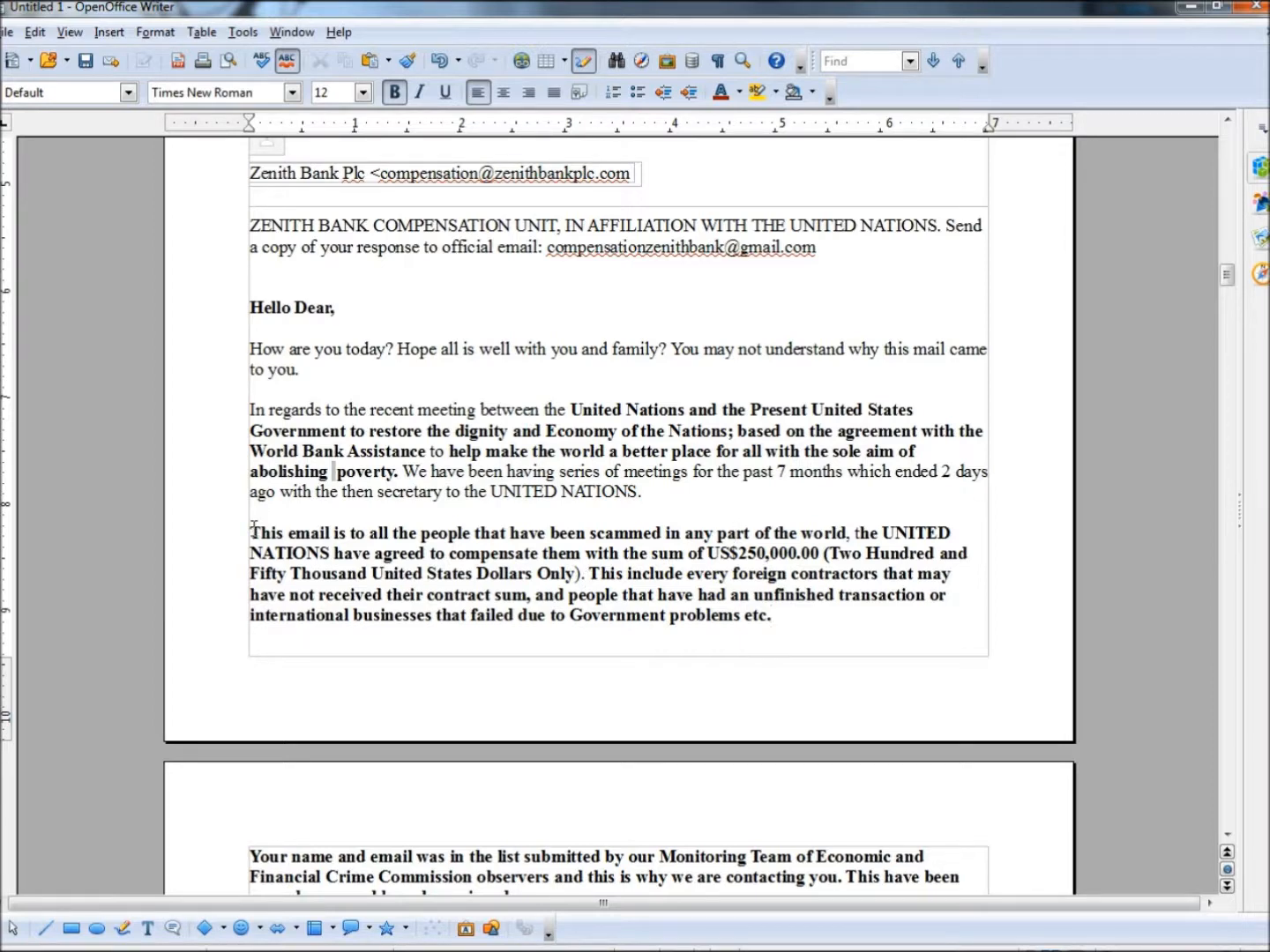
{"action": "left_click_drag", "start_coordinate": [250, 533], "coordinate": [705, 614]}
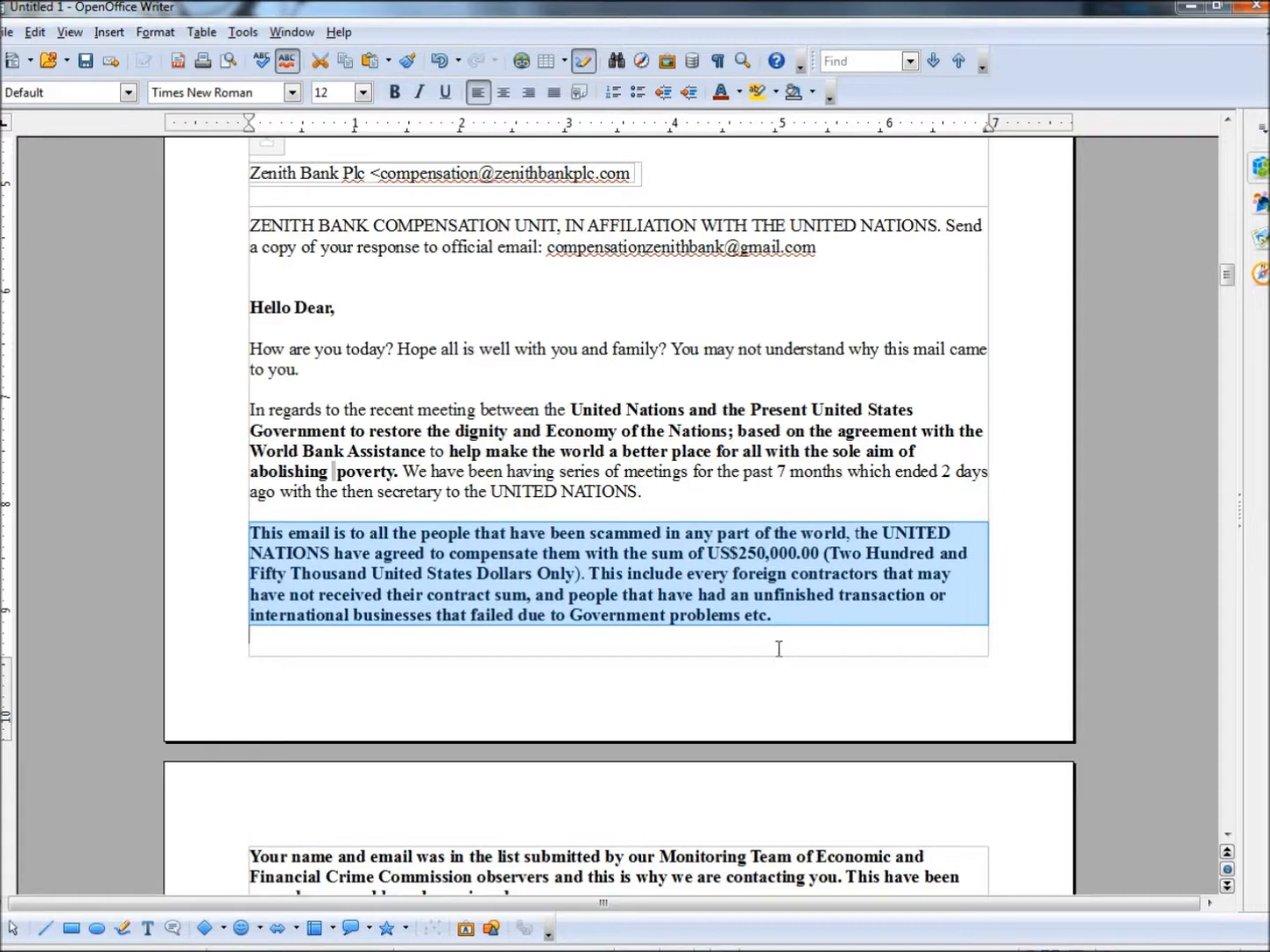
{"action": "scroll", "scroll_direction": "down", "scroll_amount": 3}
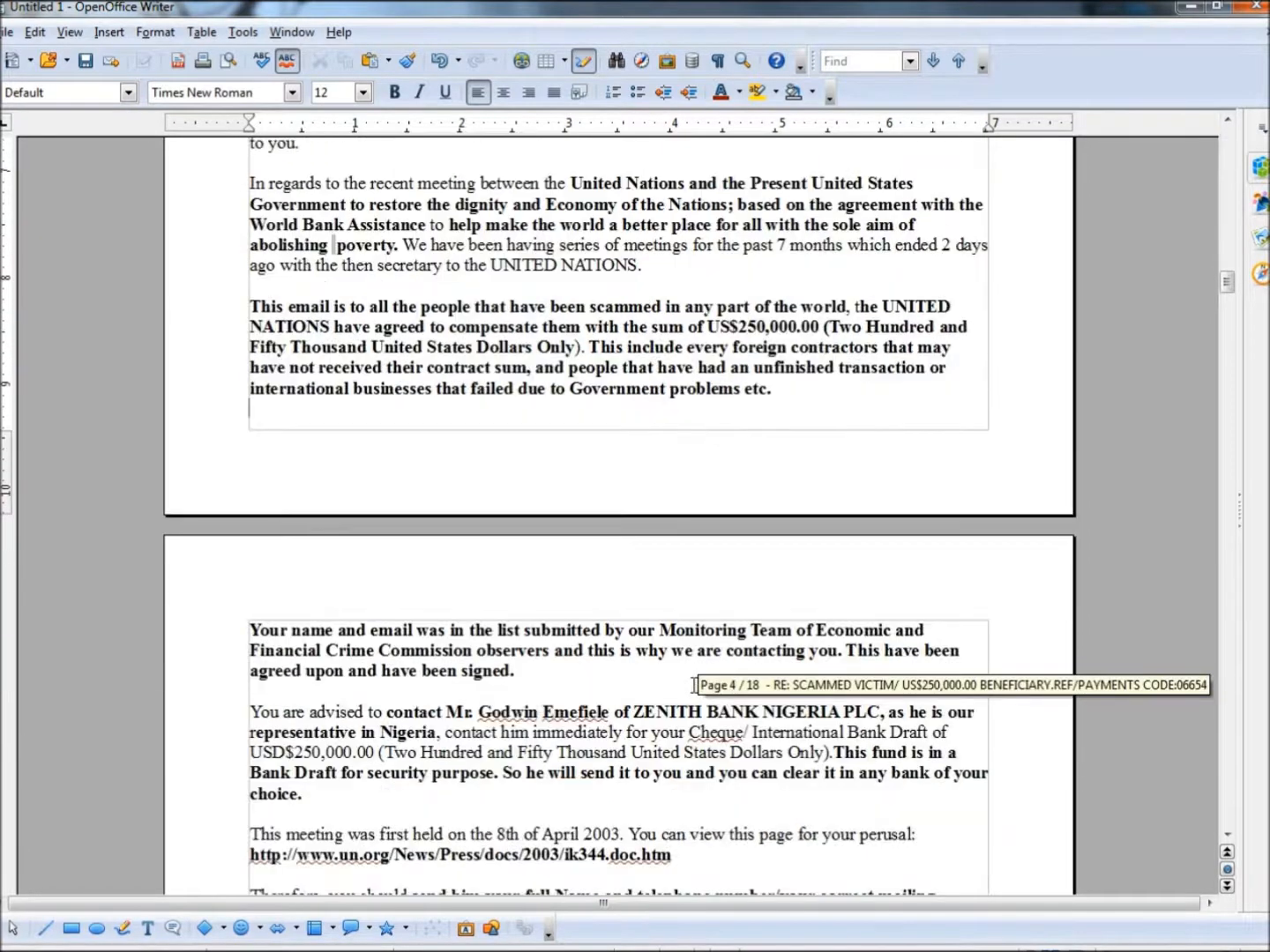
{"action": "scroll", "scroll_direction": "down", "scroll_amount": 3}
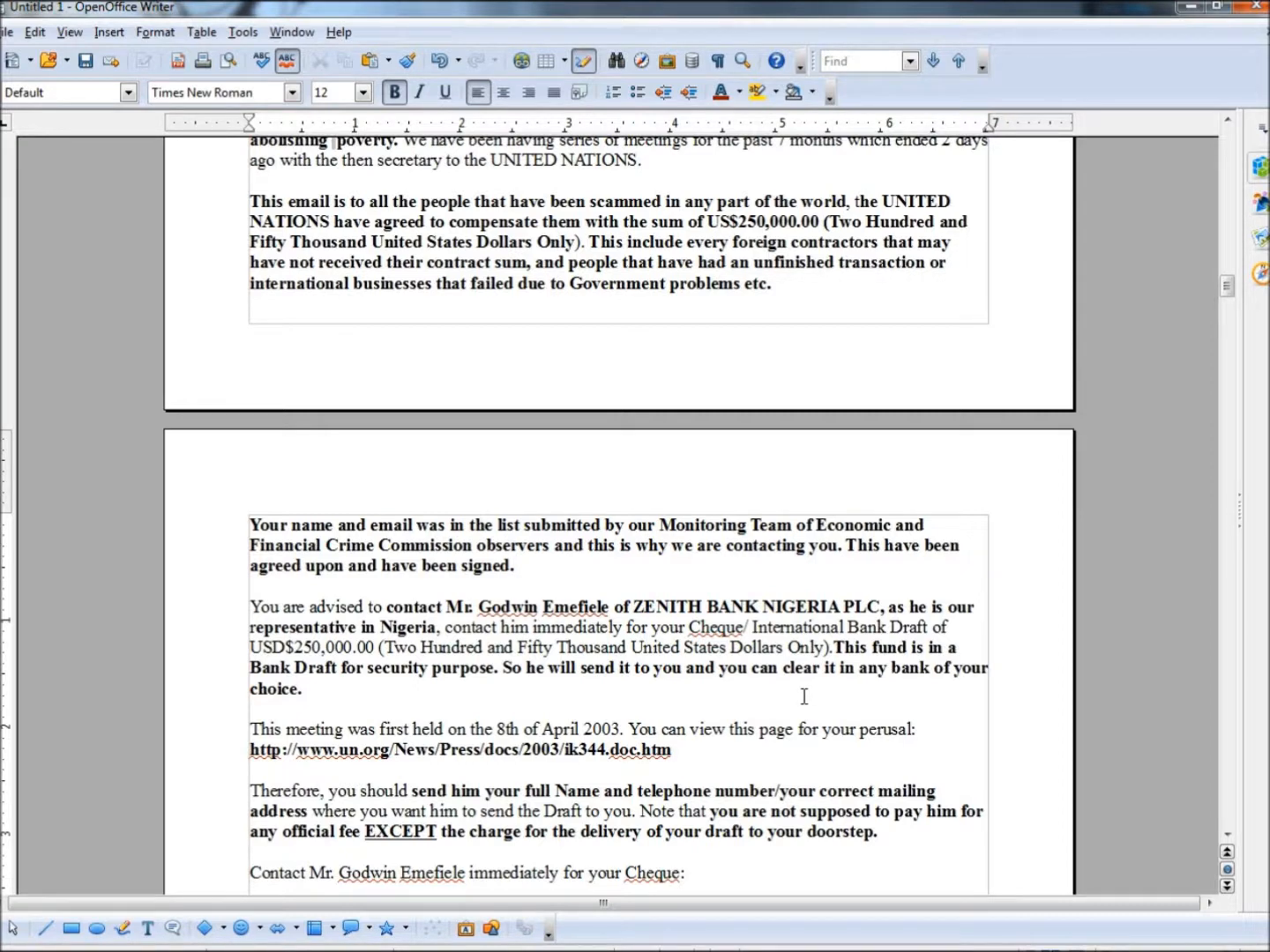
{"action": "left_click", "coordinate": [515, 564]}
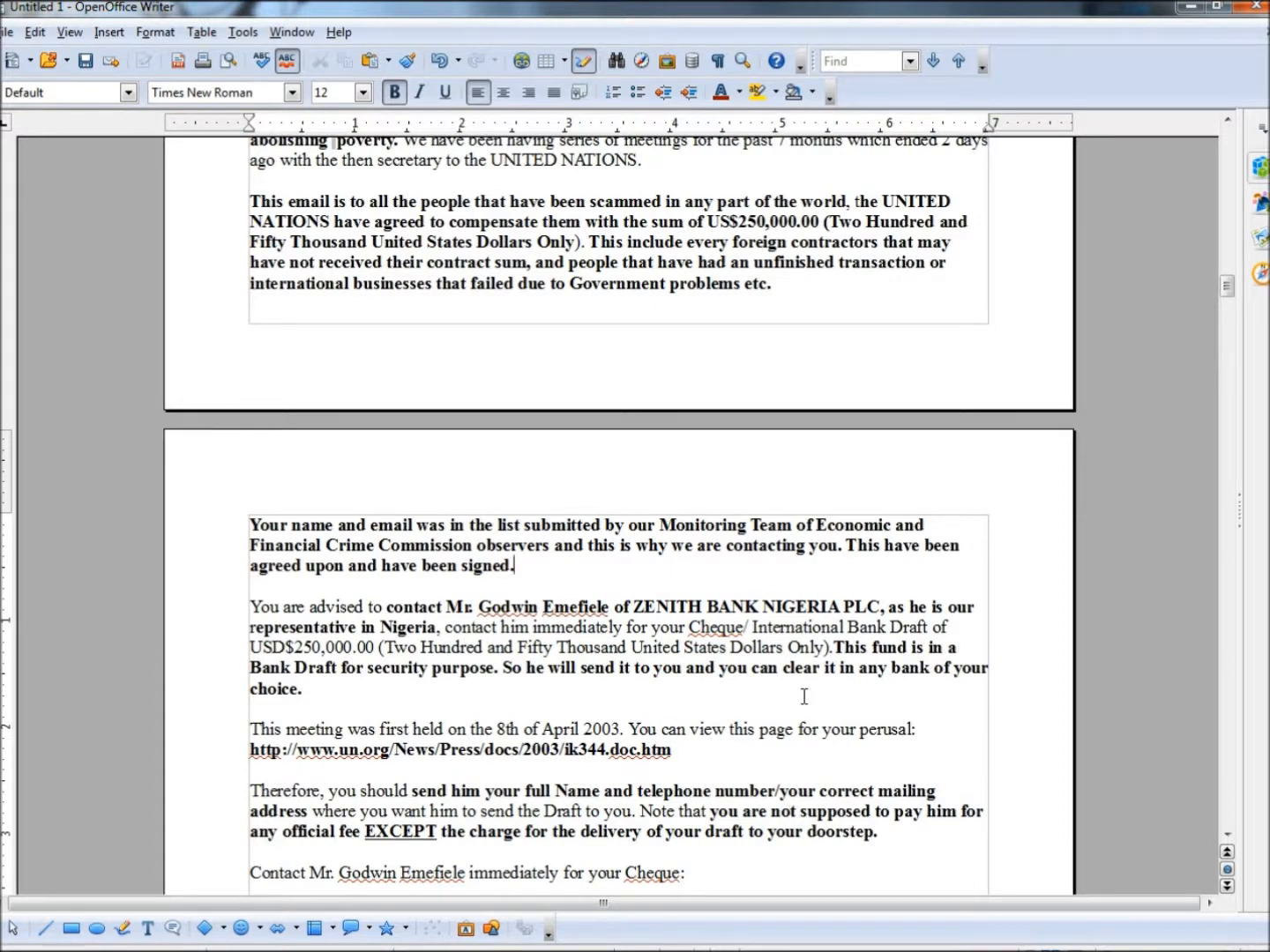
{"action": "left_click_drag", "start_coordinate": [501, 667], "coordinate": [303, 688]}
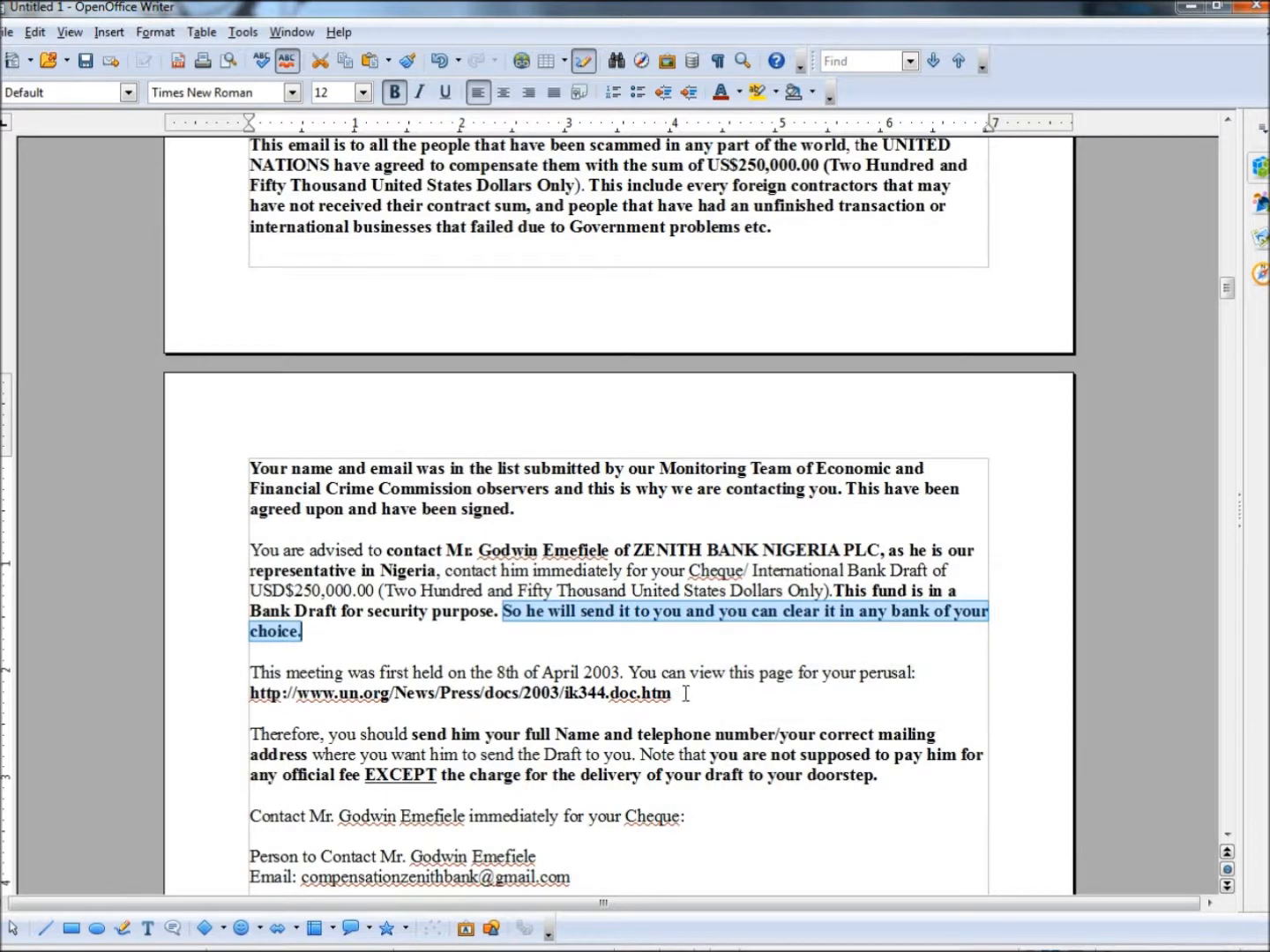
{"action": "scroll", "scroll_direction": "down", "scroll_amount": 3}
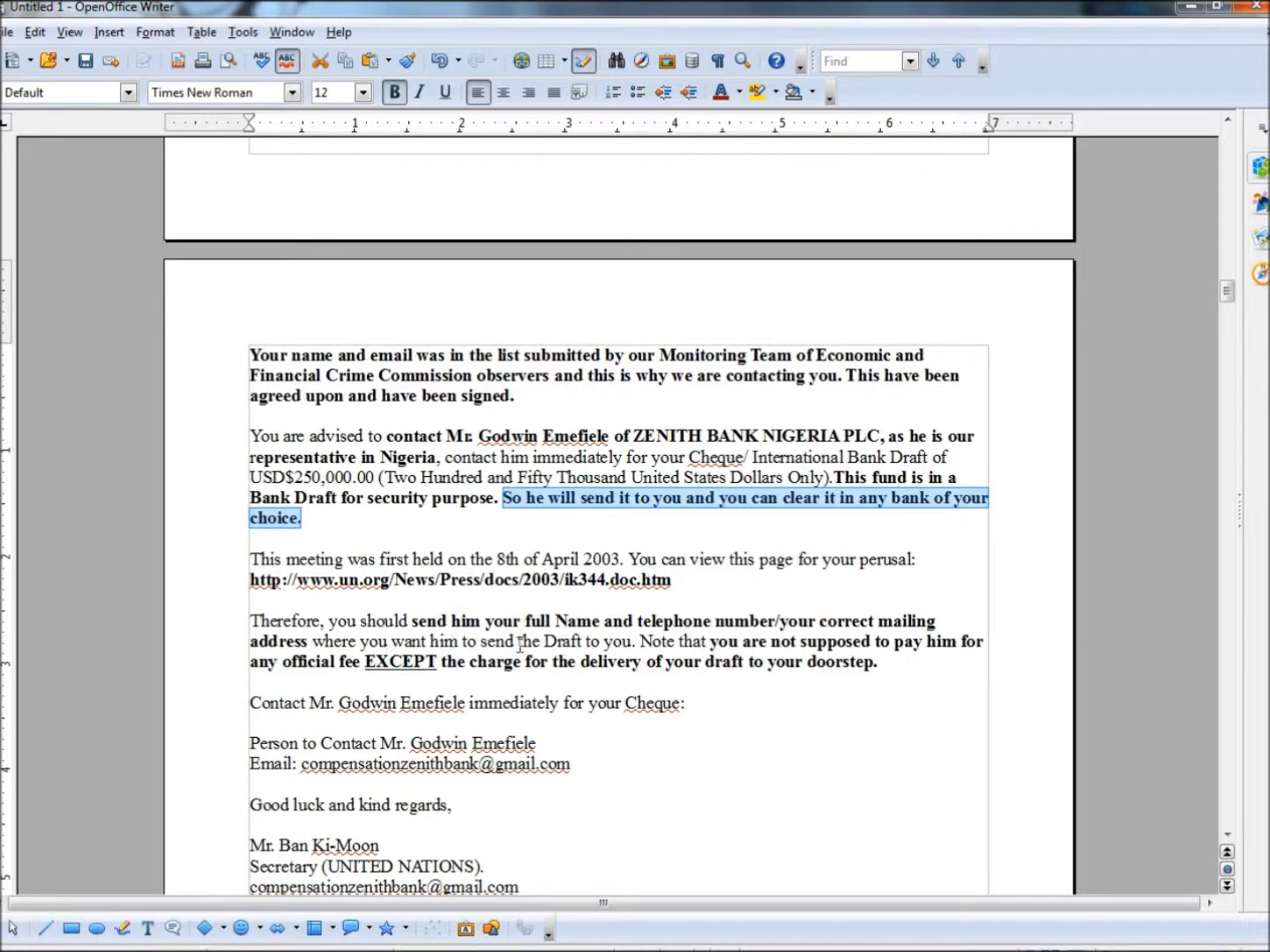
{"action": "mouse_move", "coordinate": [731, 723]}
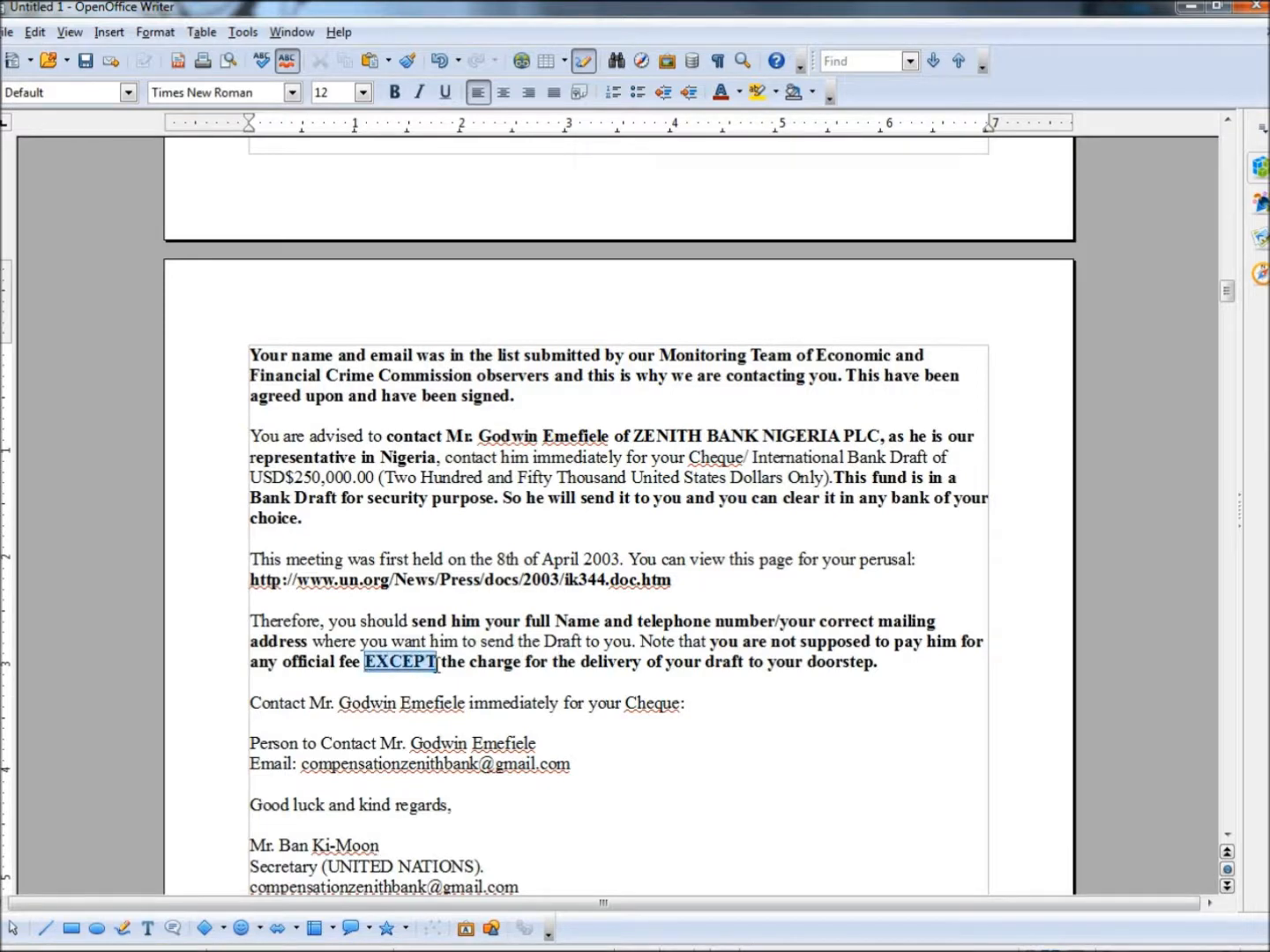
{"action": "left_click", "coordinate": [445, 91]}
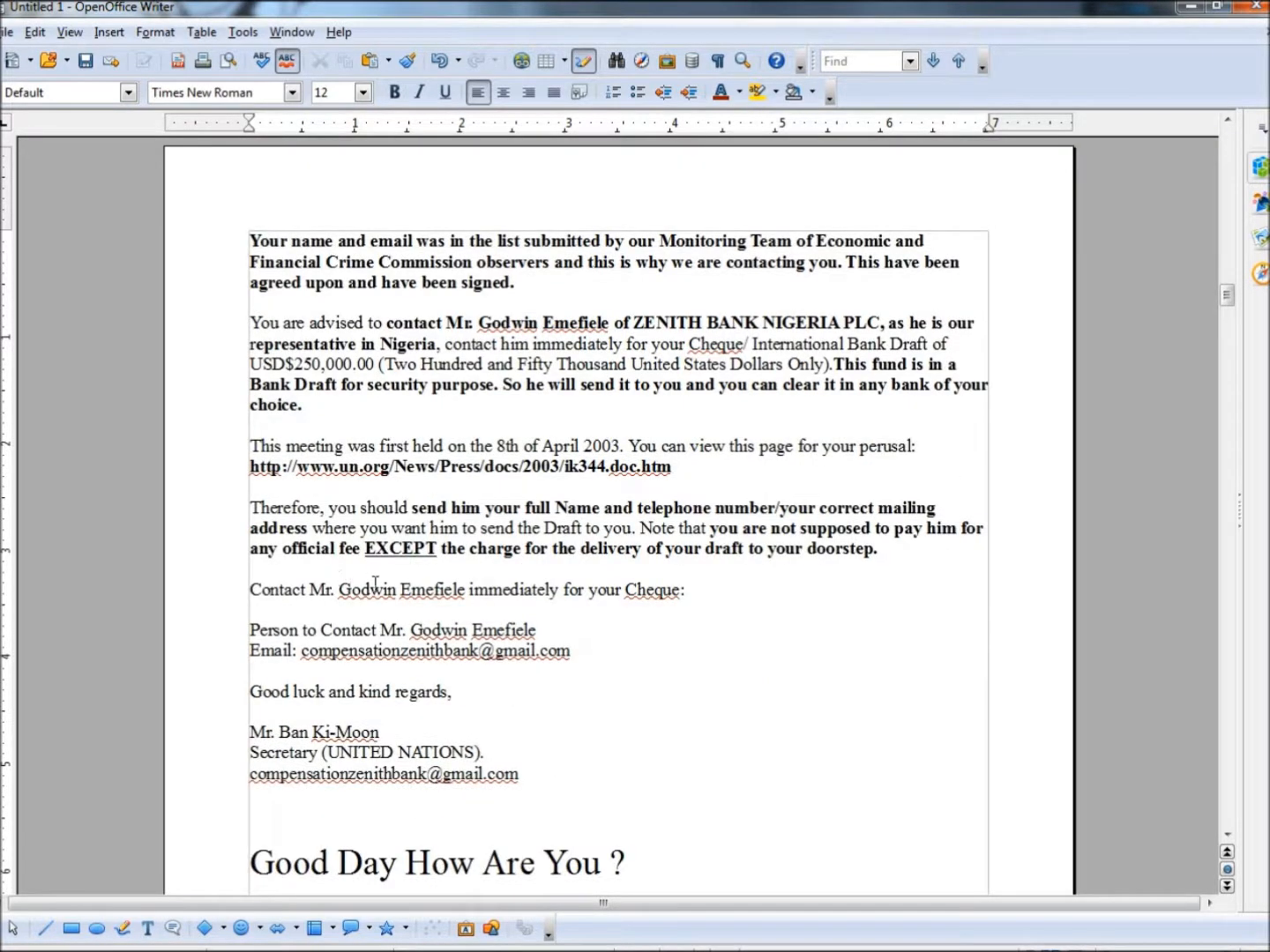
{"action": "mouse_move", "coordinate": [620, 596]}
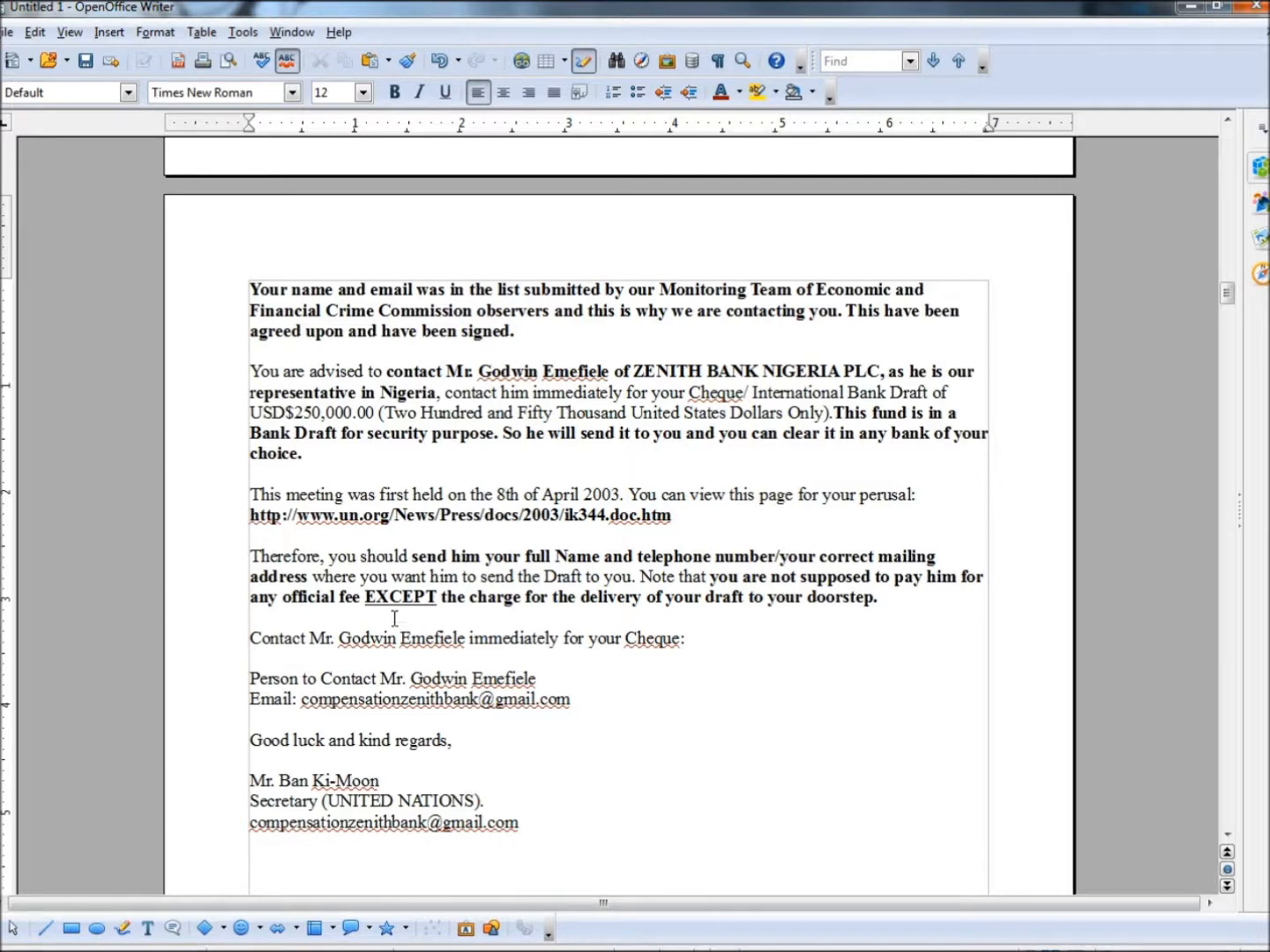
{"action": "double_click", "coordinate": [398, 596]}
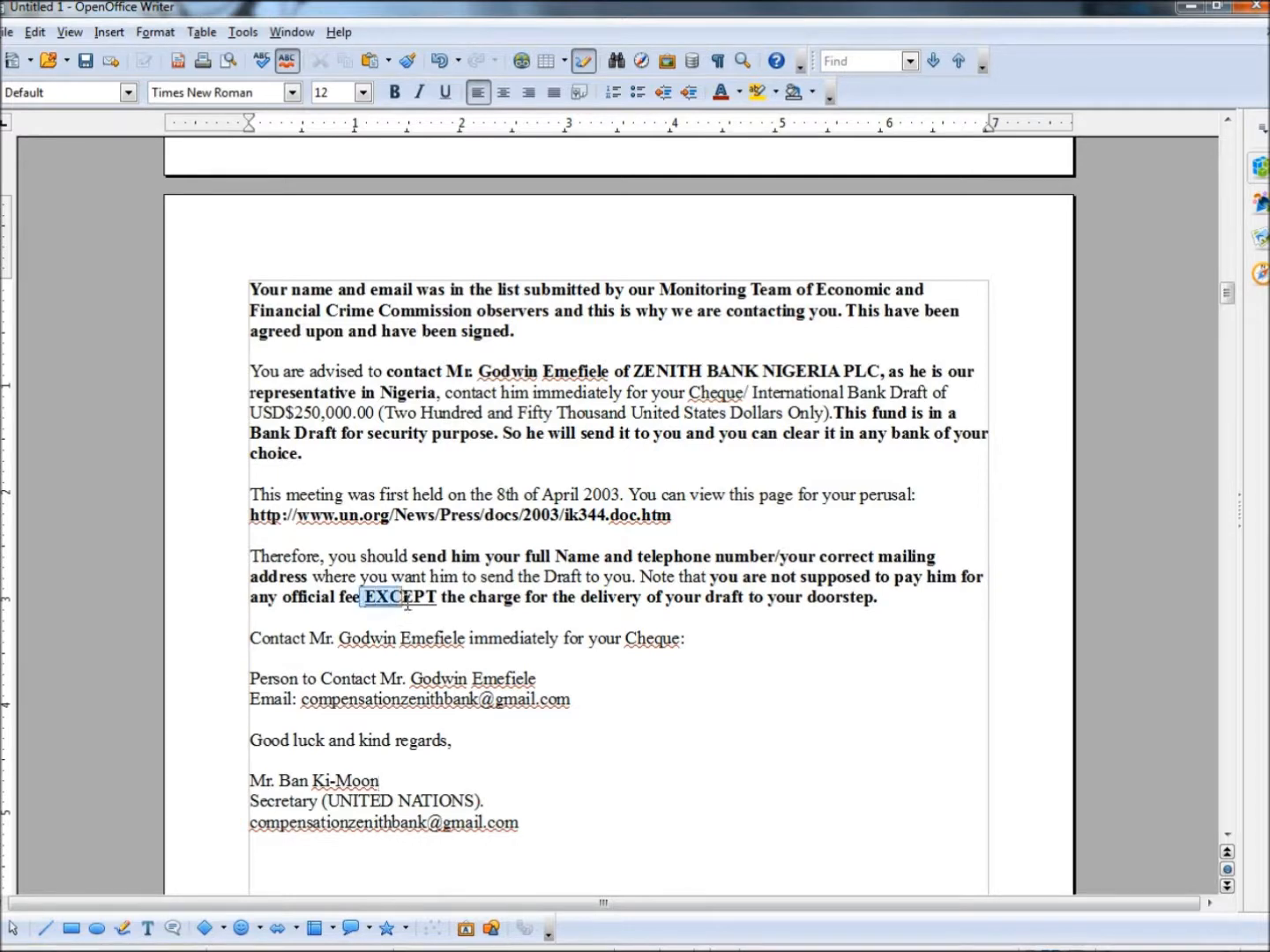
{"action": "left_click", "coordinate": [395, 92]}
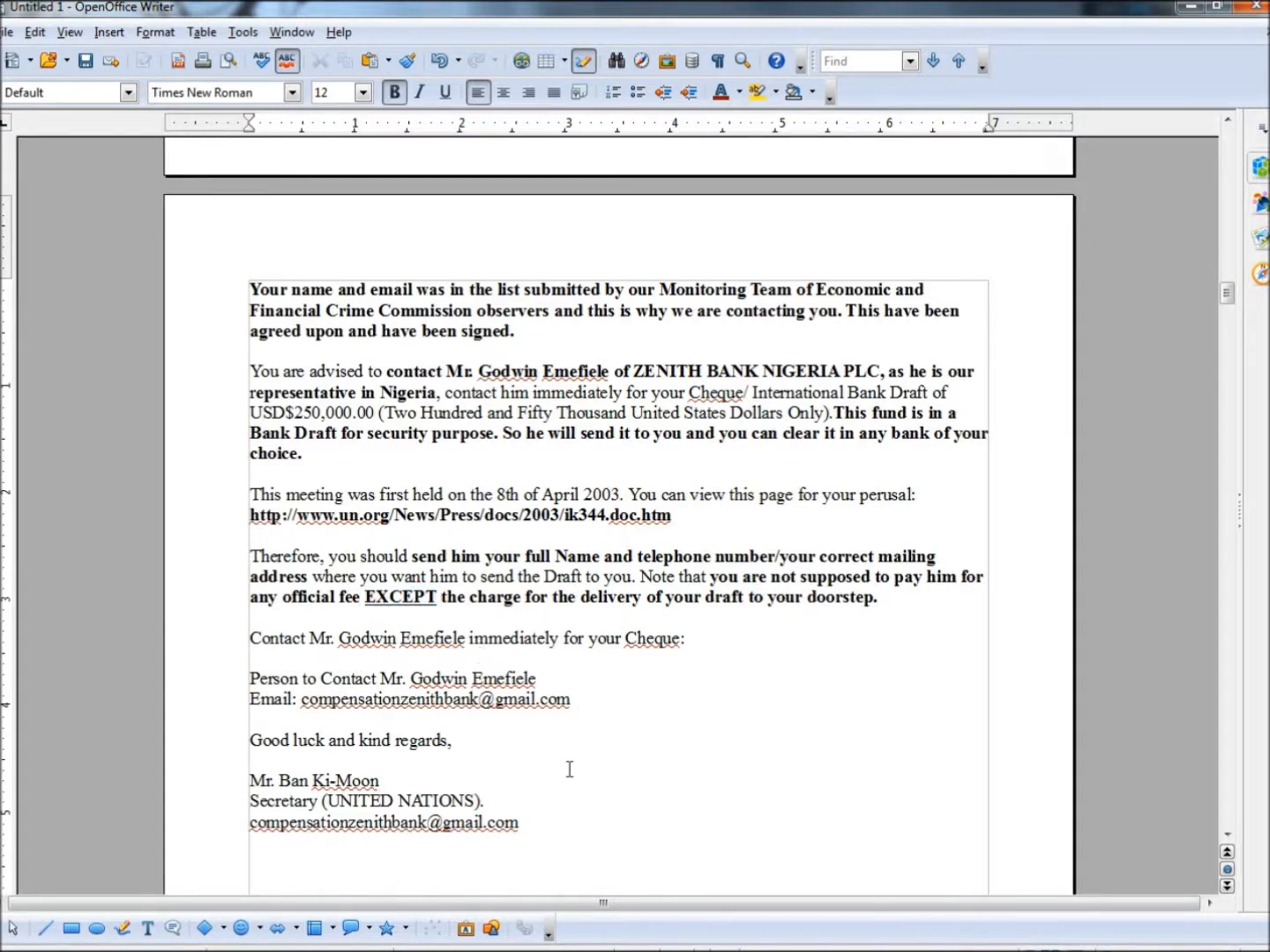
Step: Bring up the 'Good Day How Are You ?' email and highlight its opening words and 'do not ask my name'
{"action": "scroll", "scroll_direction": "down", "scroll_amount": 3}
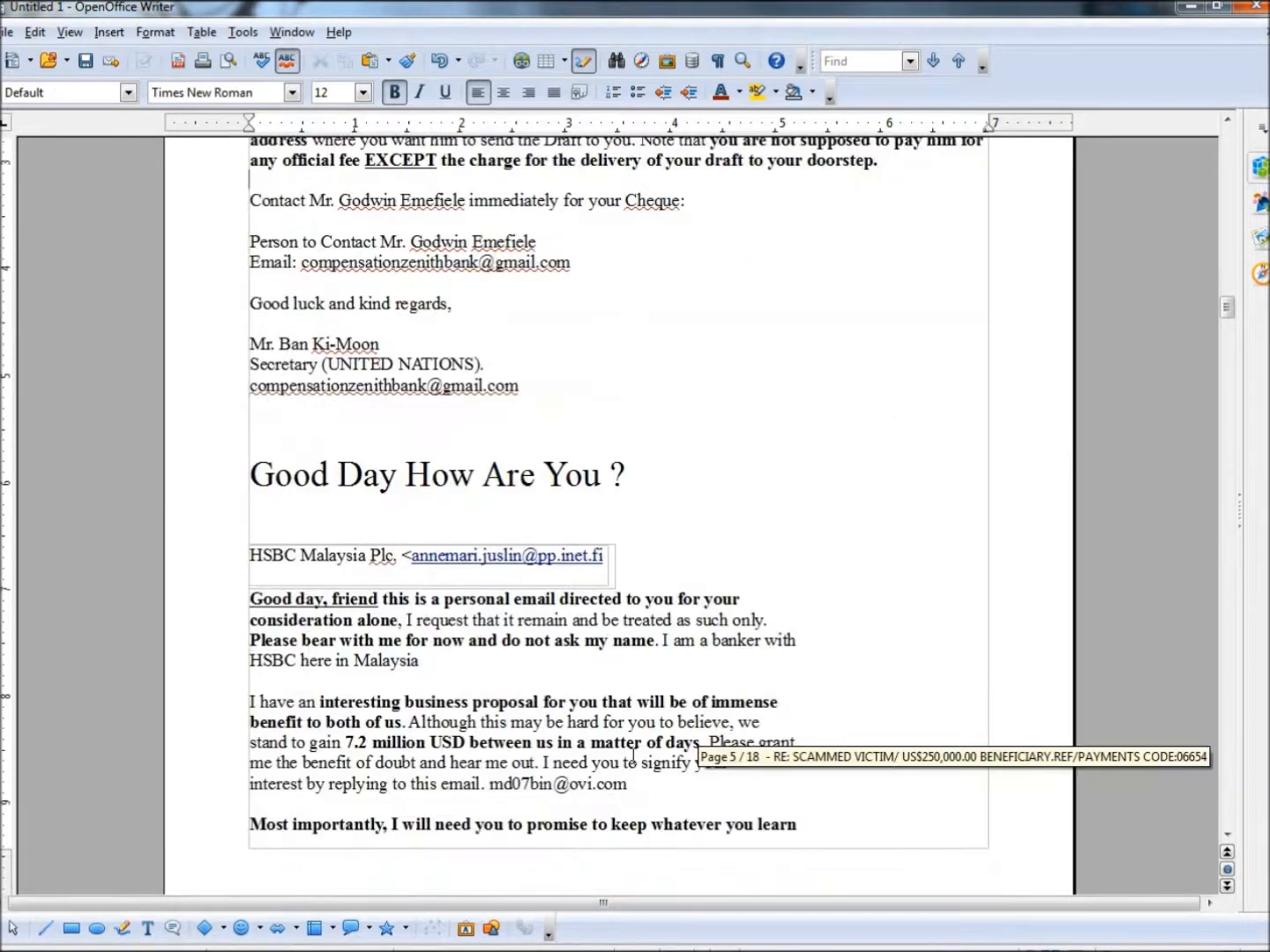
{"action": "scroll", "scroll_direction": "down", "scroll_amount": 3}
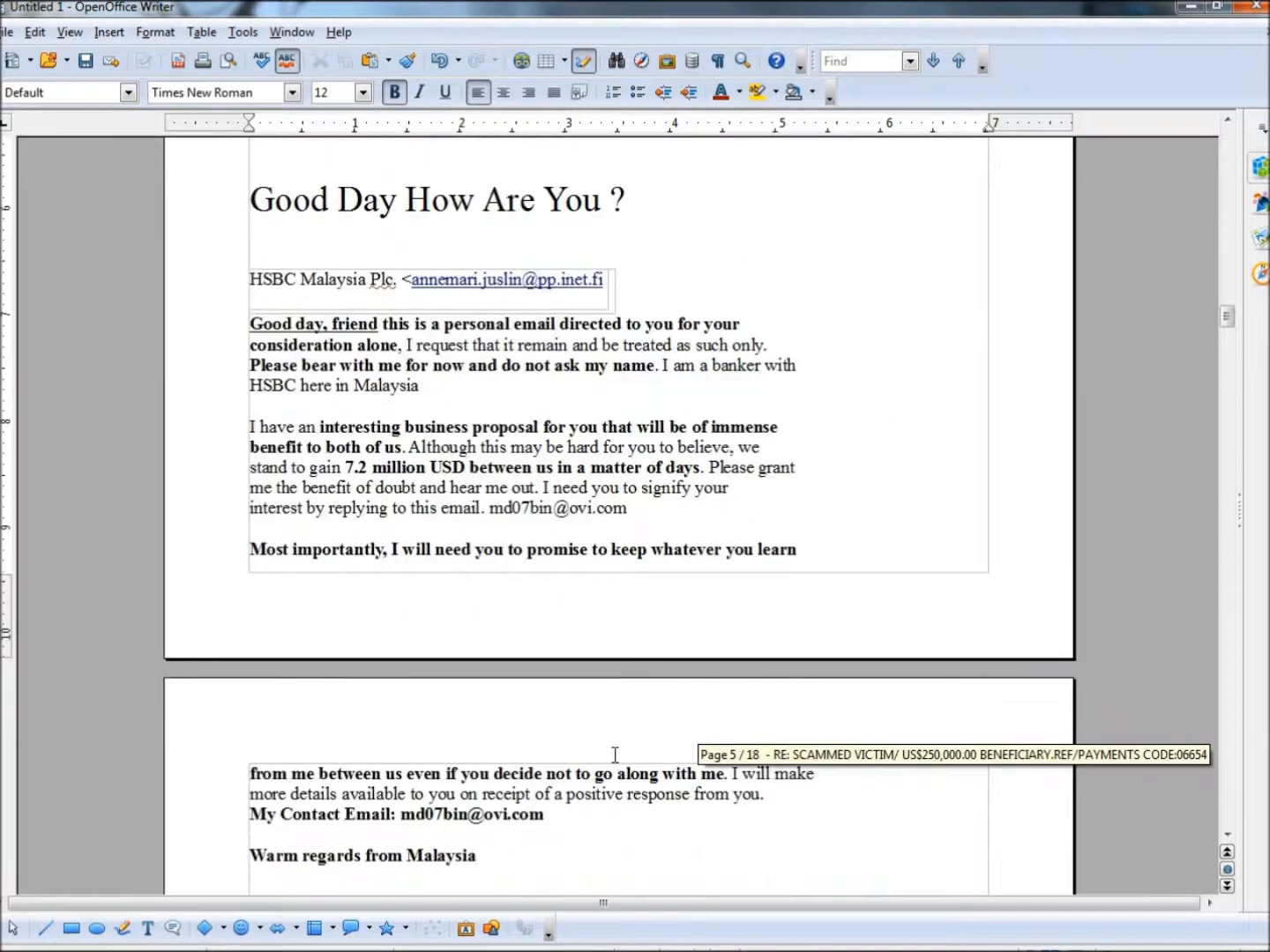
{"action": "mouse_move", "coordinate": [459, 648]}
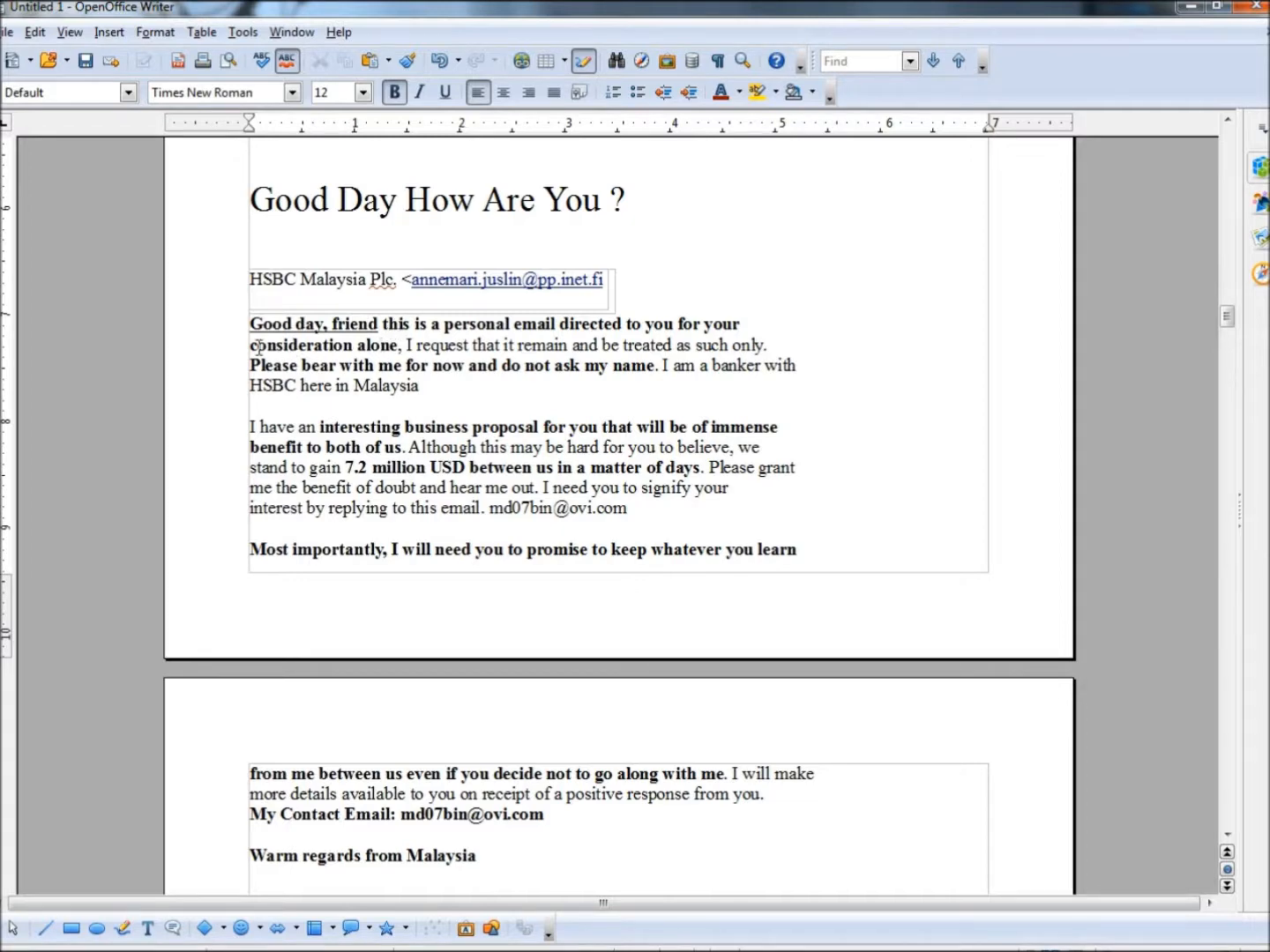
{"action": "double_click", "coordinate": [299, 346]}
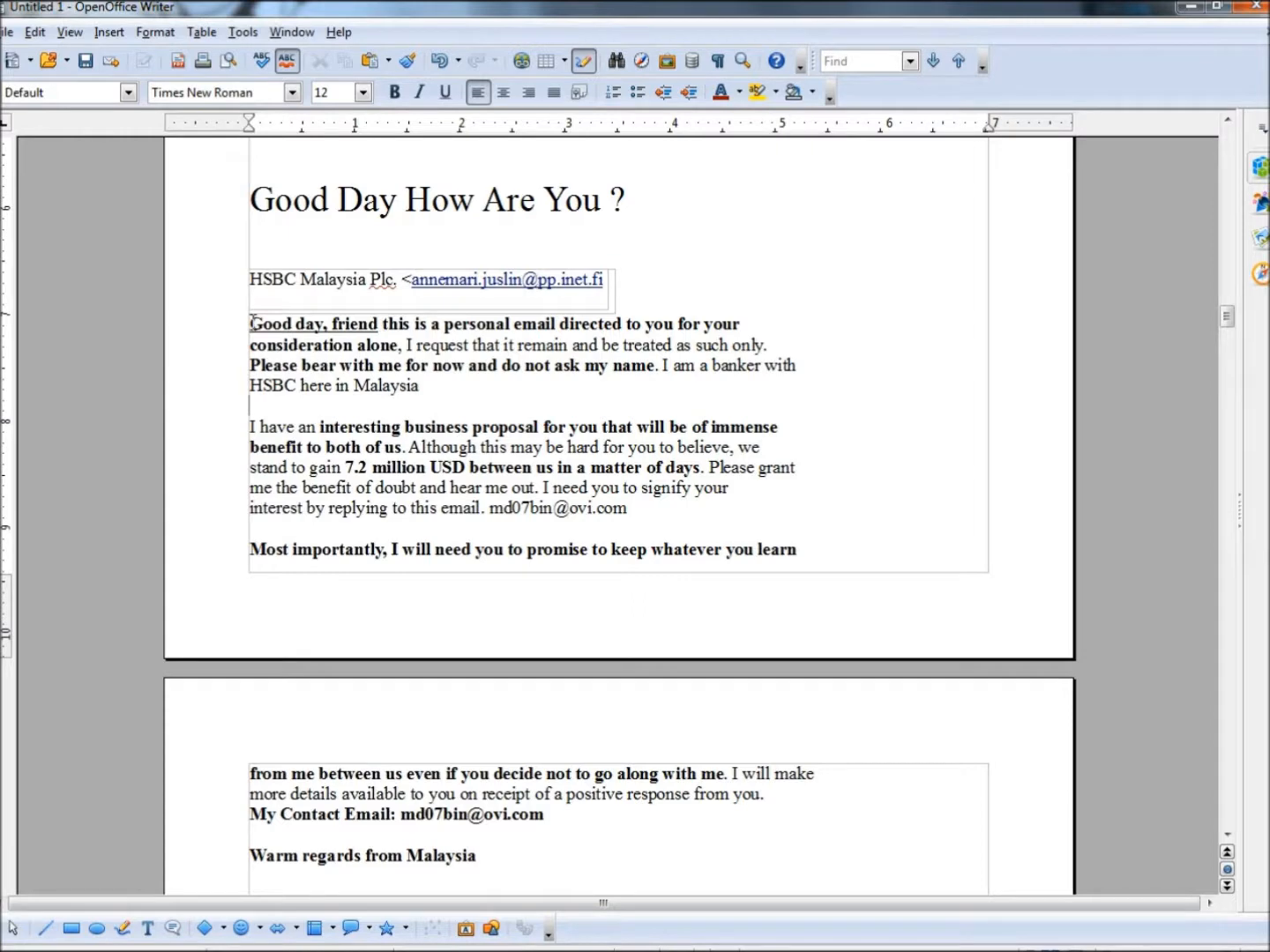
{"action": "left_click_drag", "start_coordinate": [250, 325], "coordinate": [395, 346]}
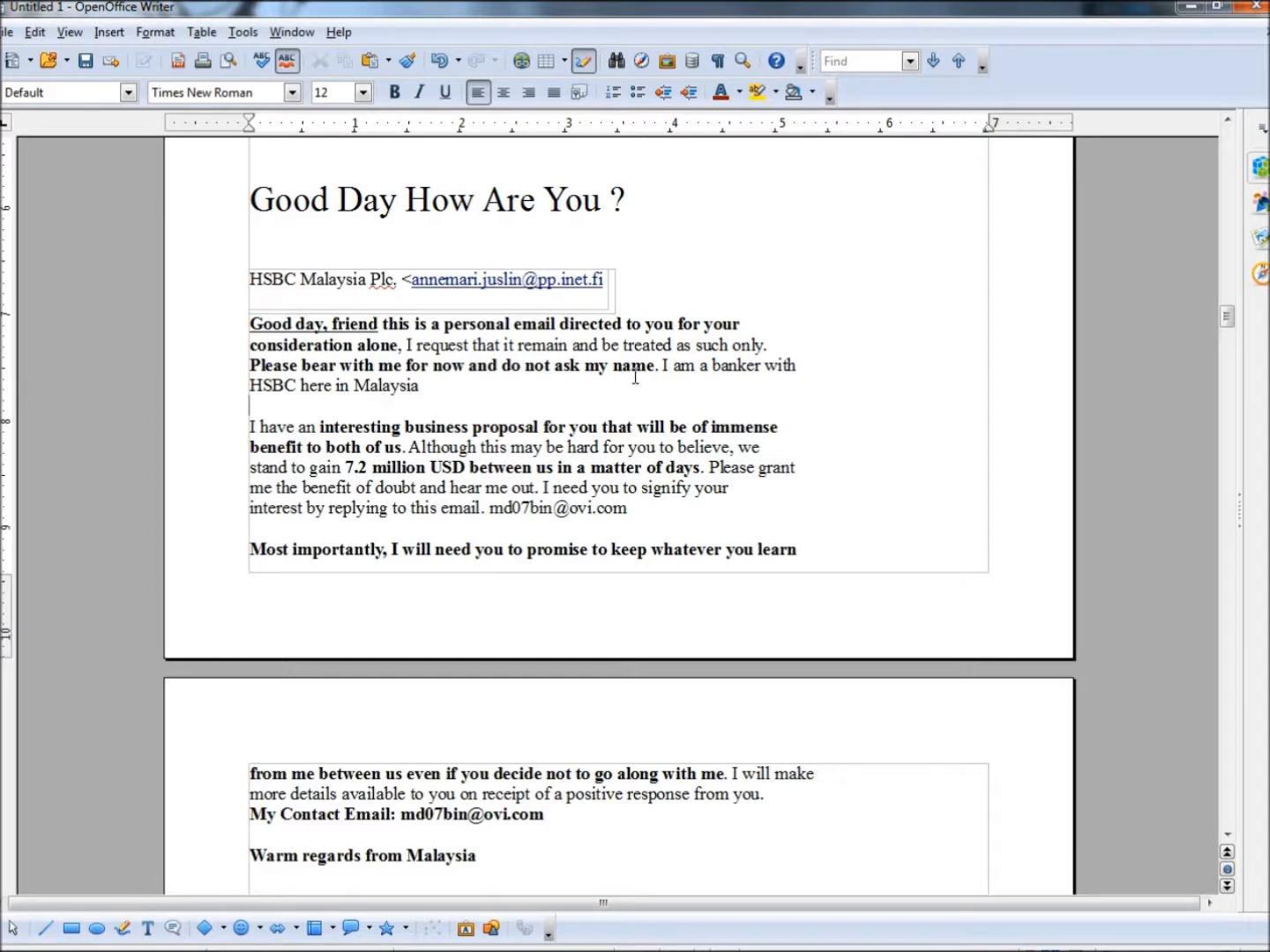
{"action": "left_click_drag", "start_coordinate": [377, 365], "coordinate": [656, 365]}
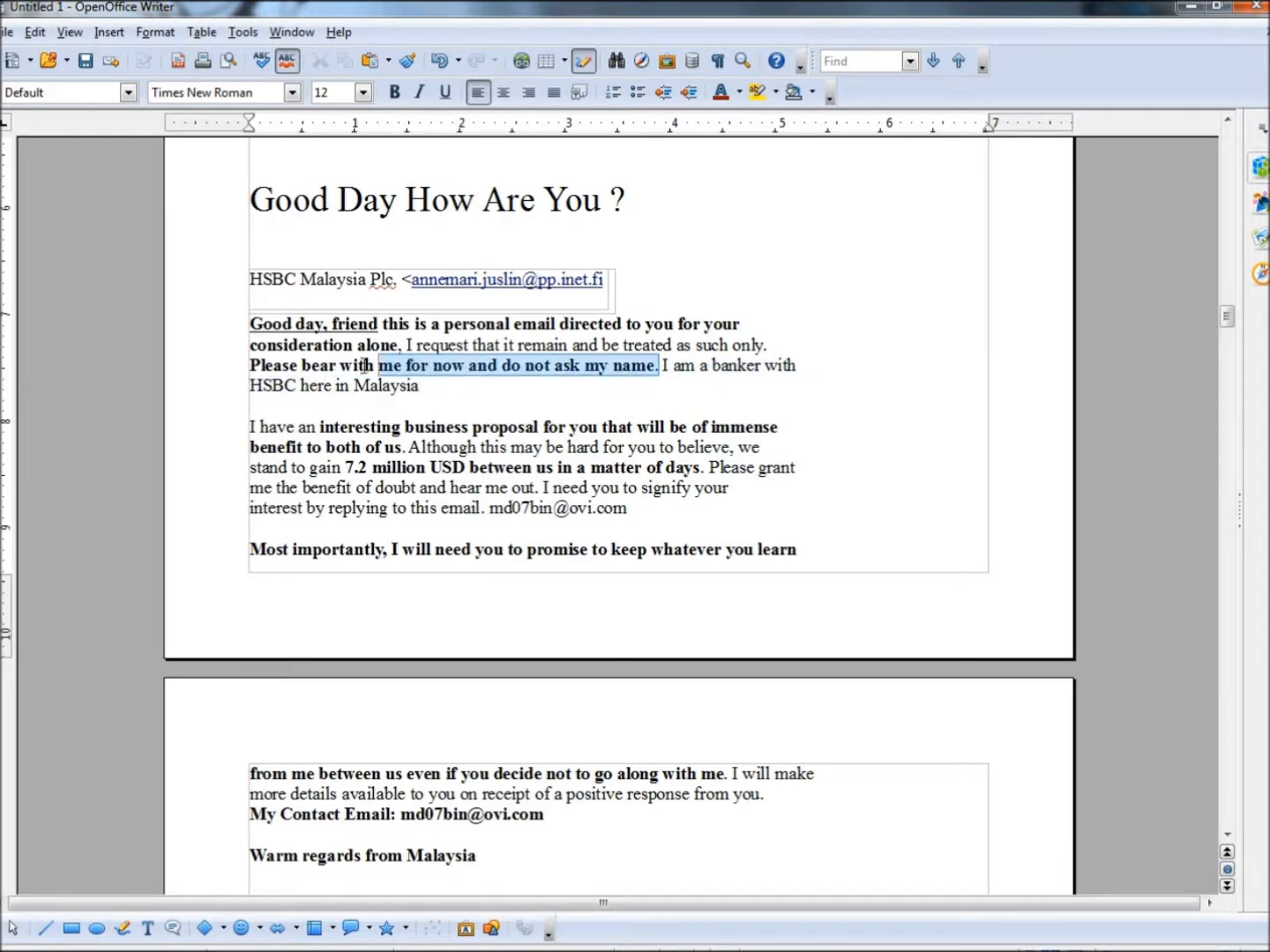
{"action": "left_click_drag", "start_coordinate": [378, 365], "coordinate": [250, 365]}
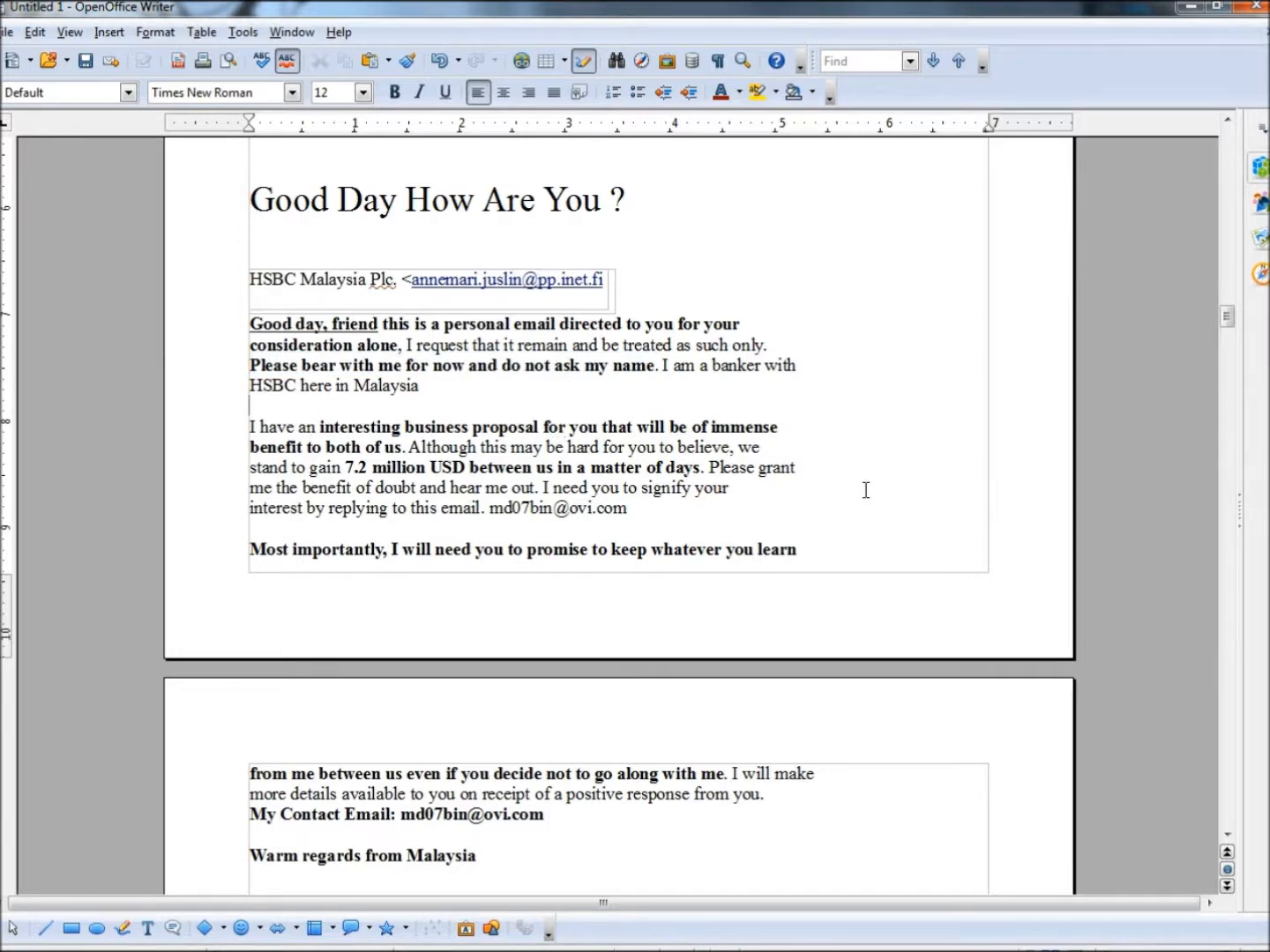
Step: Highlight the phrase 'from me between us even if you decide' lower in the HSBC Malaysia letter
{"action": "scroll", "scroll_direction": "down", "scroll_amount": 3}
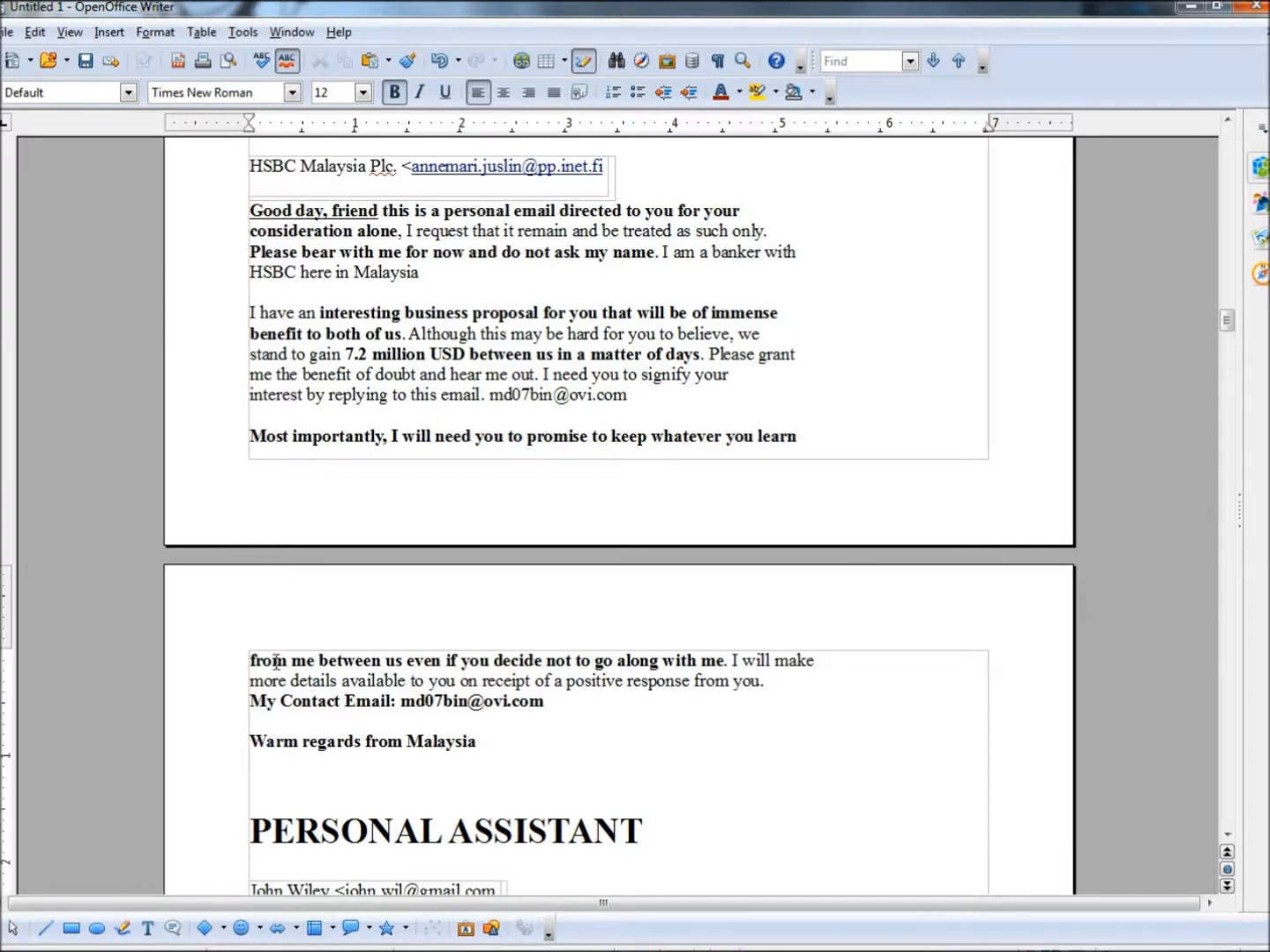
{"action": "left_click_drag", "start_coordinate": [251, 660], "coordinate": [545, 659]}
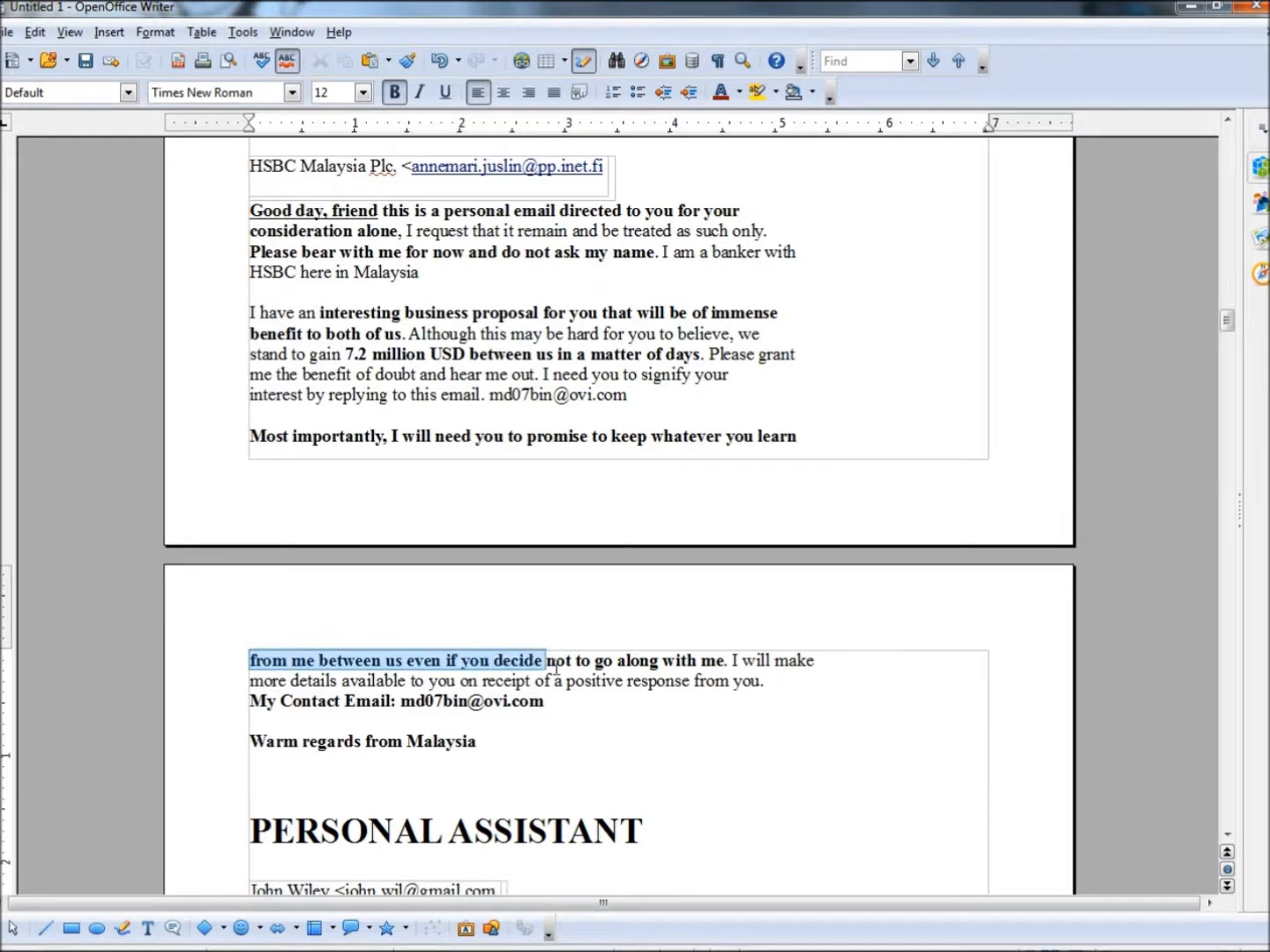
{"action": "left_click_drag", "start_coordinate": [547, 659], "coordinate": [720, 660]}
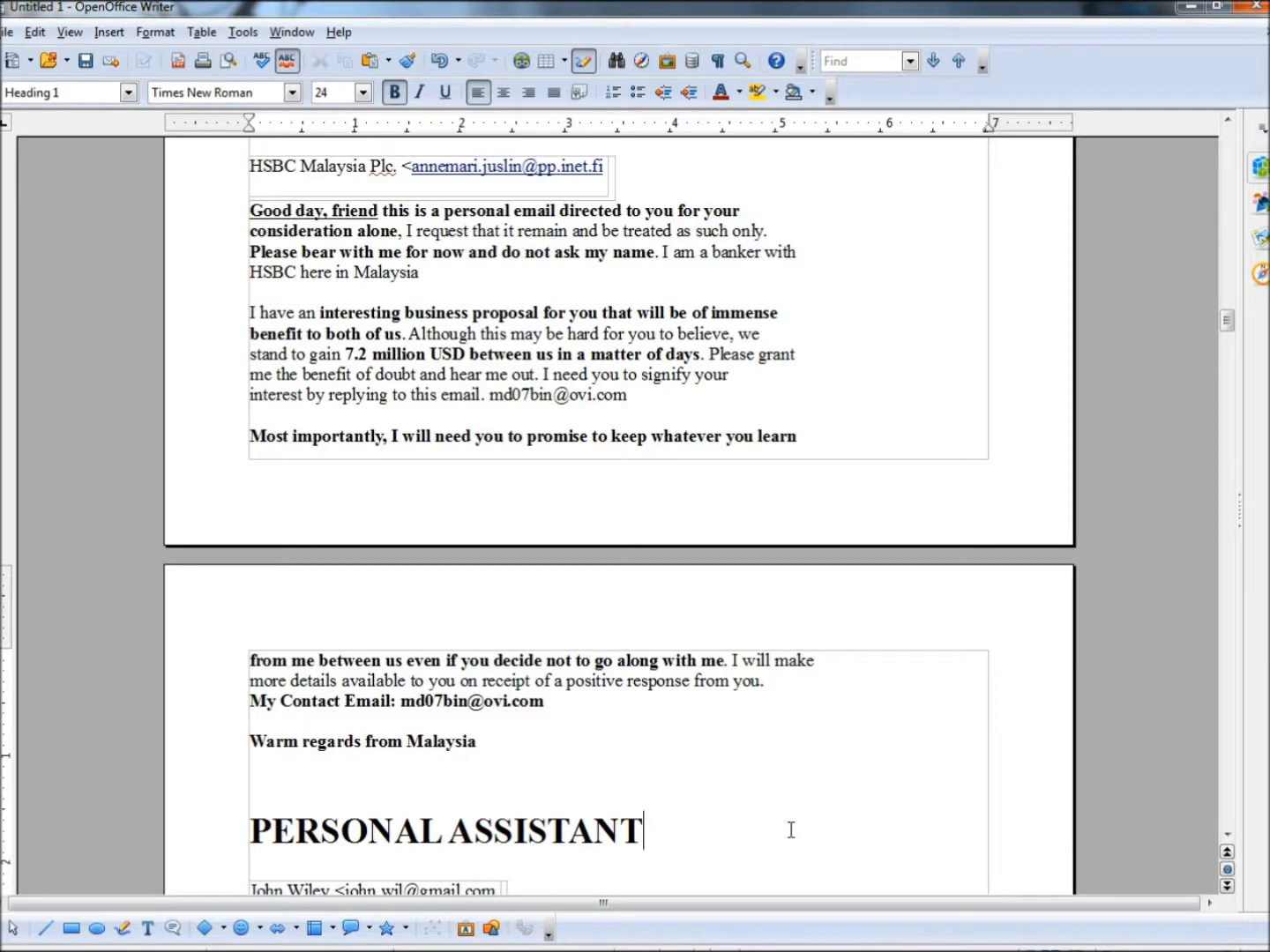
Step: Highlight 'central bank of Nigeria.' in the 'TALK TO ME TODAY' email, then place the cursor at the beneficiary line
{"action": "scroll", "scroll_direction": "down", "scroll_amount": 3}
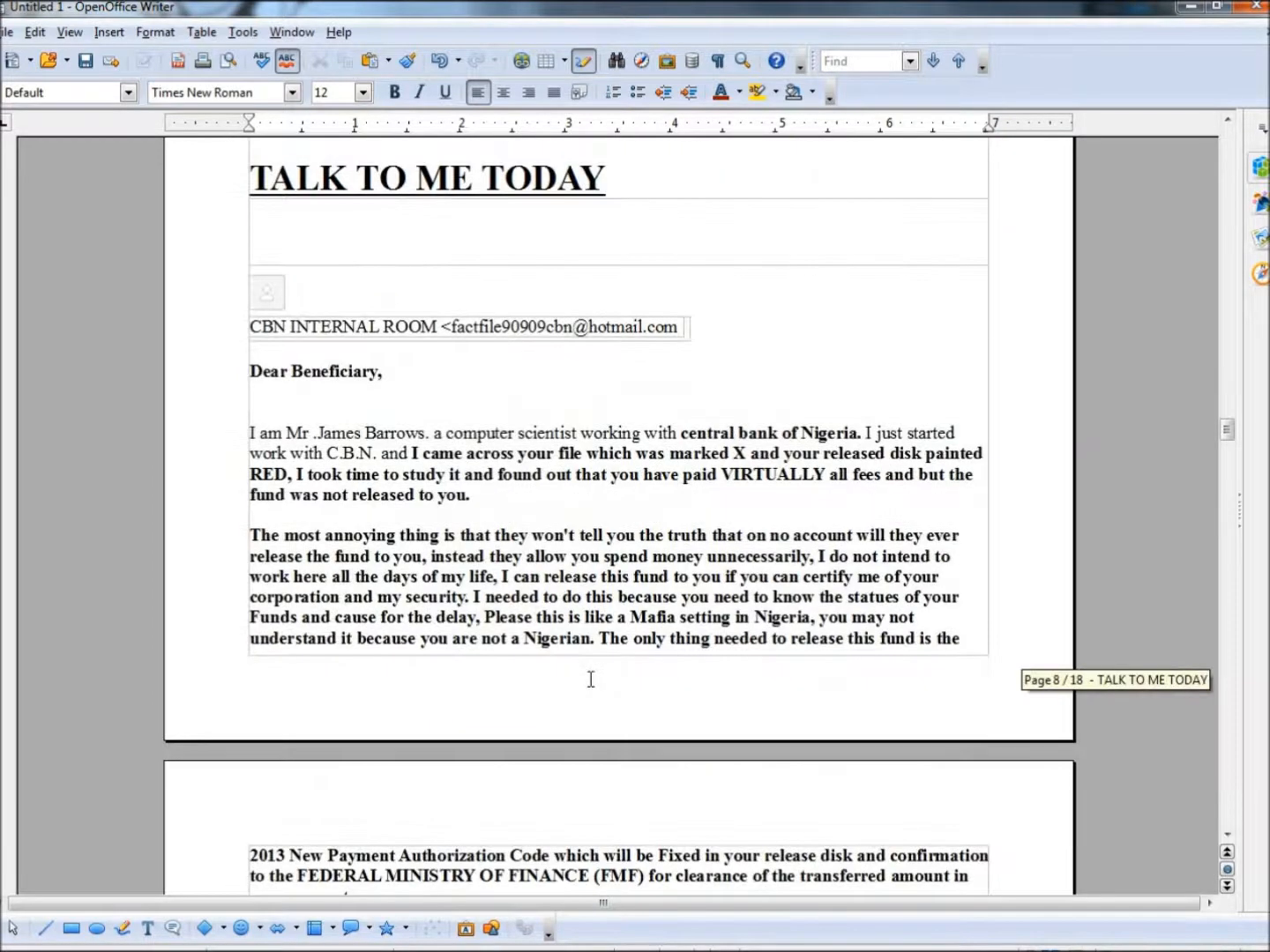
{"action": "mouse_move", "coordinate": [425, 452]}
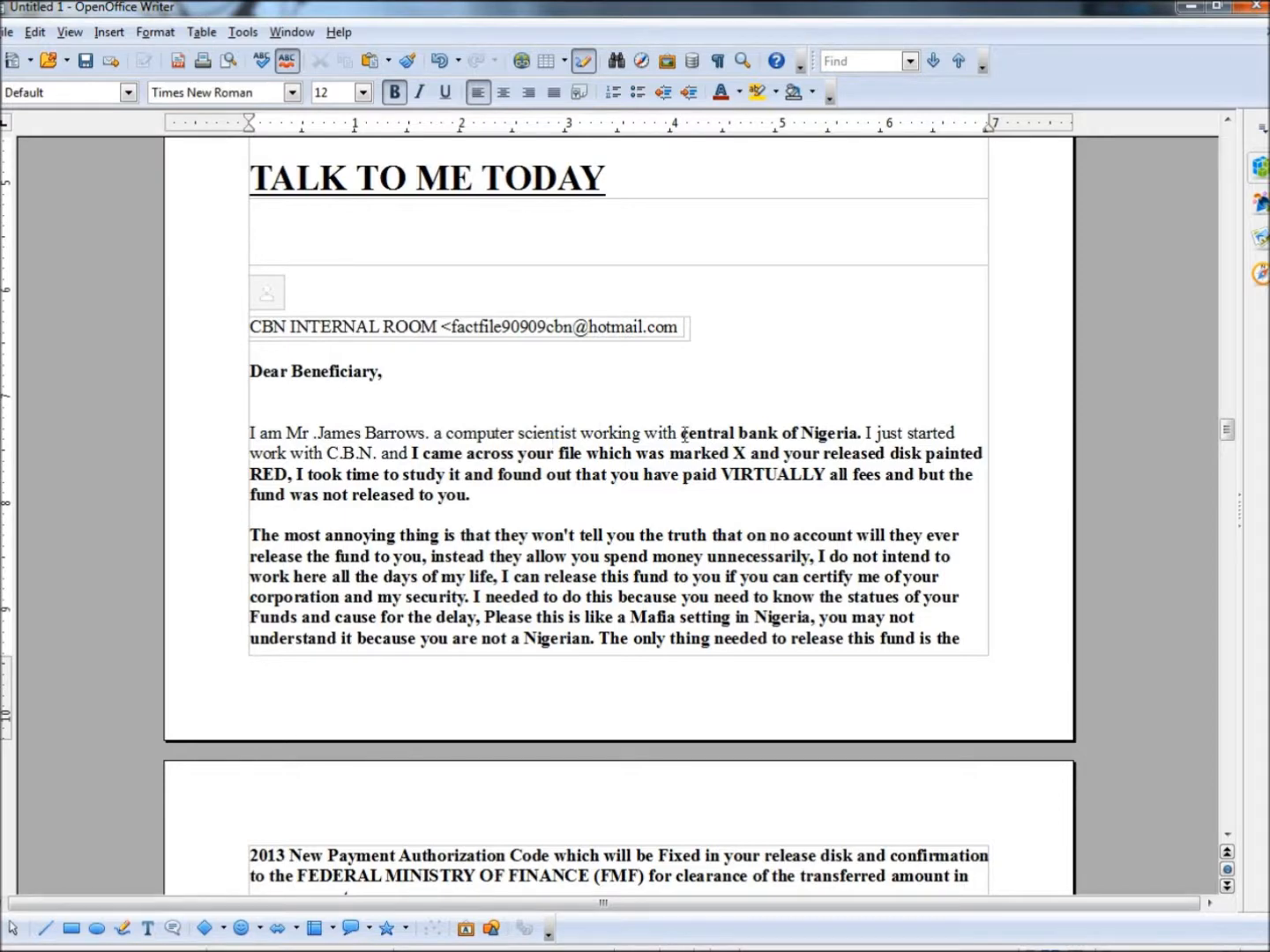
{"action": "left_click_drag", "start_coordinate": [681, 434], "coordinate": [840, 434]}
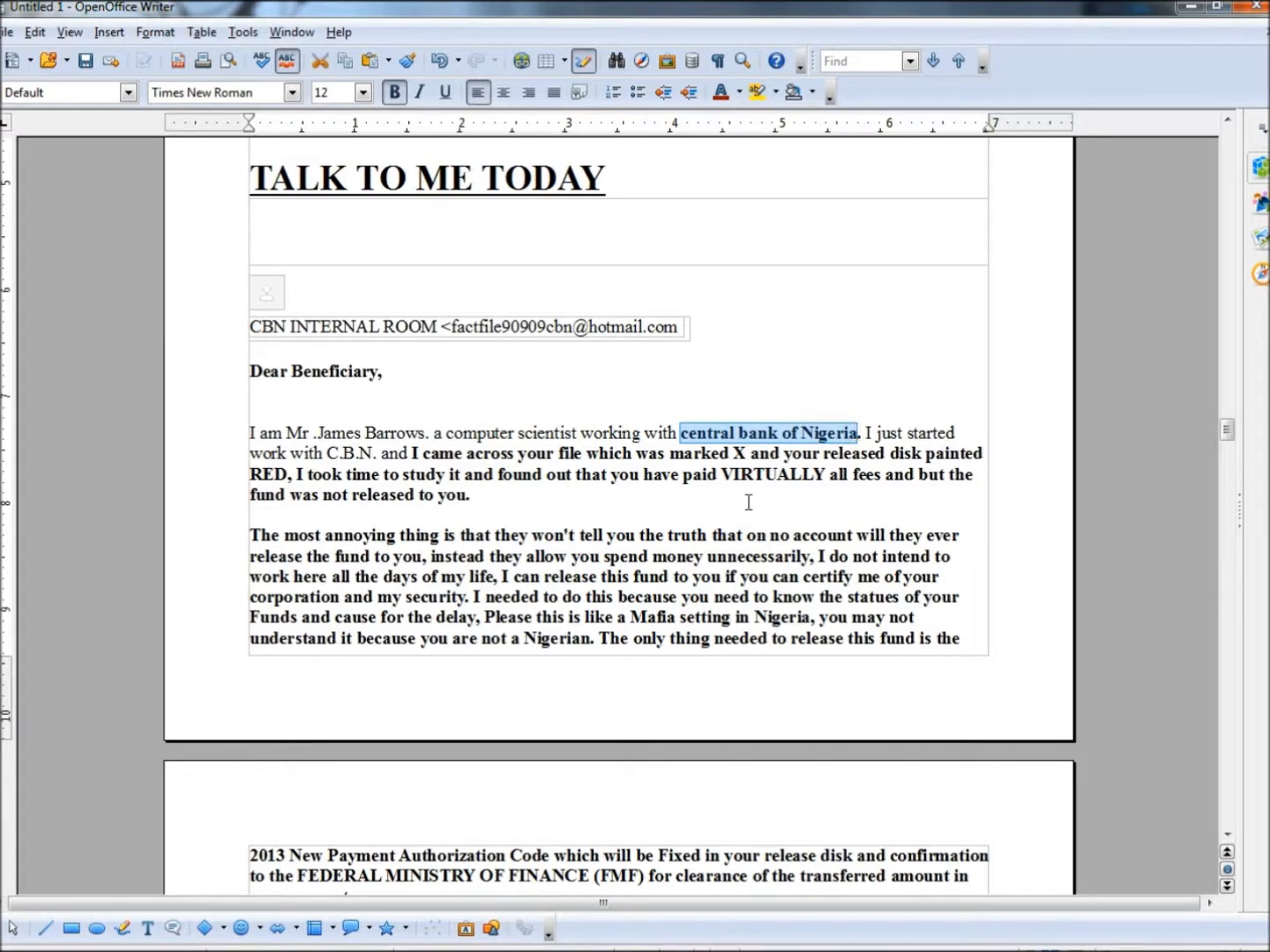
{"action": "left_click", "coordinate": [690, 434]}
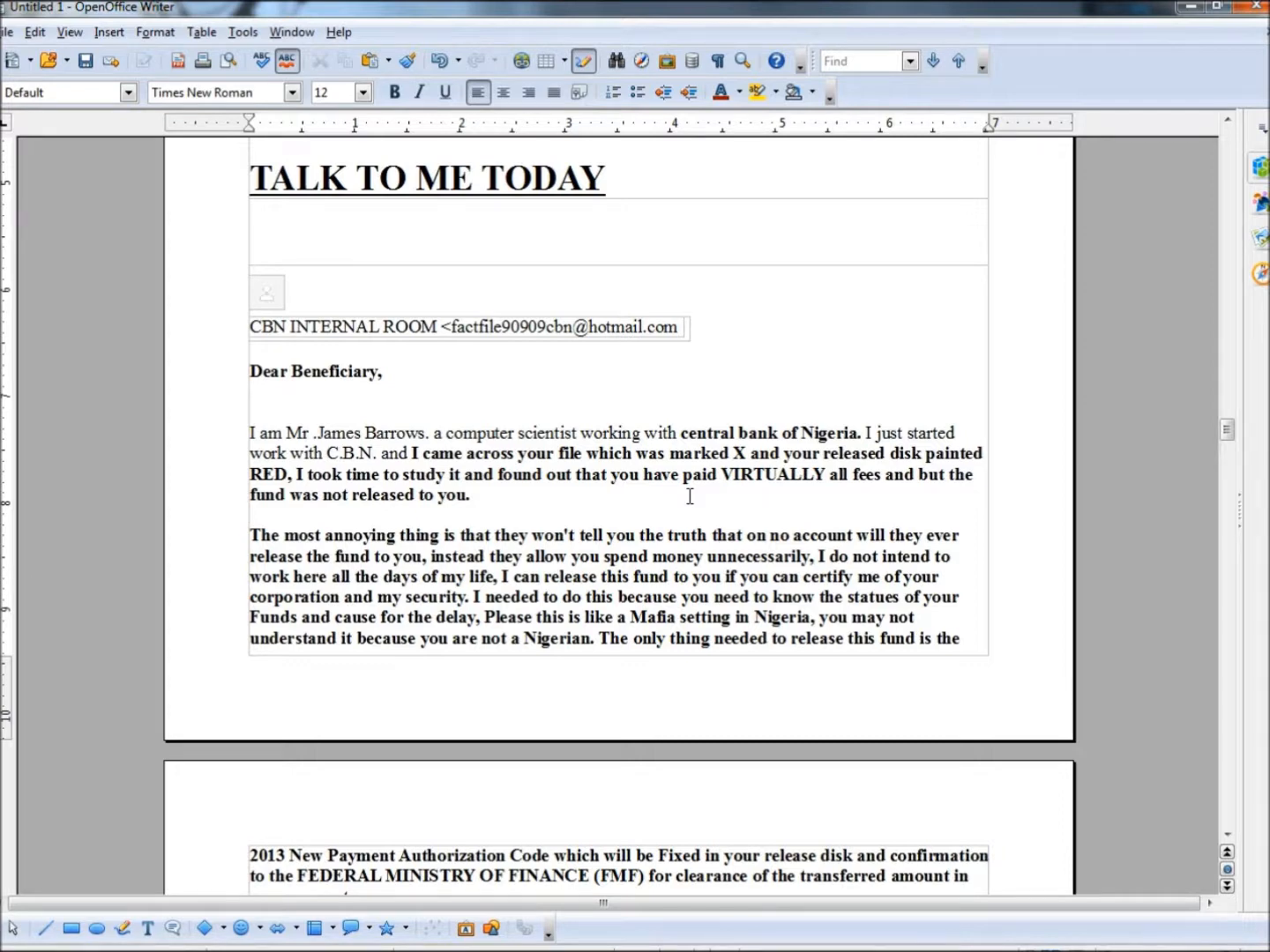
{"action": "left_click", "coordinate": [250, 515]}
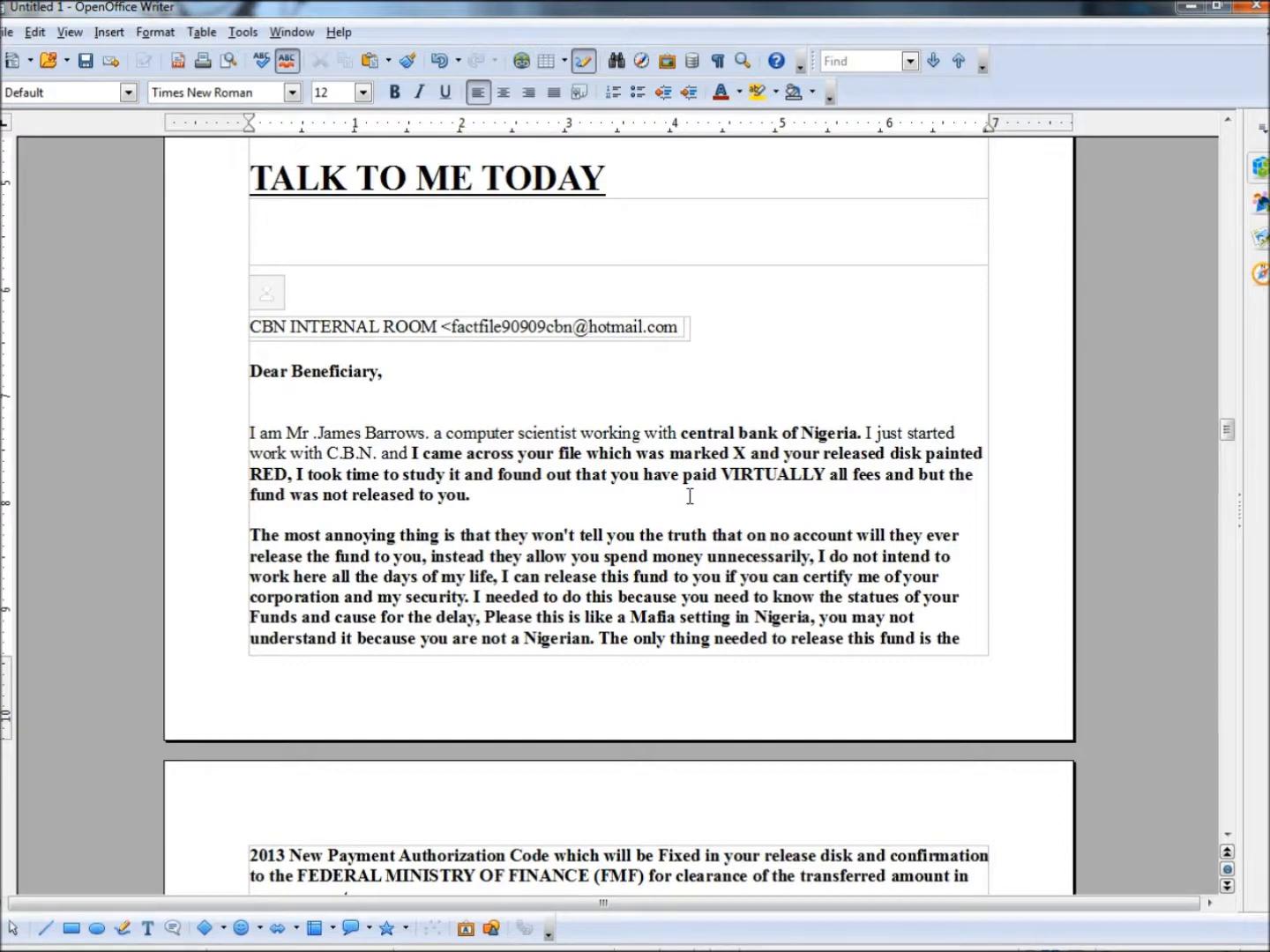
{"action": "left_click", "coordinate": [250, 515]}
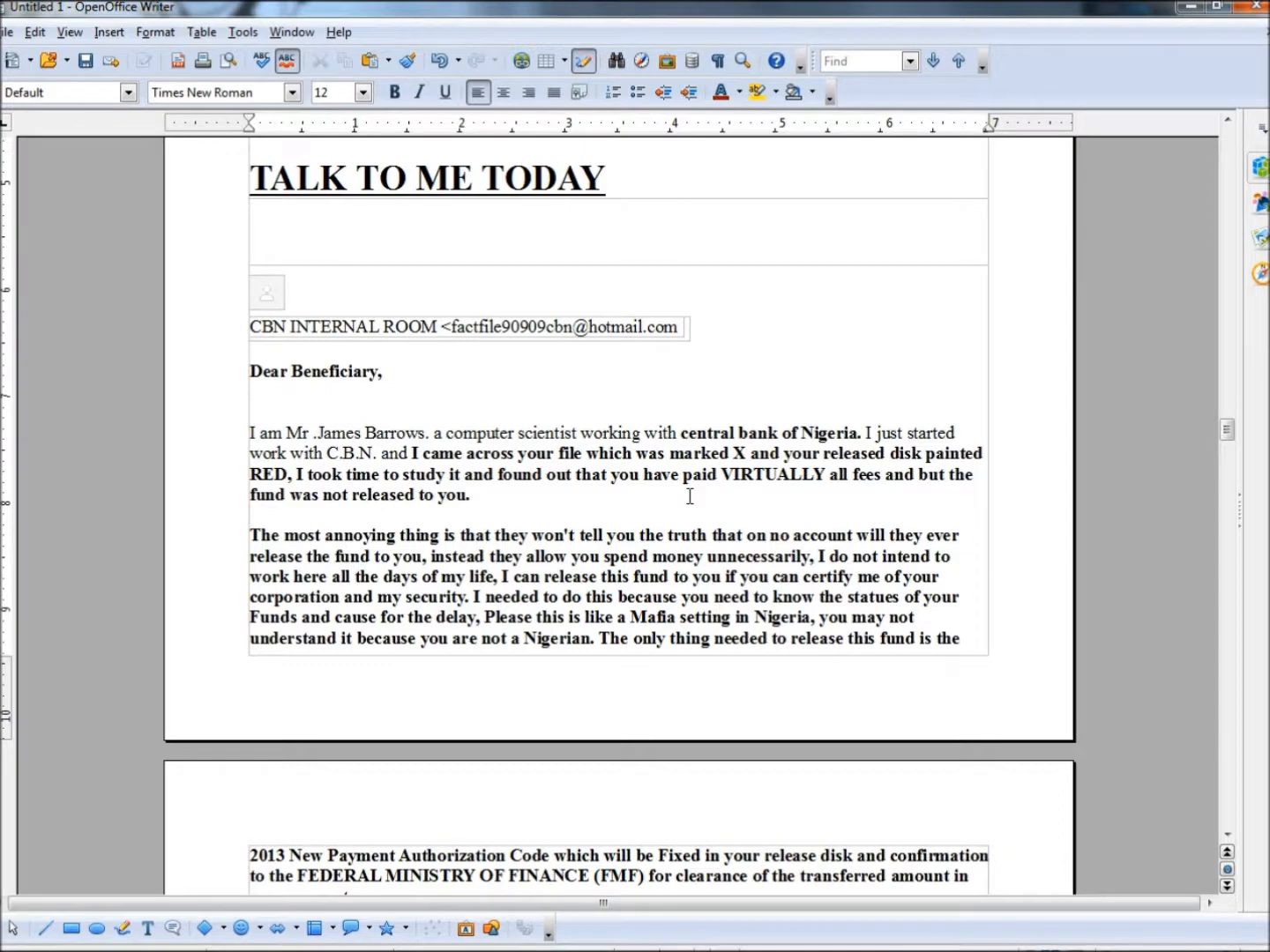
Step: Scroll down to the page promising $10 million USD and listing the officials blocking the funds
{"action": "scroll", "scroll_direction": "down", "scroll_amount": 3}
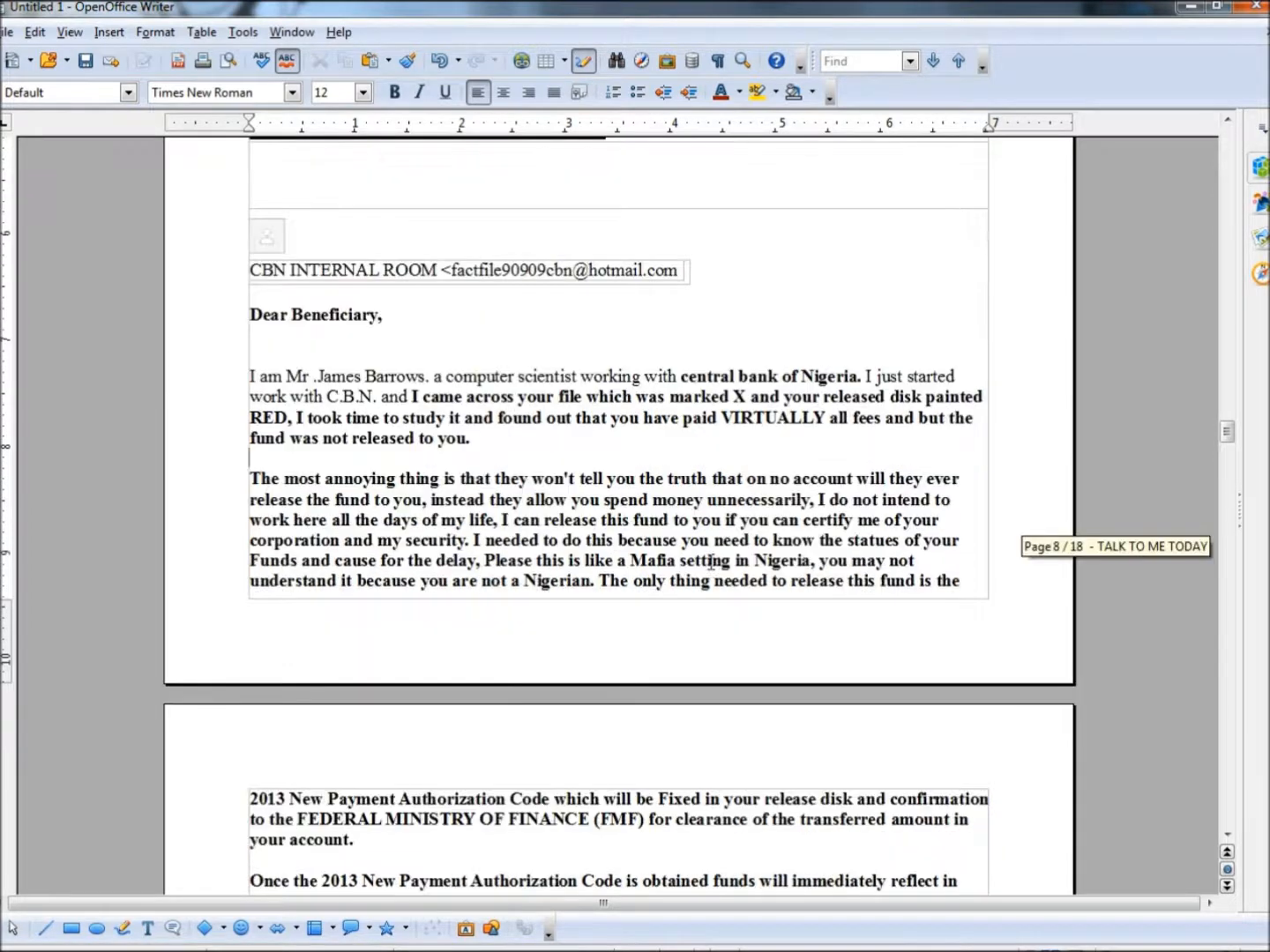
{"action": "scroll", "scroll_direction": "down", "scroll_amount": 3}
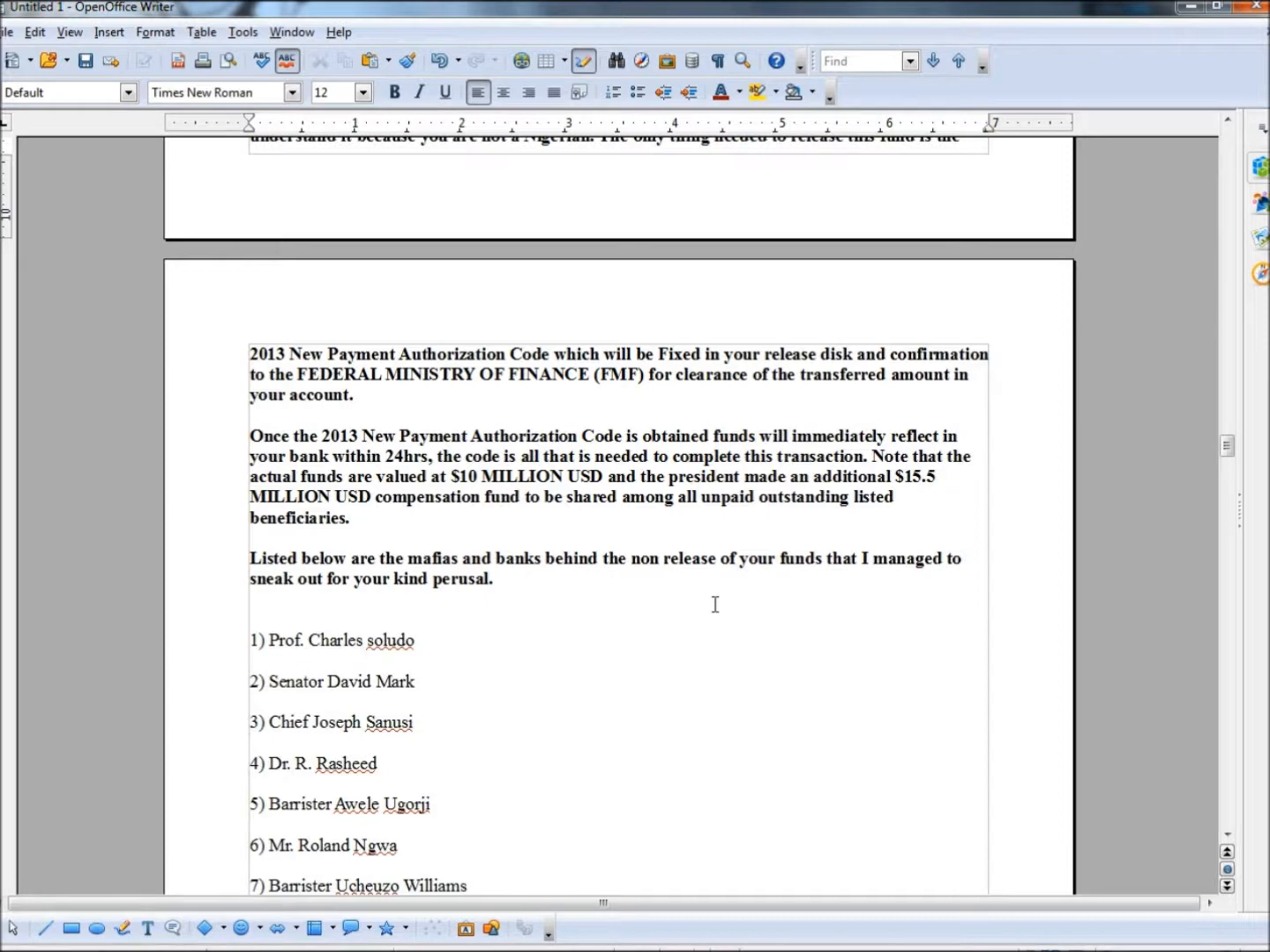
{"action": "mouse_move", "coordinate": [463, 599]}
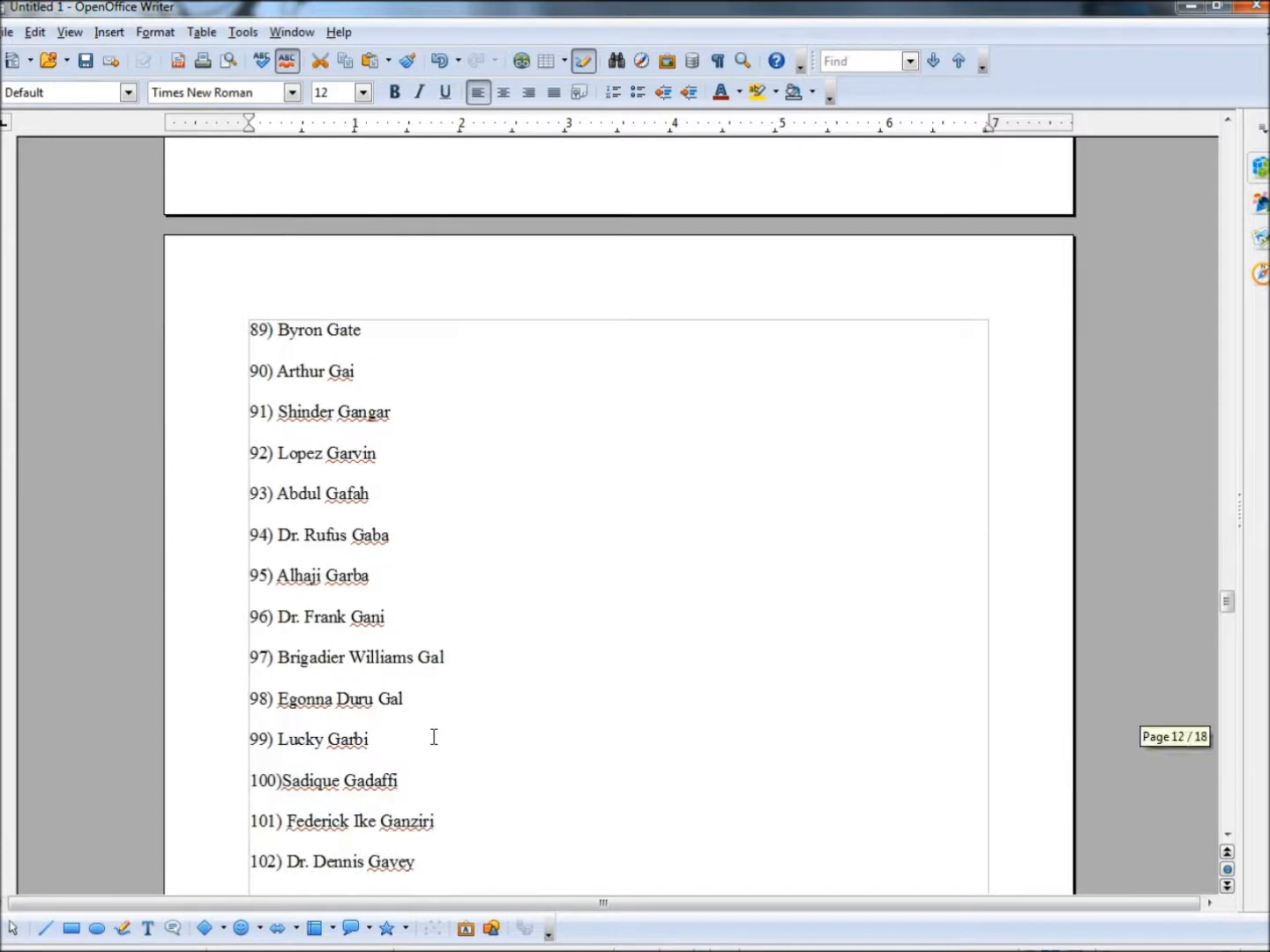
Step: Scroll past item 125 to the Barrows signature, warning block and the 'YOUR PENDING FUNDS IS READY FOR TRANSFER' heading
{"action": "scroll", "scroll_direction": "down", "scroll_amount": 3}
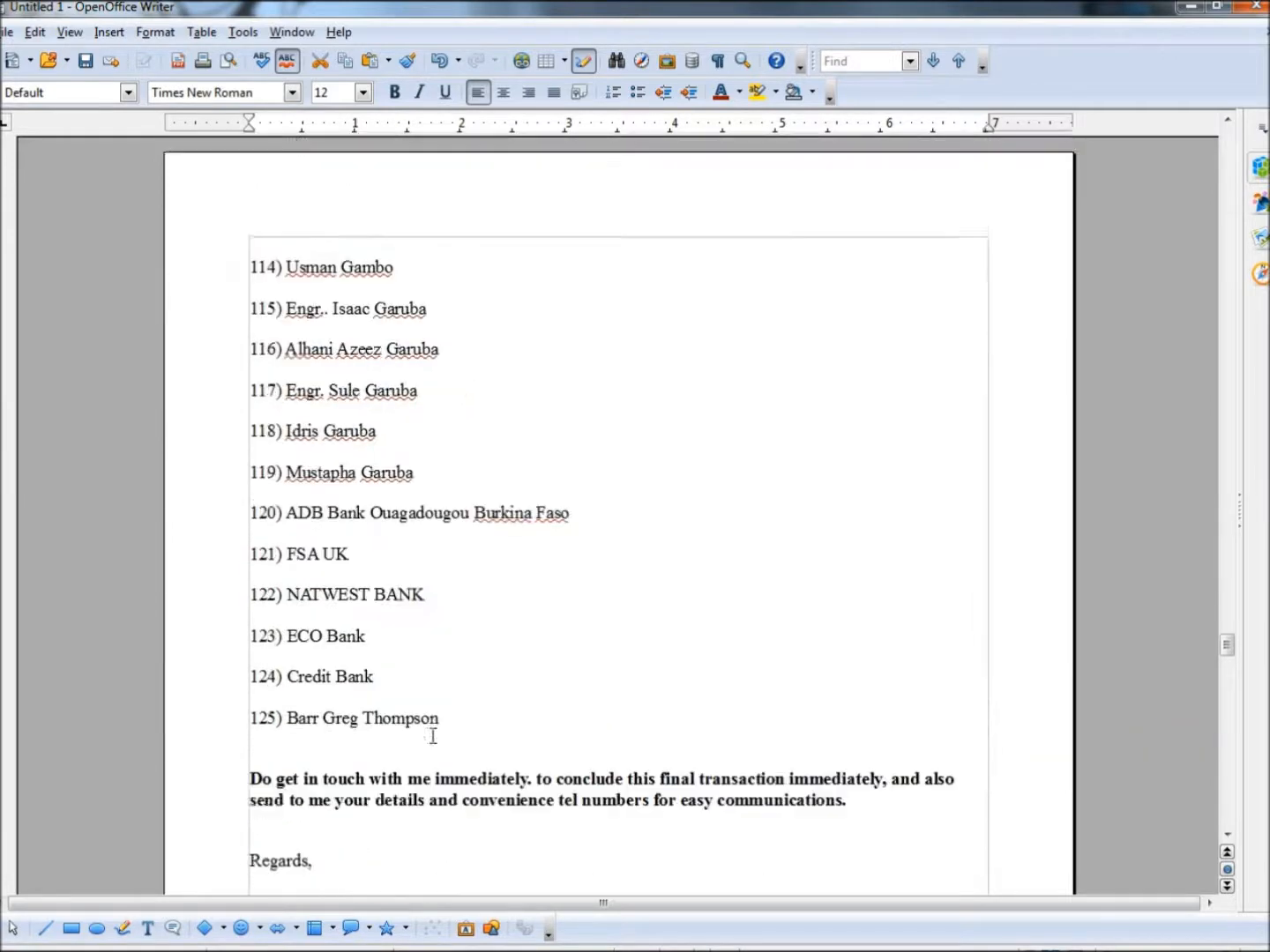
{"action": "scroll", "scroll_direction": "down", "scroll_amount": 3}
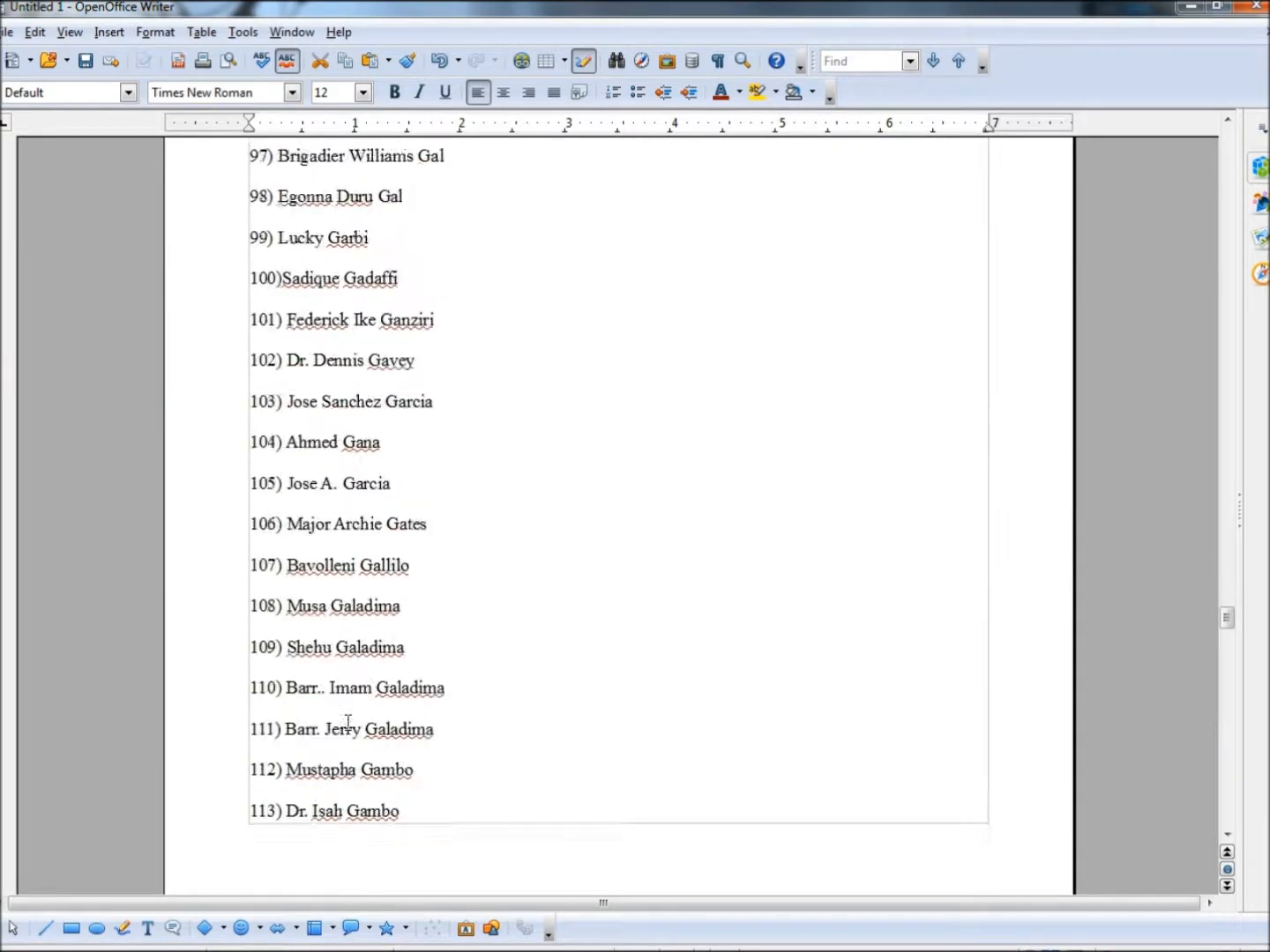
{"action": "scroll", "scroll_direction": "down", "scroll_amount": 3}
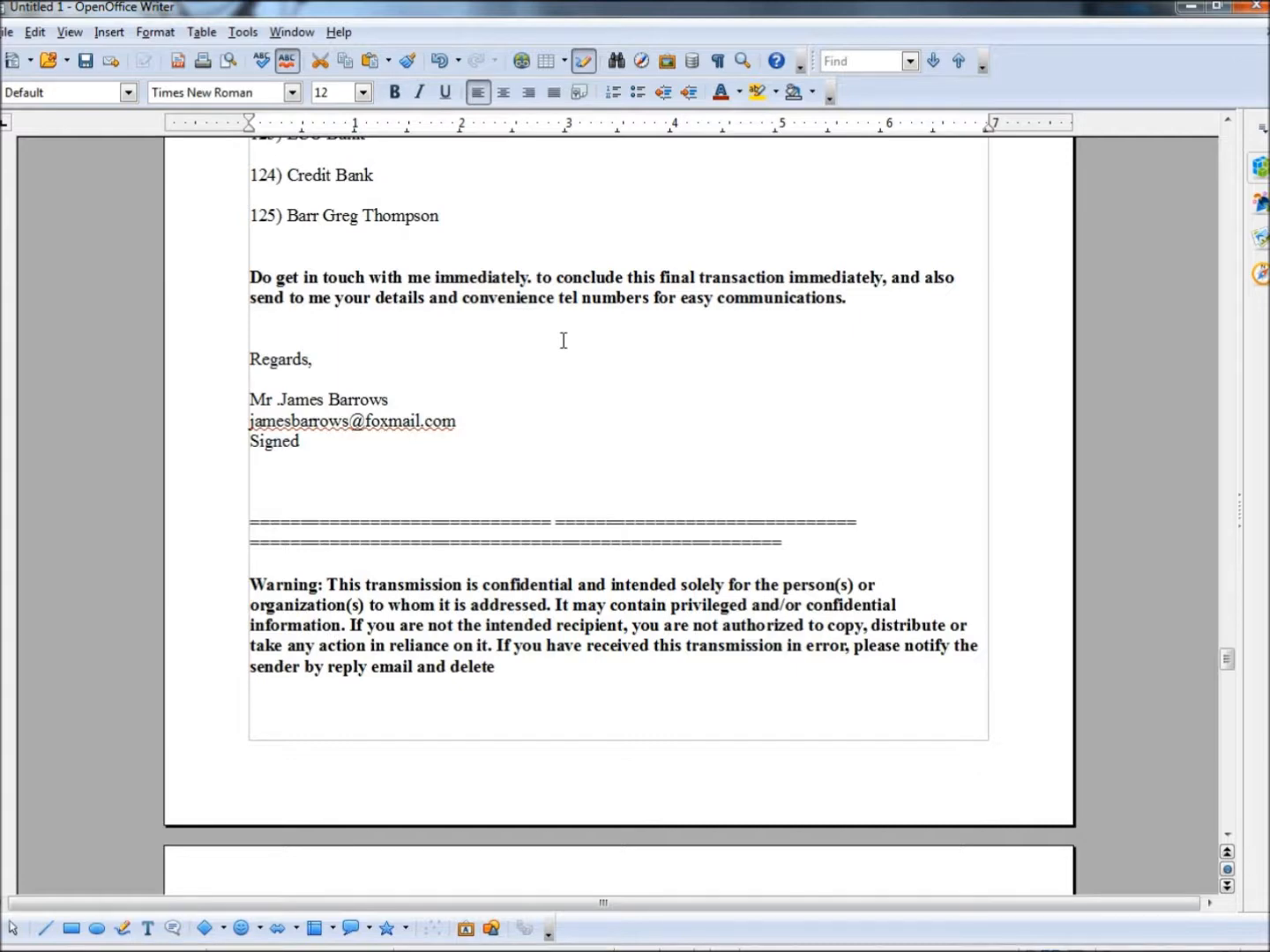
{"action": "scroll", "scroll_direction": "down", "scroll_amount": 3}
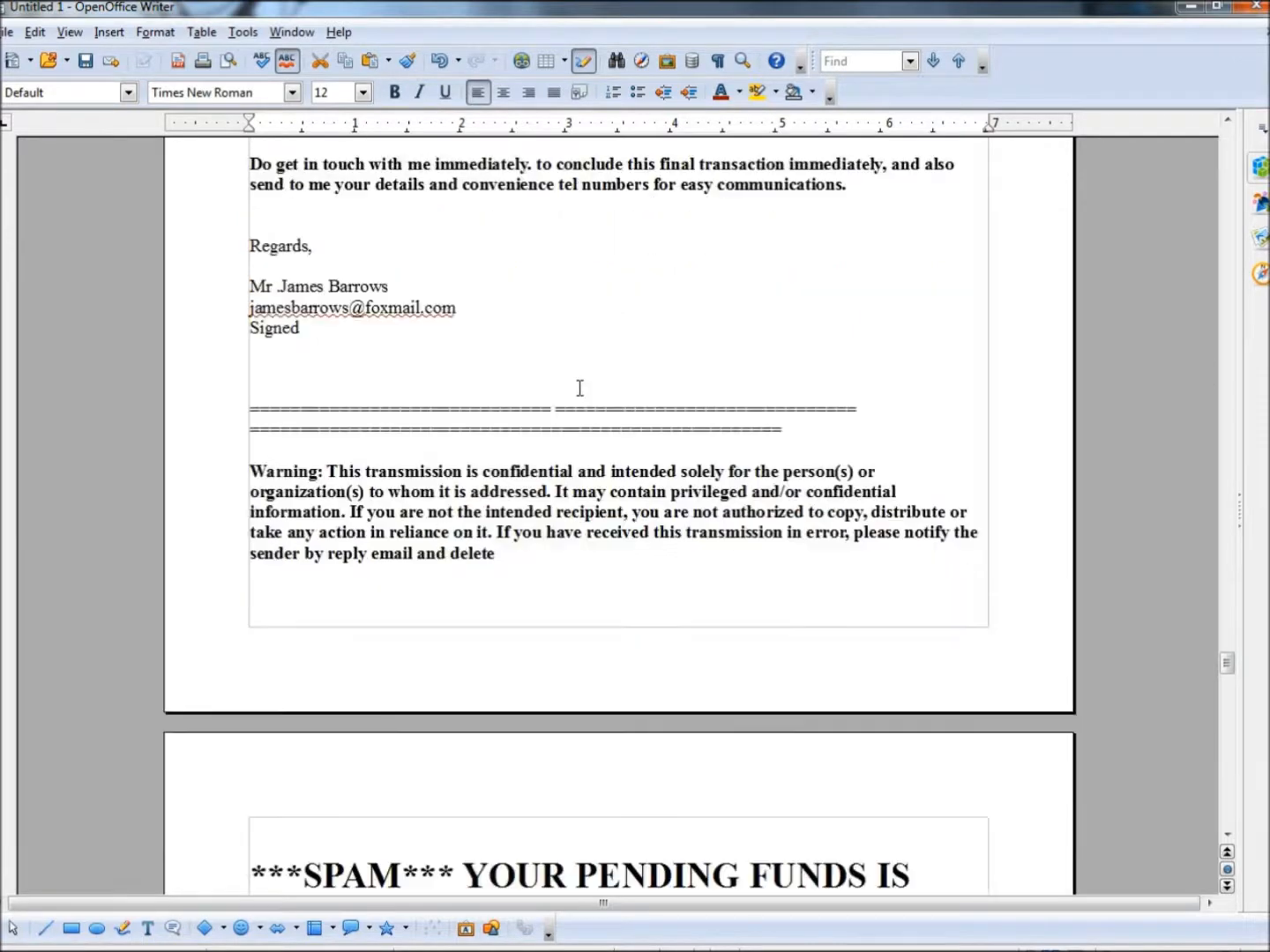
{"action": "scroll", "scroll_direction": "down", "scroll_amount": 3}
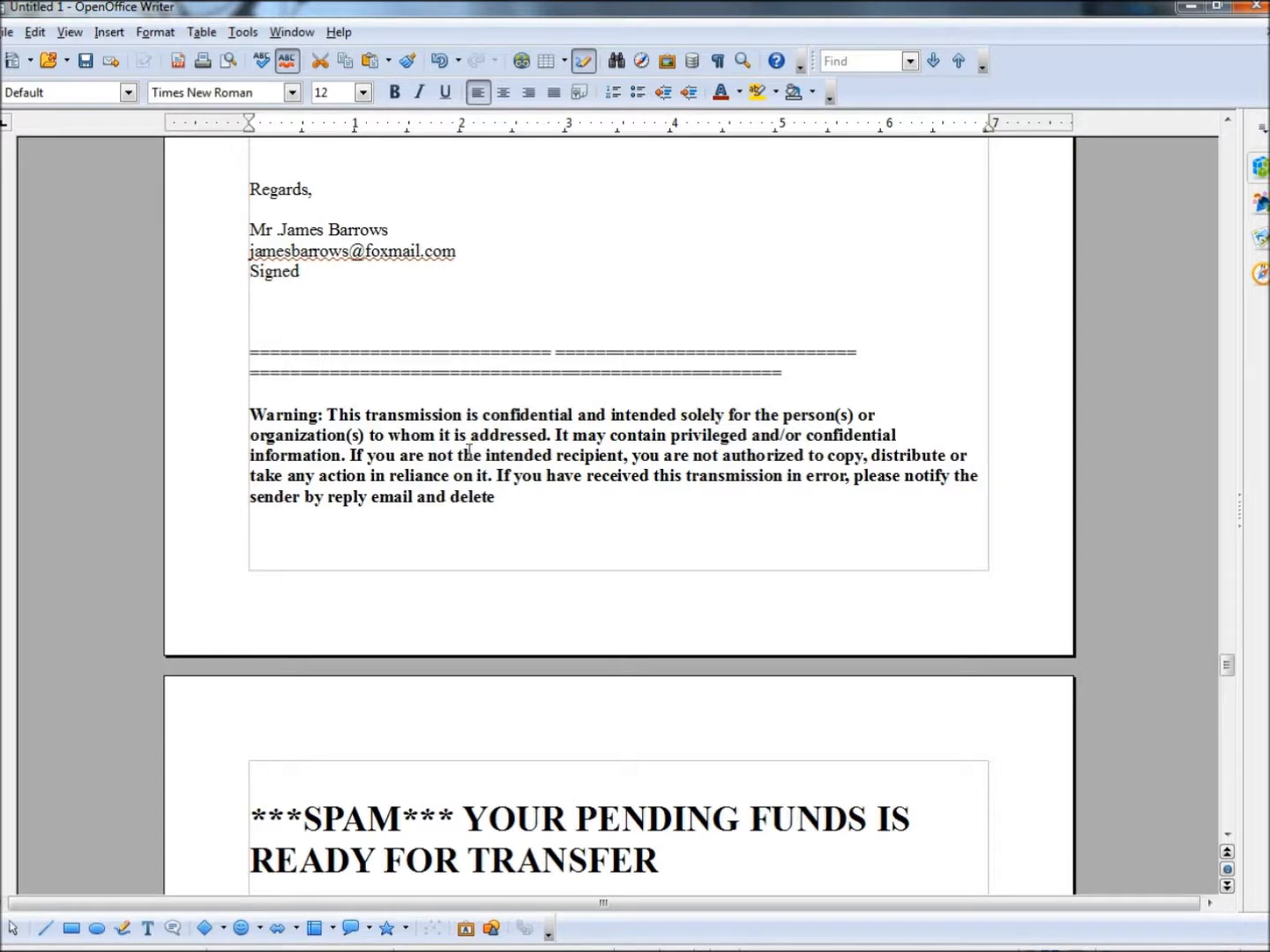
{"action": "mouse_move", "coordinate": [578, 554]}
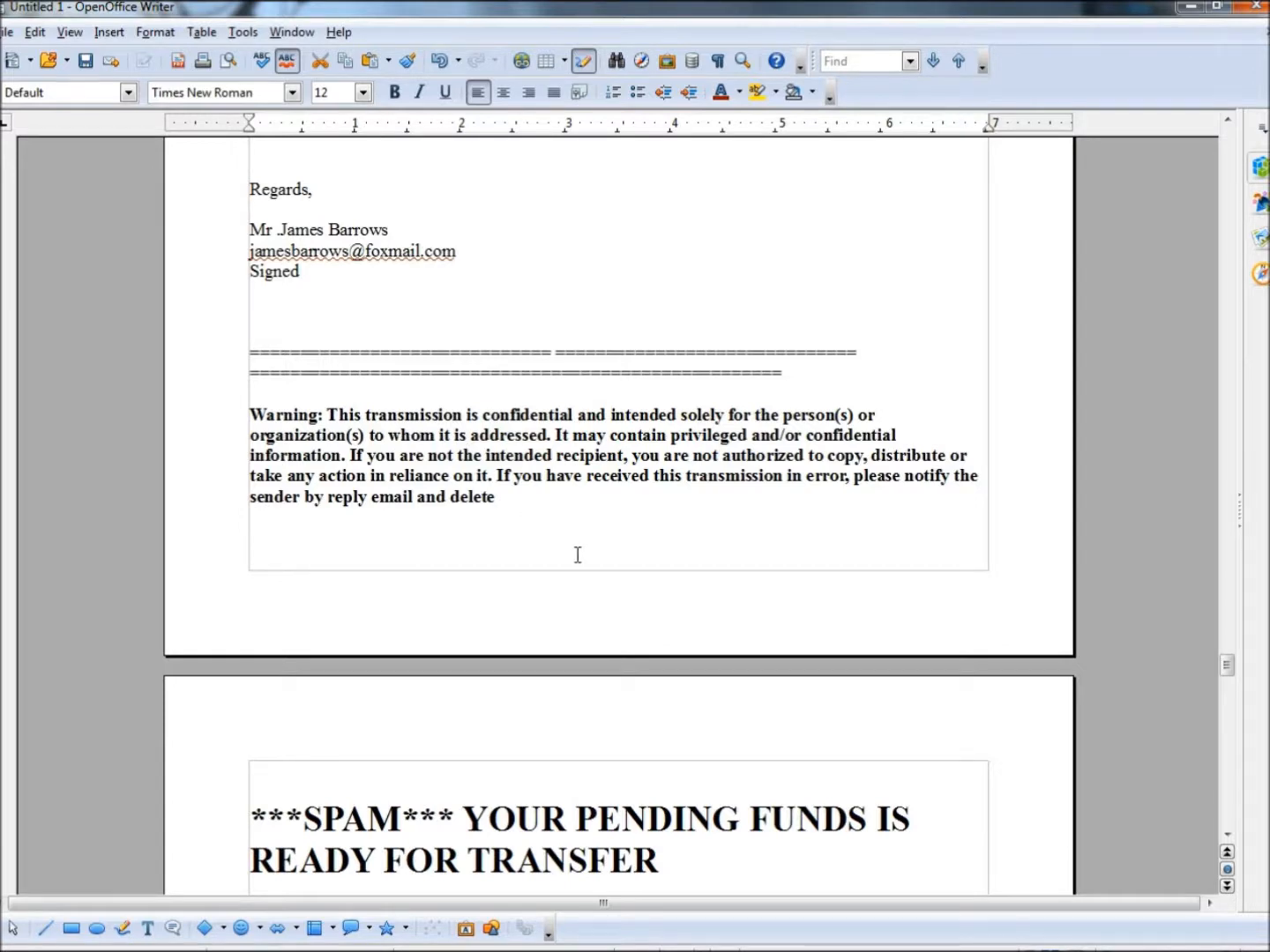